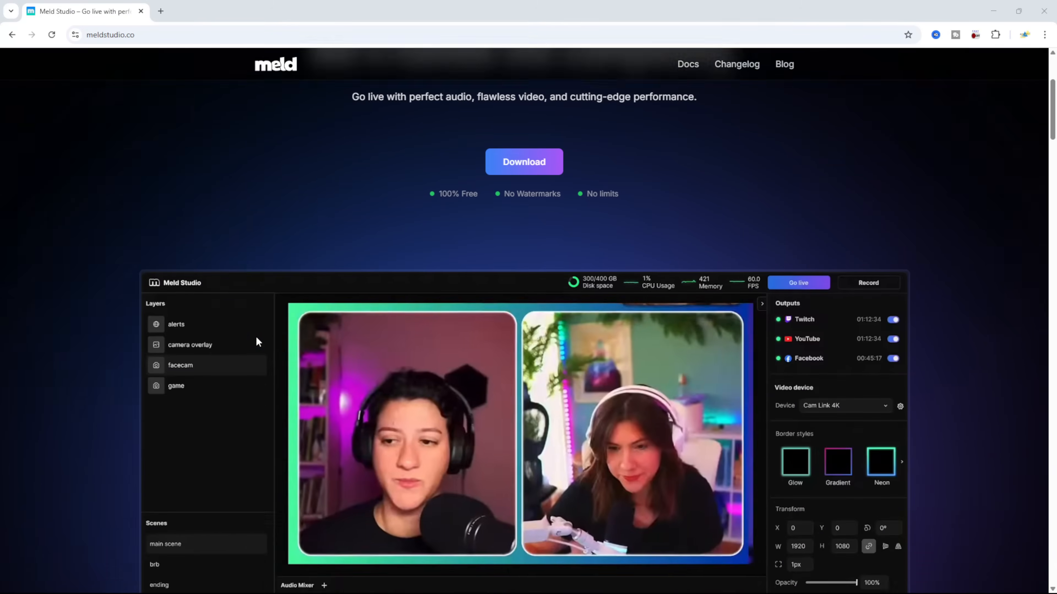
Scroll through the meldstudio.co homepage, then go to the Download Meld Studio page.
scroll("down", 3)
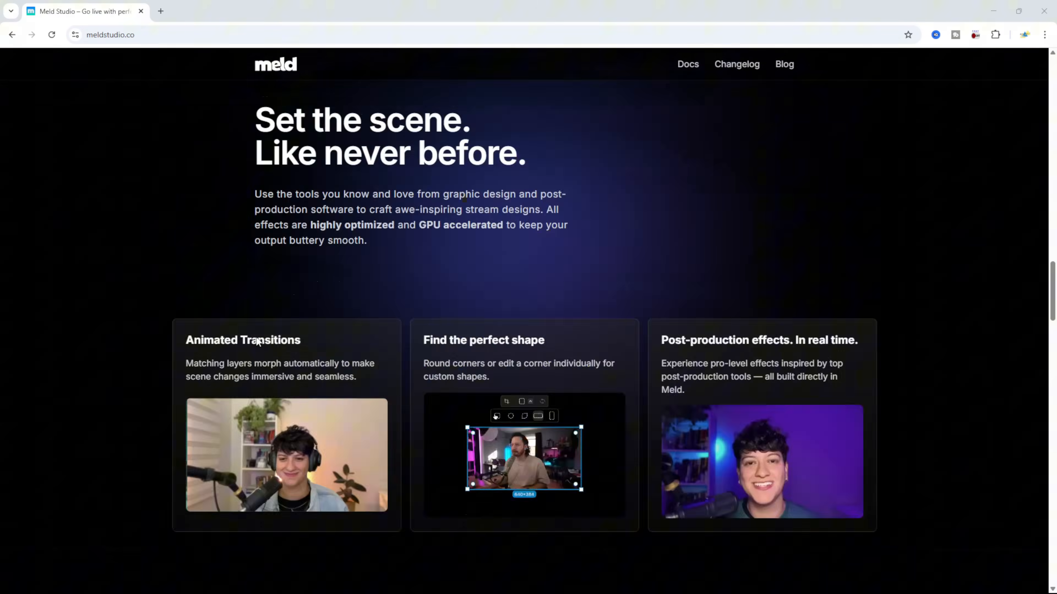
scroll("down", 3)
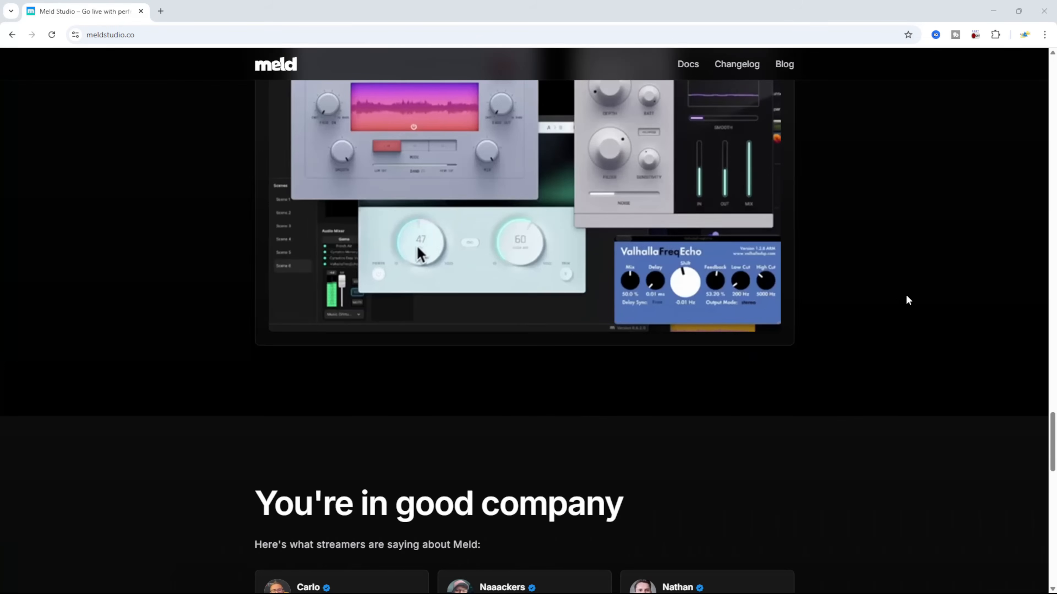
scroll("up", 3)
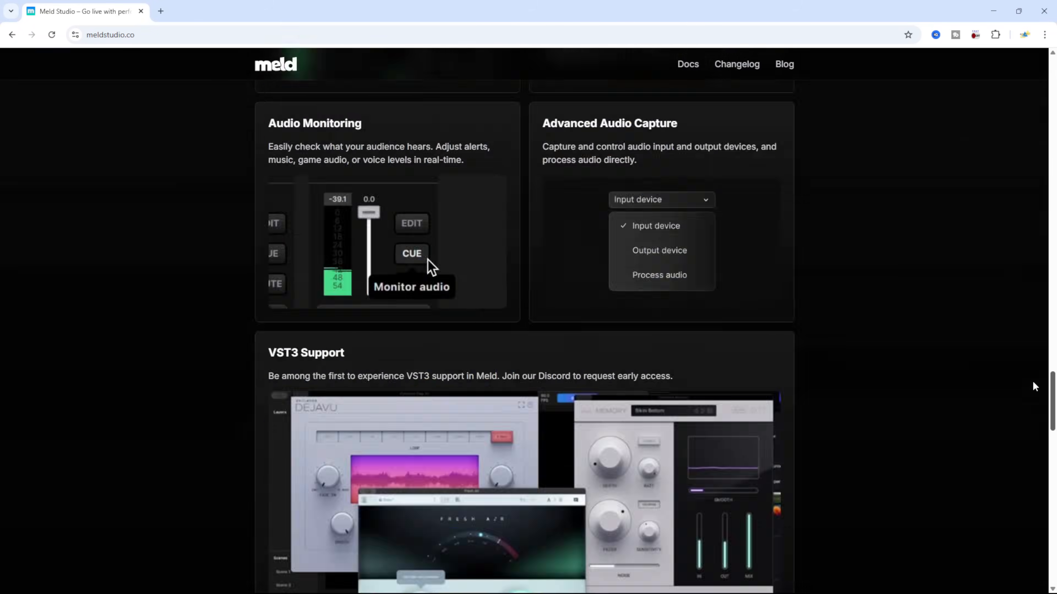
scroll("up", 3)
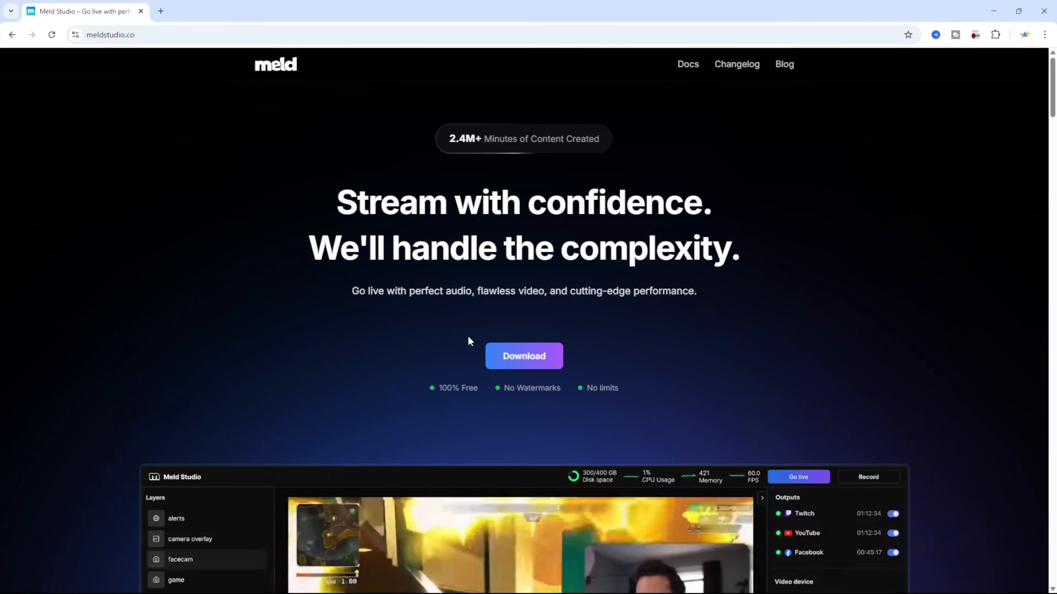
left_click(523, 356)
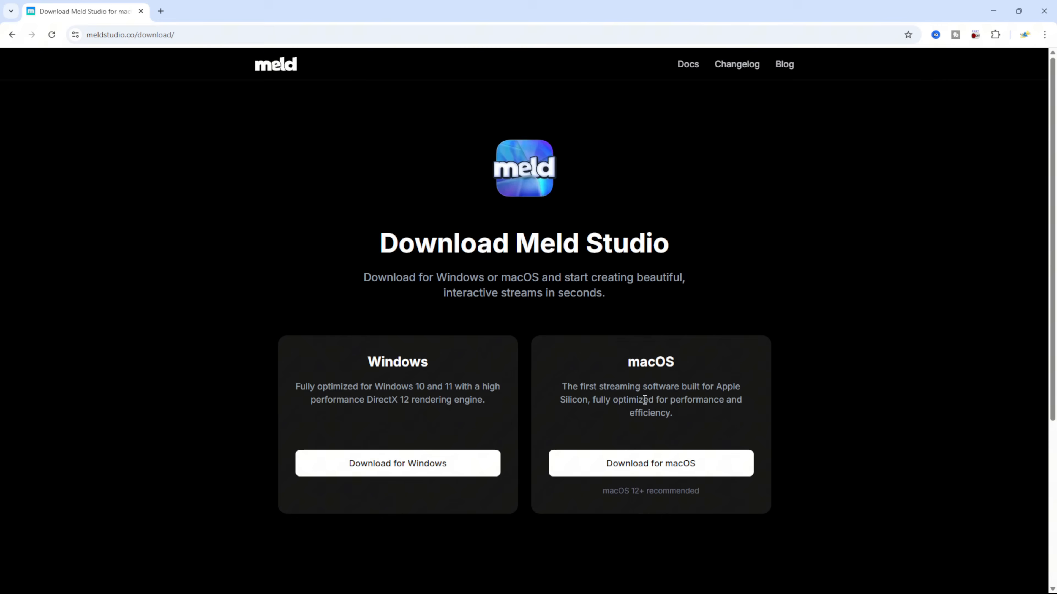
mouse_move(397, 463)
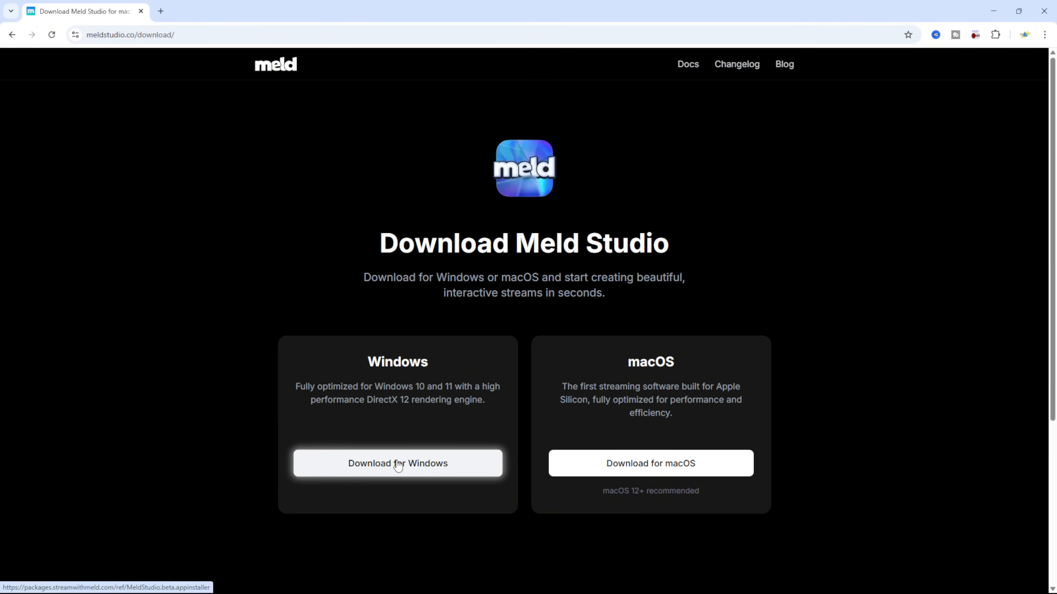
Download the Windows installer MeldStudio.beta.appinstaller to the Downloads folder.
left_click(397, 463)
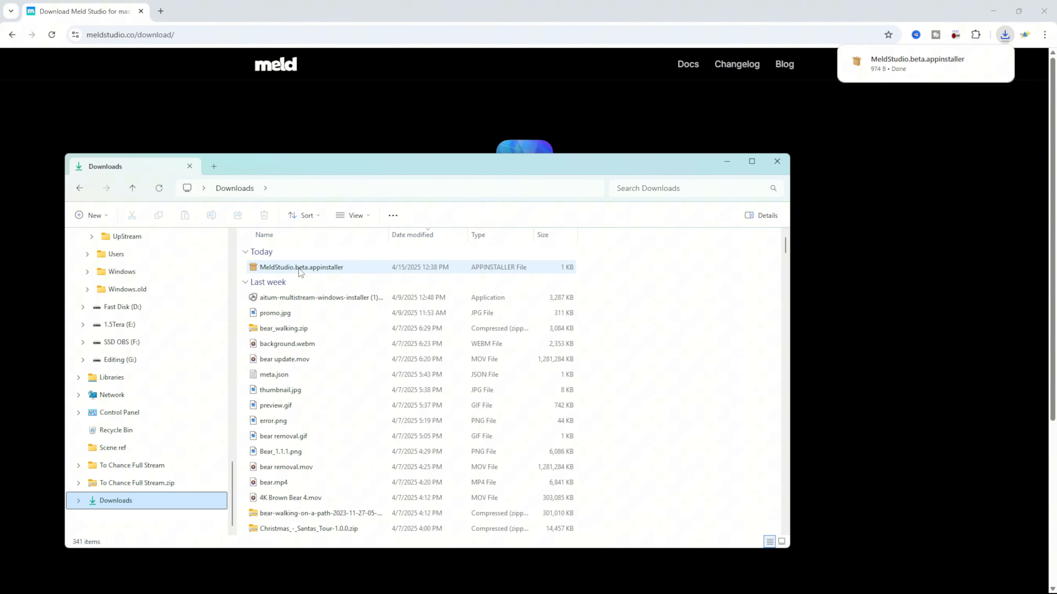
mouse_move(301, 272)
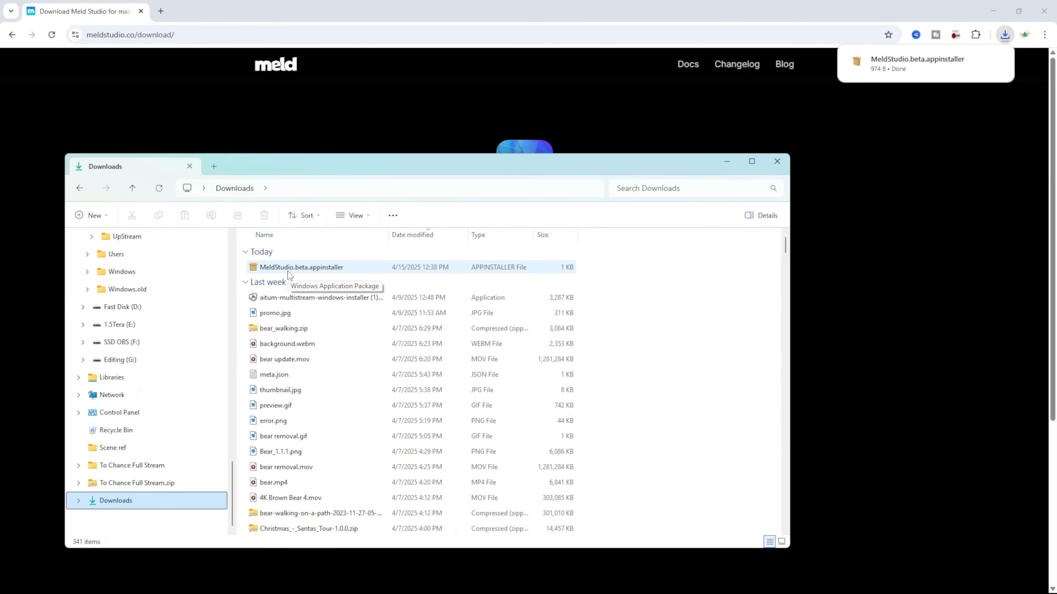
mouse_move(310, 272)
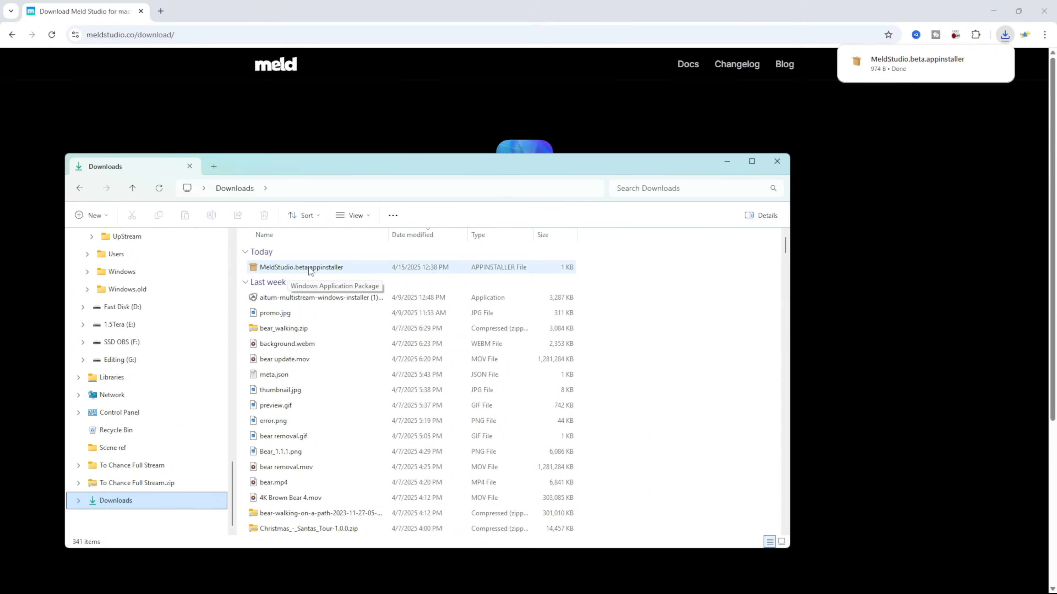
Launch MeldStudio.beta.appinstaller to bring up the Install Meld Studio prompt.
double_click(300, 267)
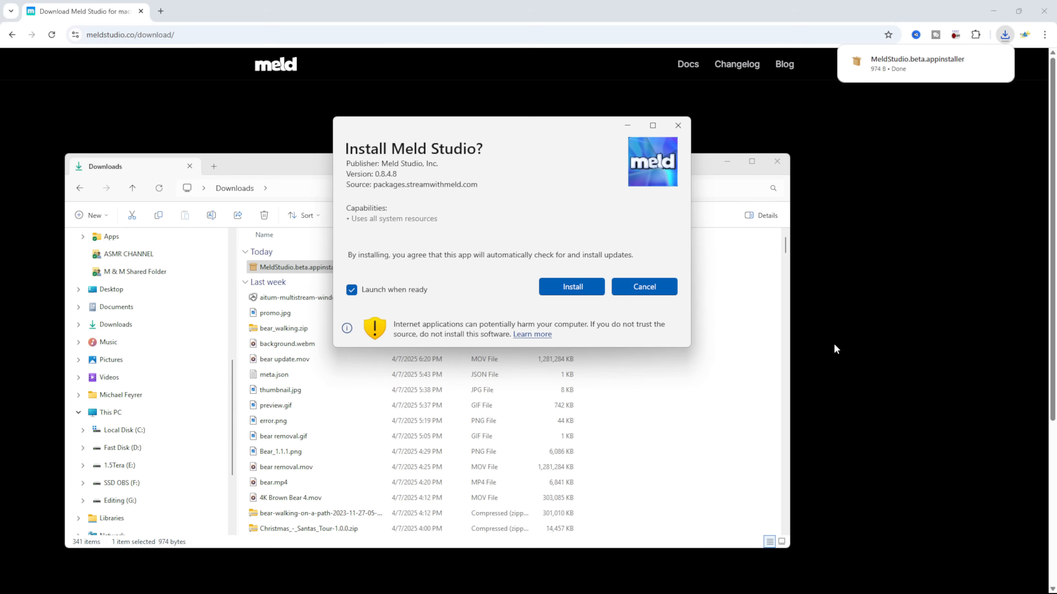
mouse_move(460, 315)
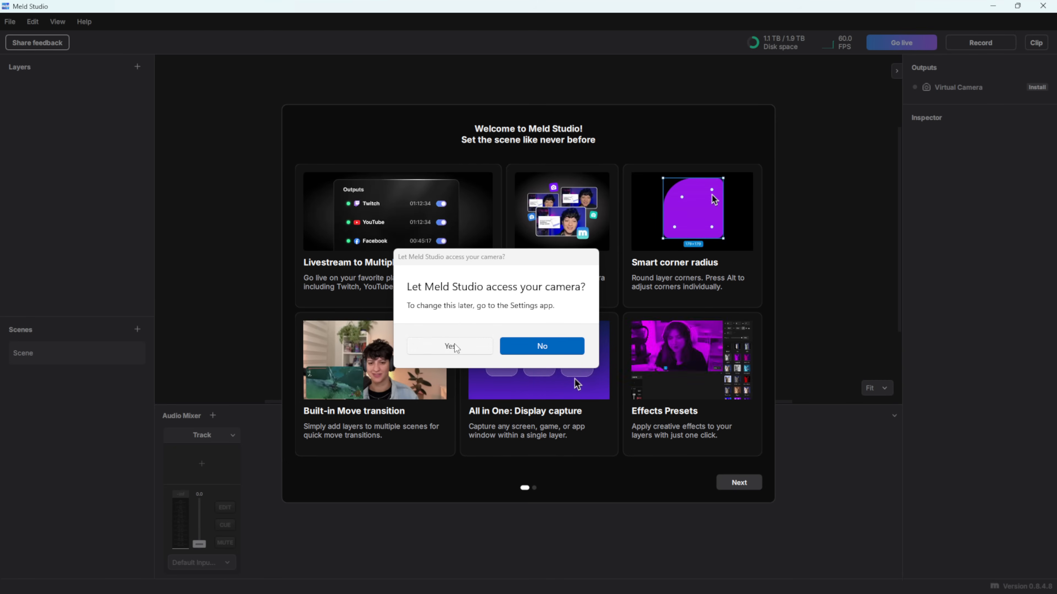
Allow camera and microphone access and finish the welcome tour to reach the empty workspace.
left_click(450, 346)
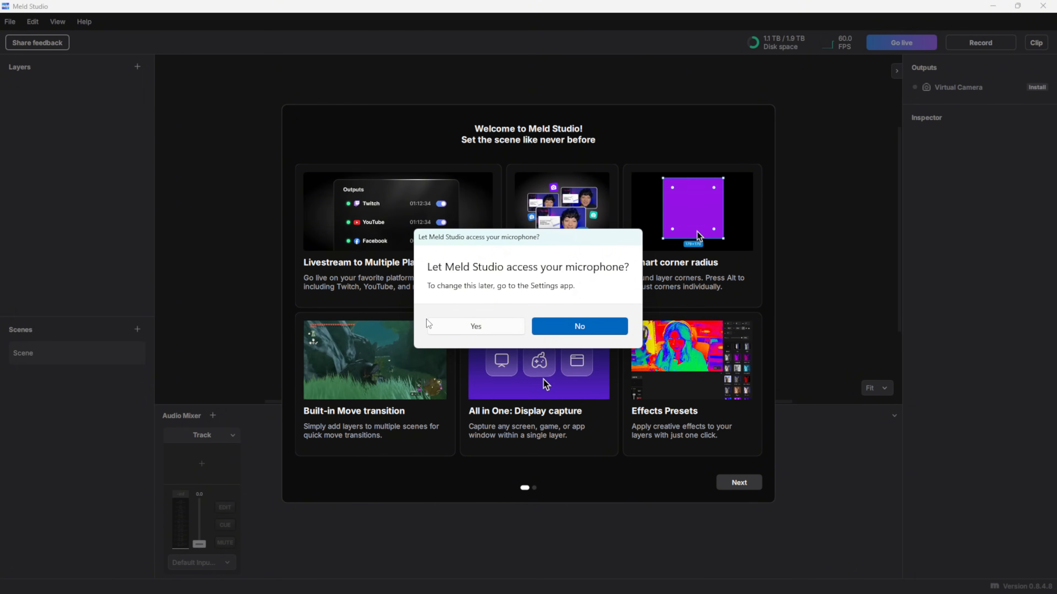
left_click(578, 326)
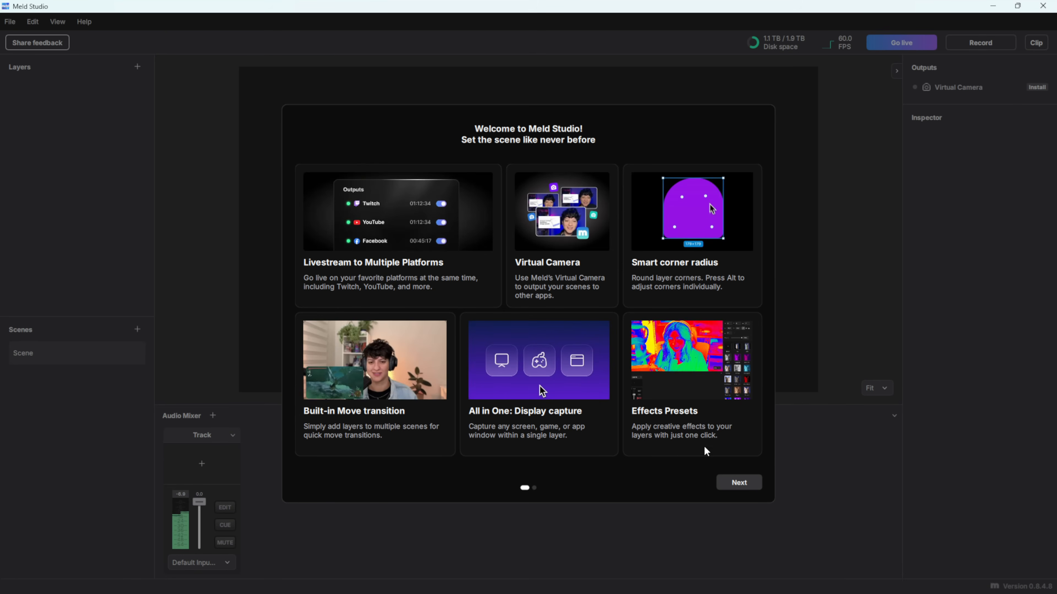
left_click(738, 483)
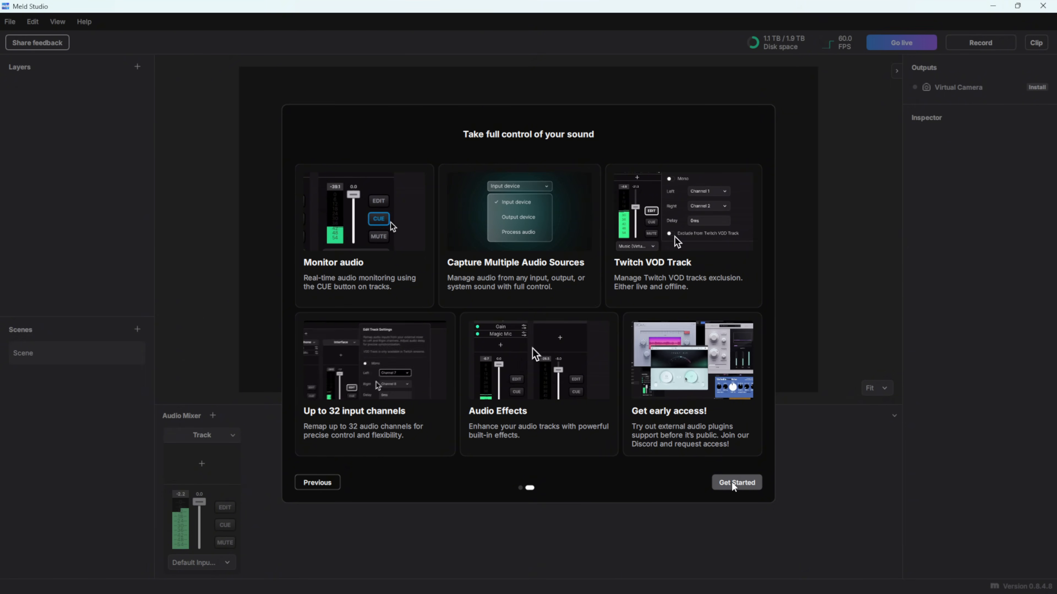
left_click(736, 483)
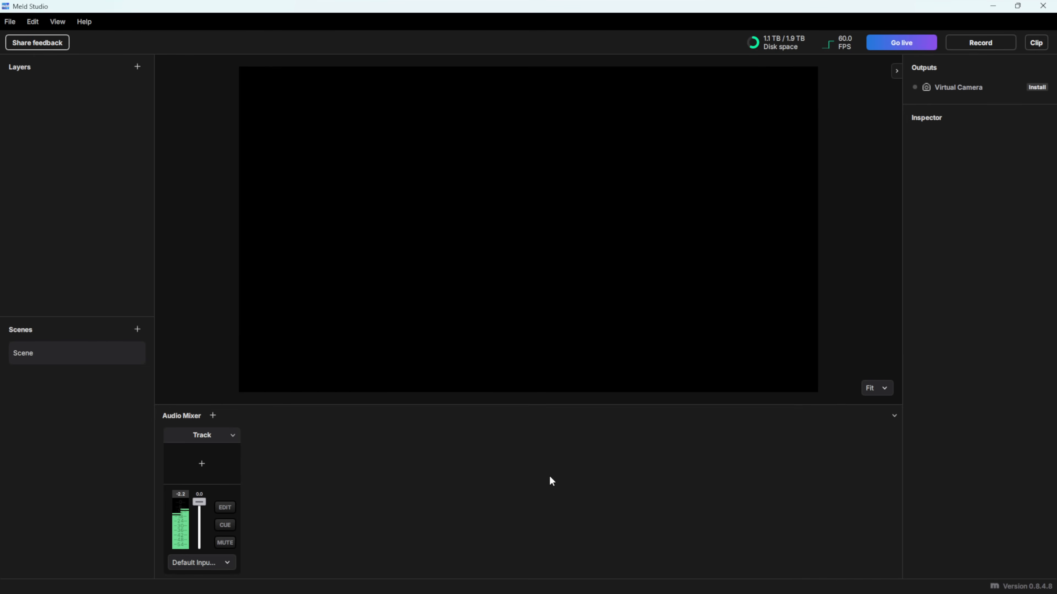
mouse_move(519, 457)
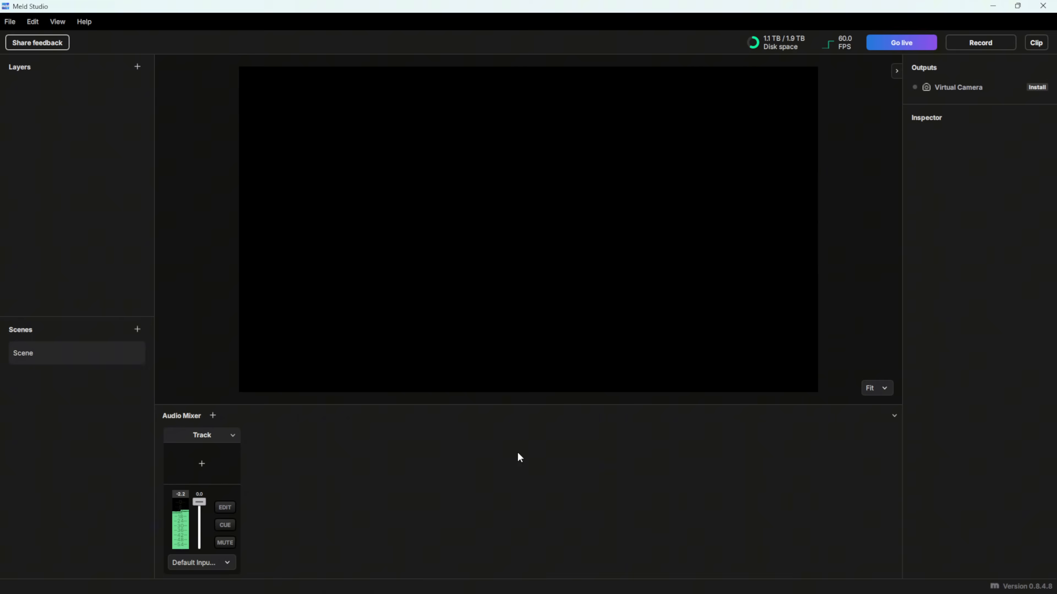
mouse_move(181, 499)
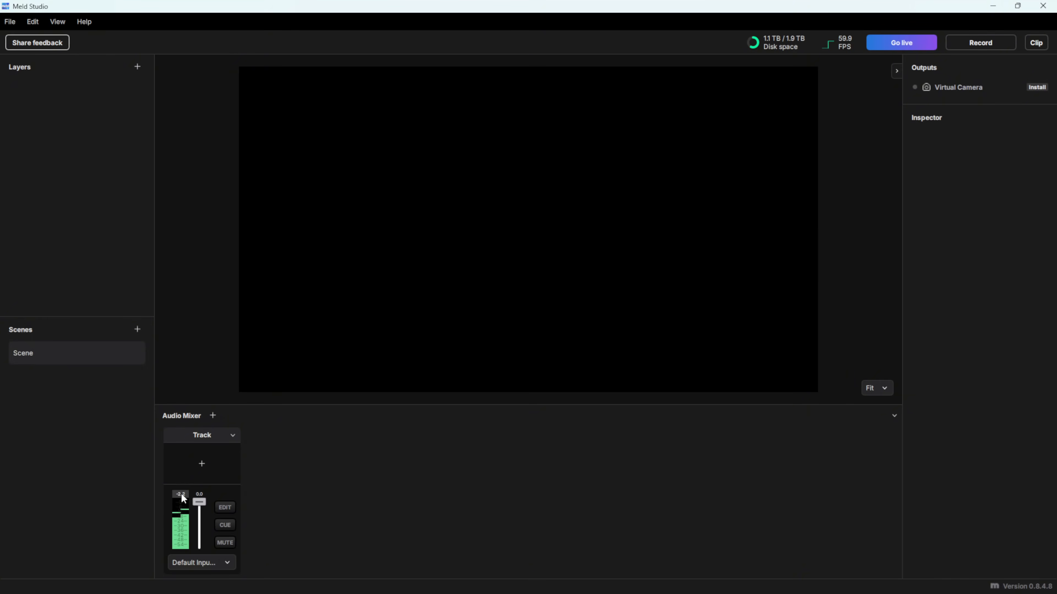
View the track's Audio Sources list of input devices, then close it.
left_click(199, 562)
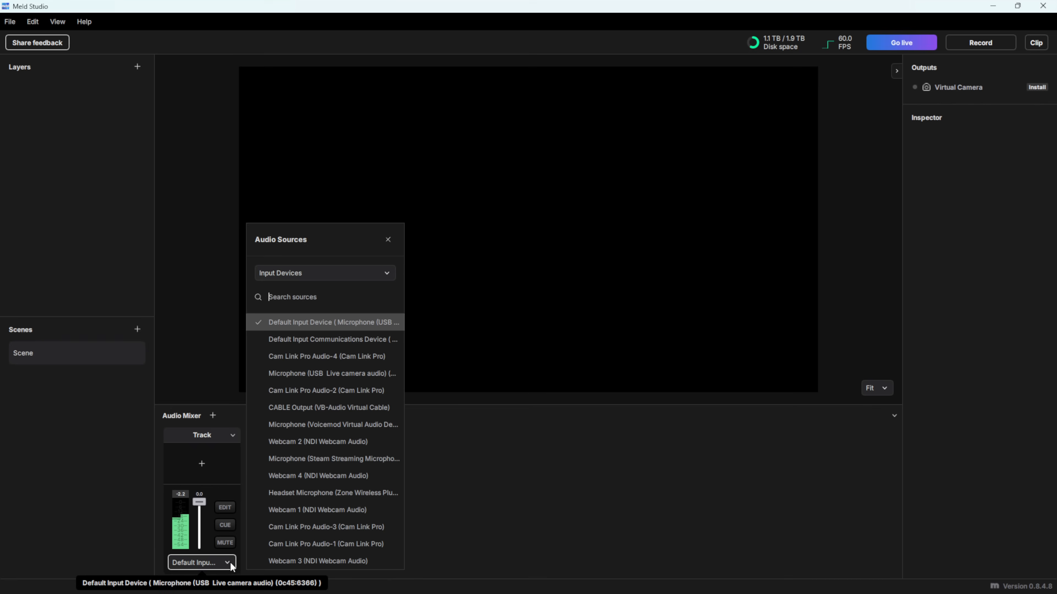
mouse_move(357, 318)
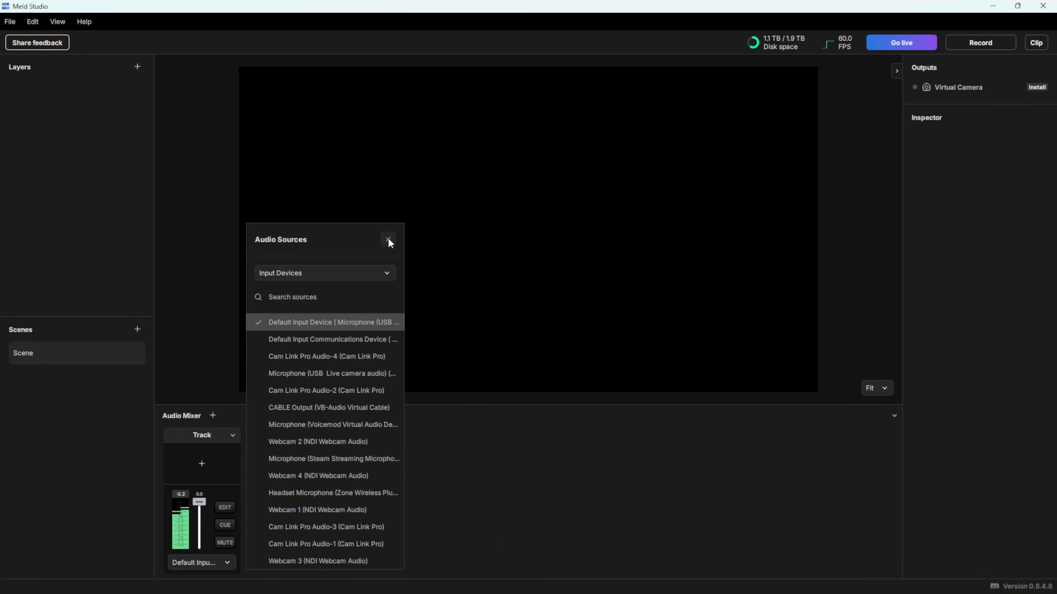
left_click(388, 239)
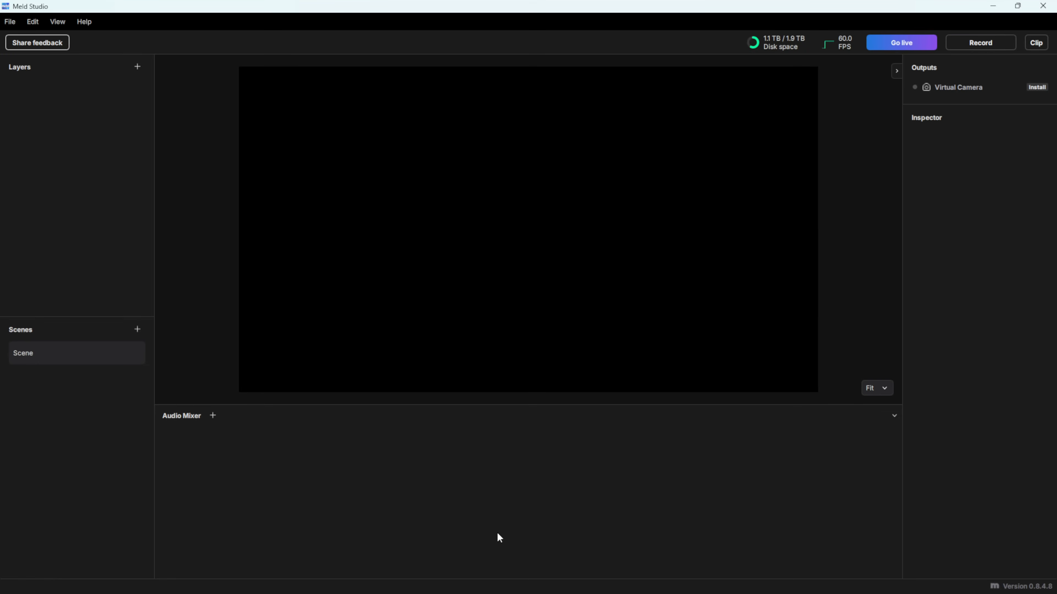
mouse_move(39, 427)
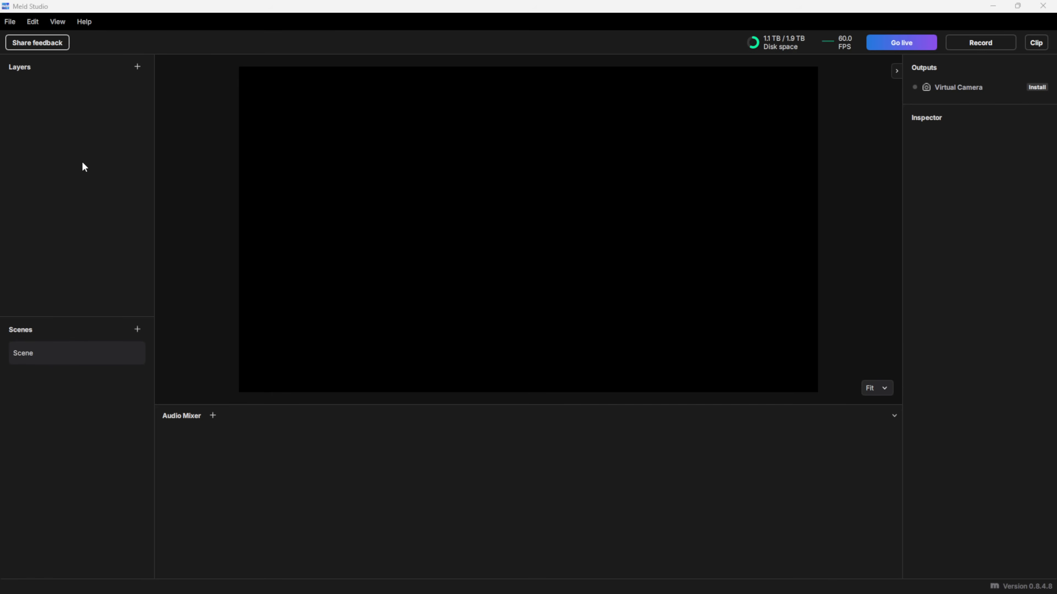
mouse_move(32, 339)
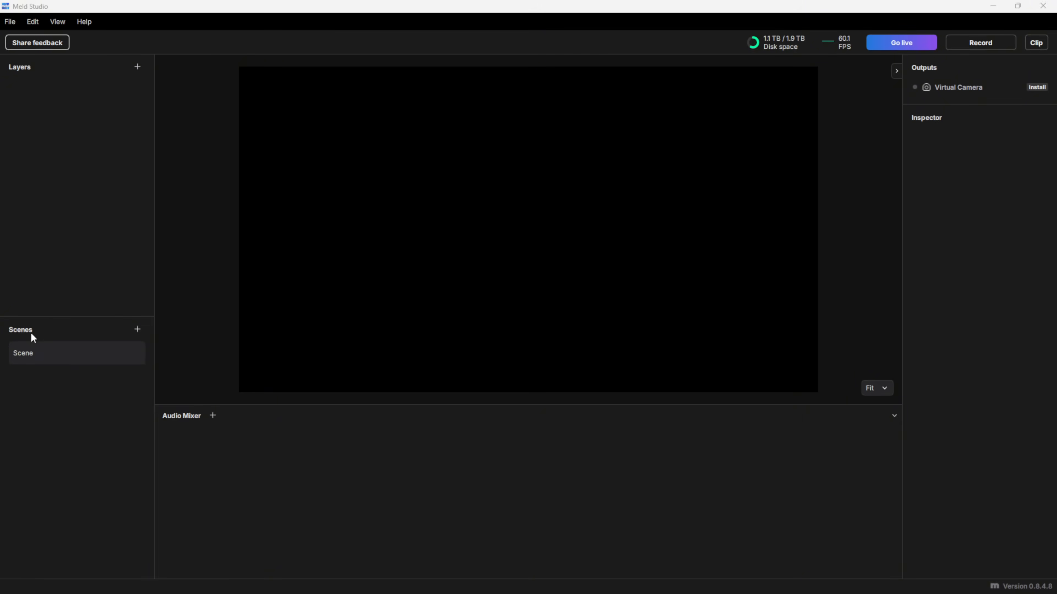
mouse_move(35, 336)
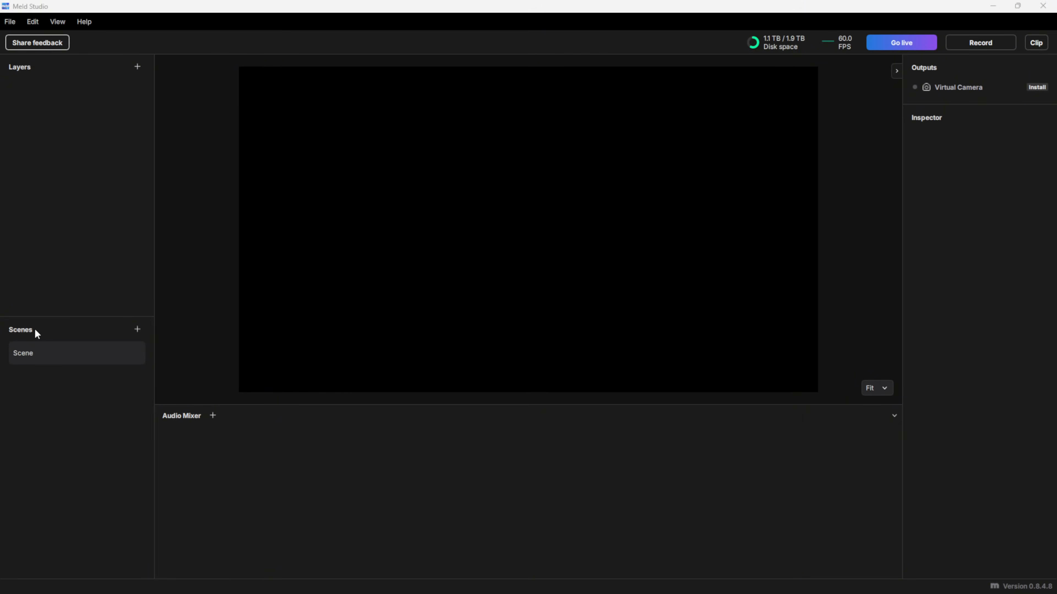
mouse_move(63, 138)
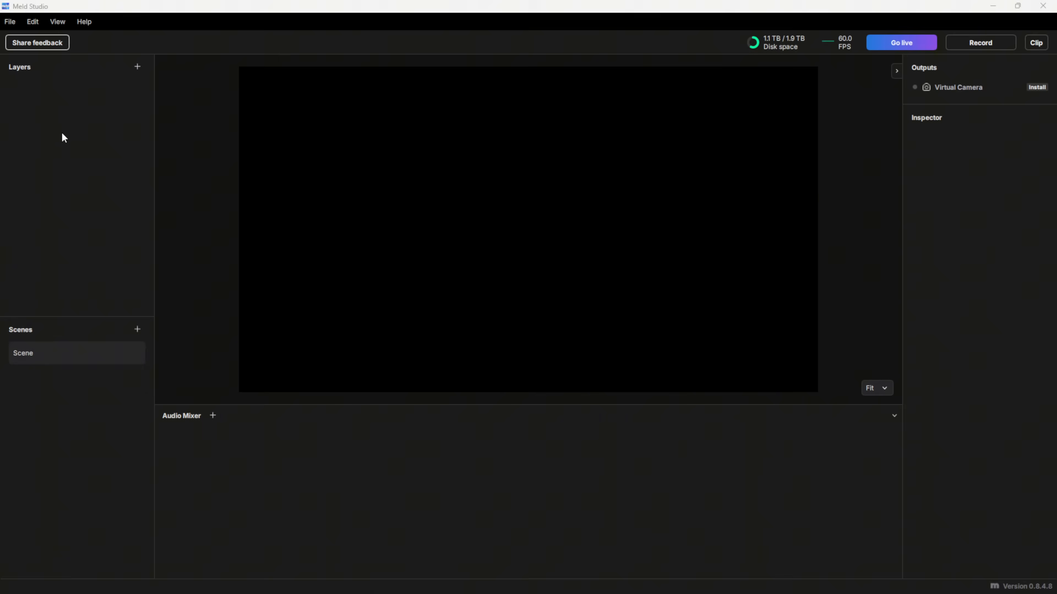
mouse_move(51, 343)
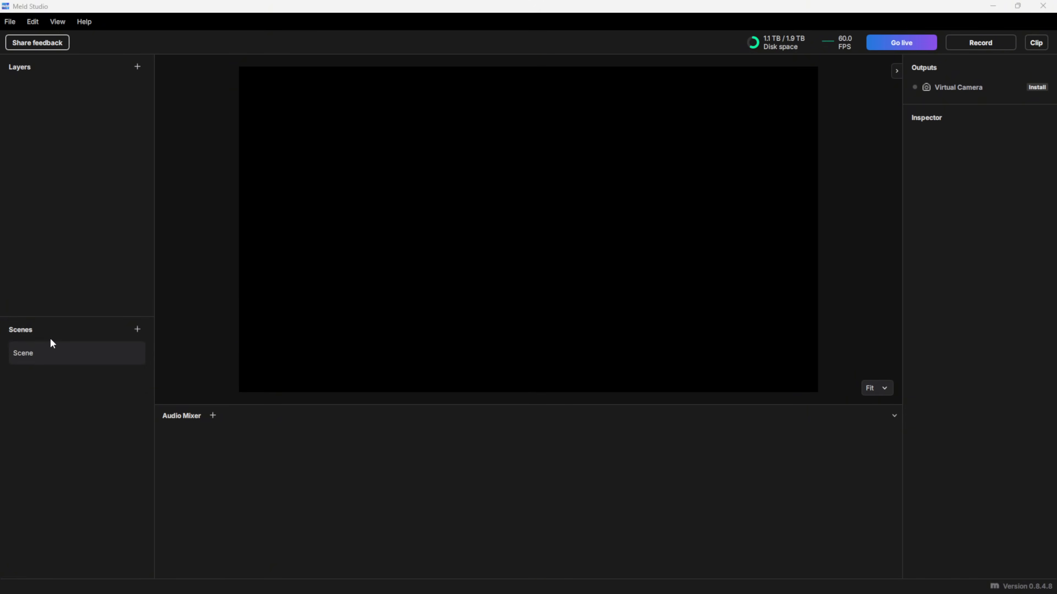
mouse_move(56, 266)
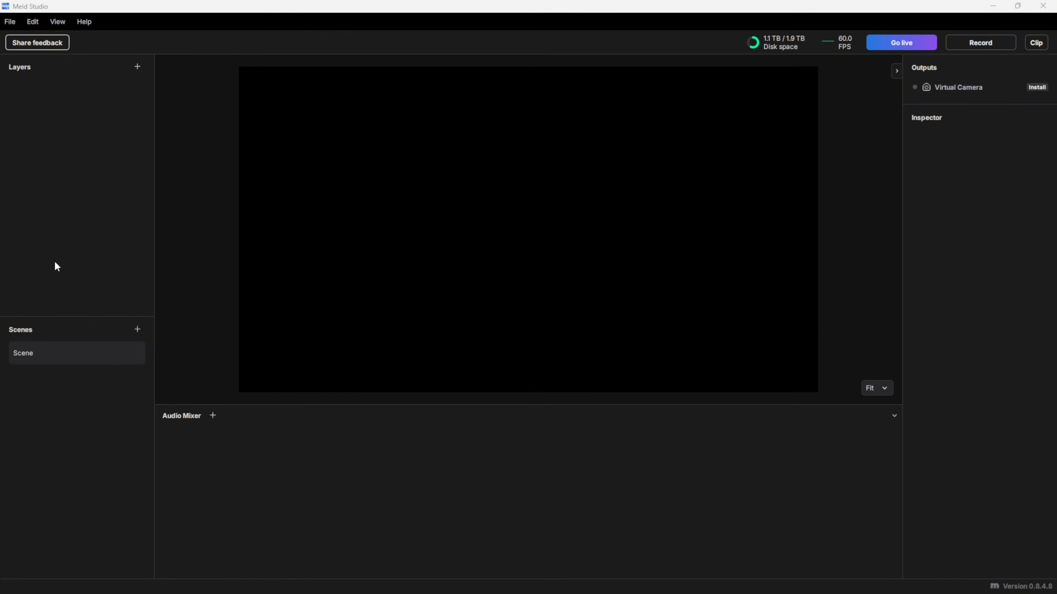
mouse_move(935, 133)
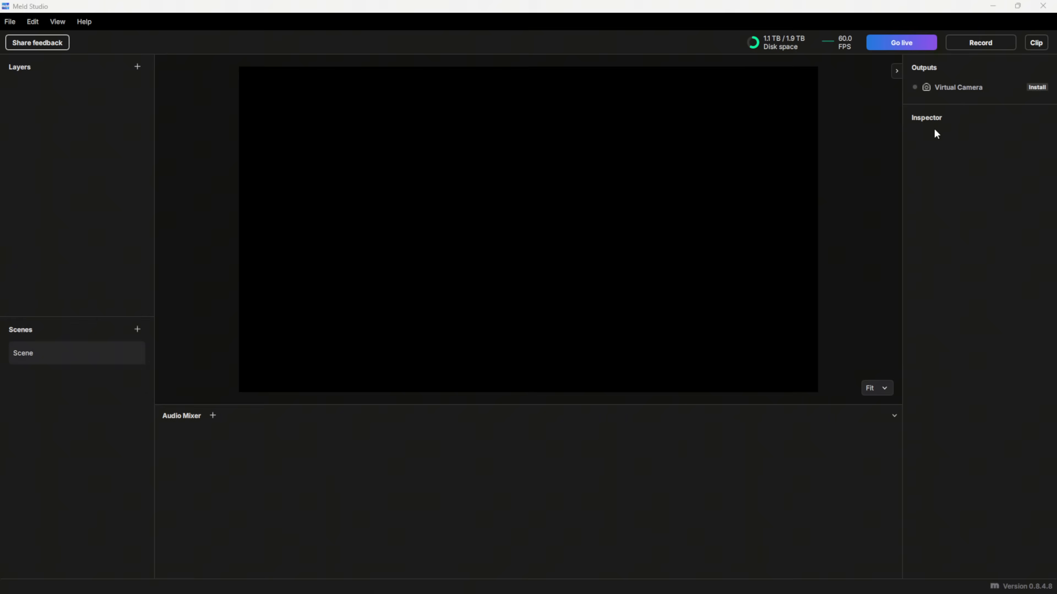
mouse_move(942, 135)
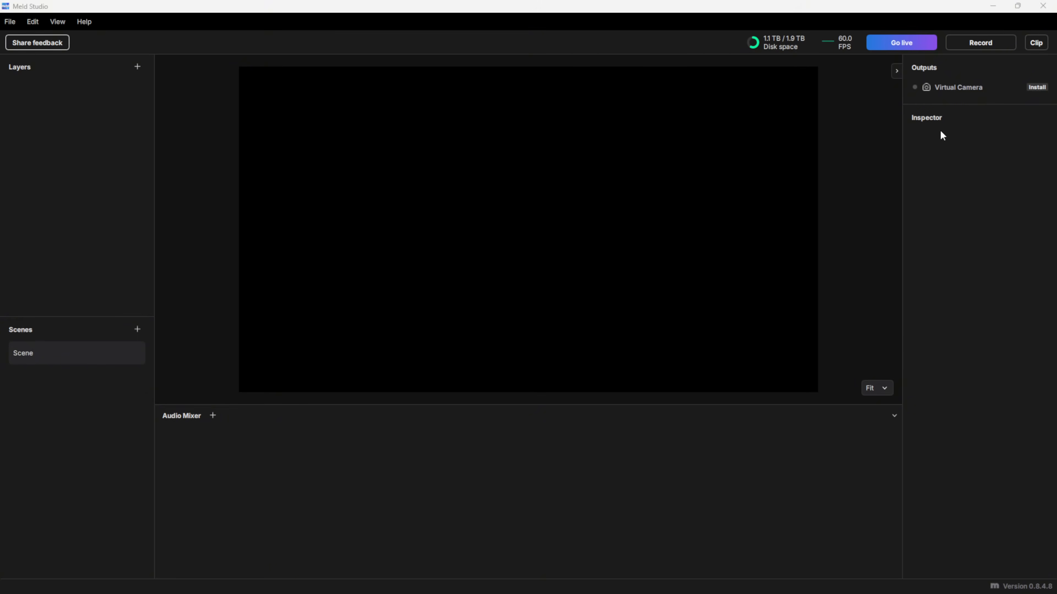
mouse_move(110, 187)
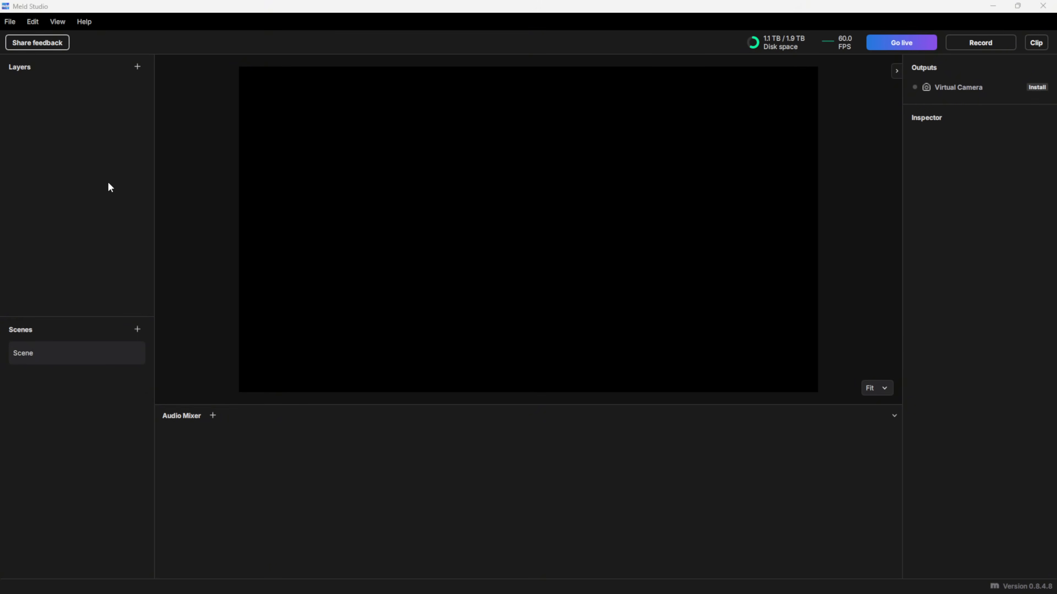
mouse_move(948, 216)
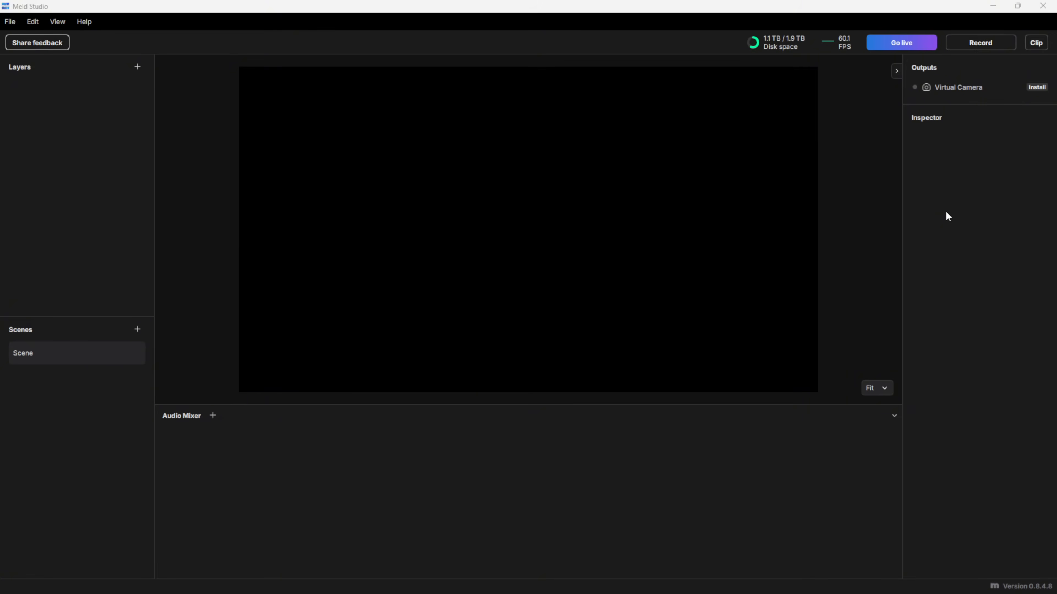
mouse_move(178, 480)
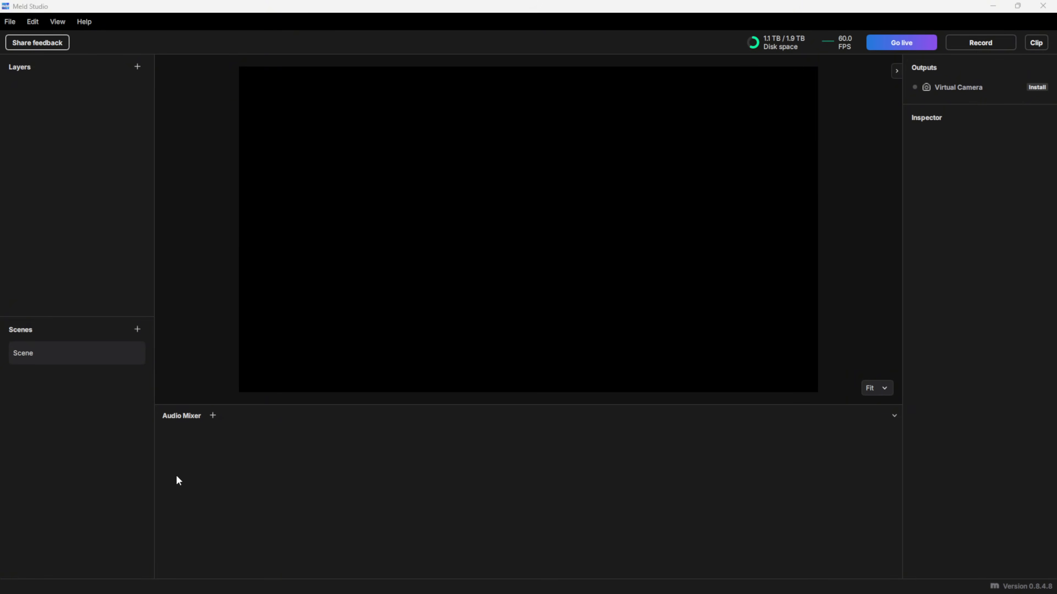
mouse_move(621, 472)
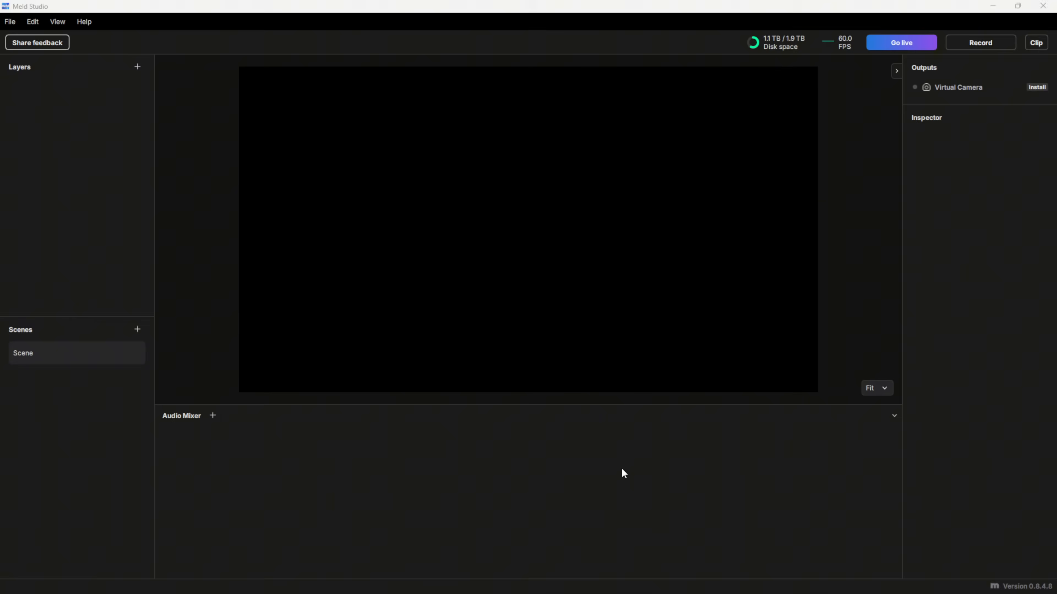
mouse_move(633, 471)
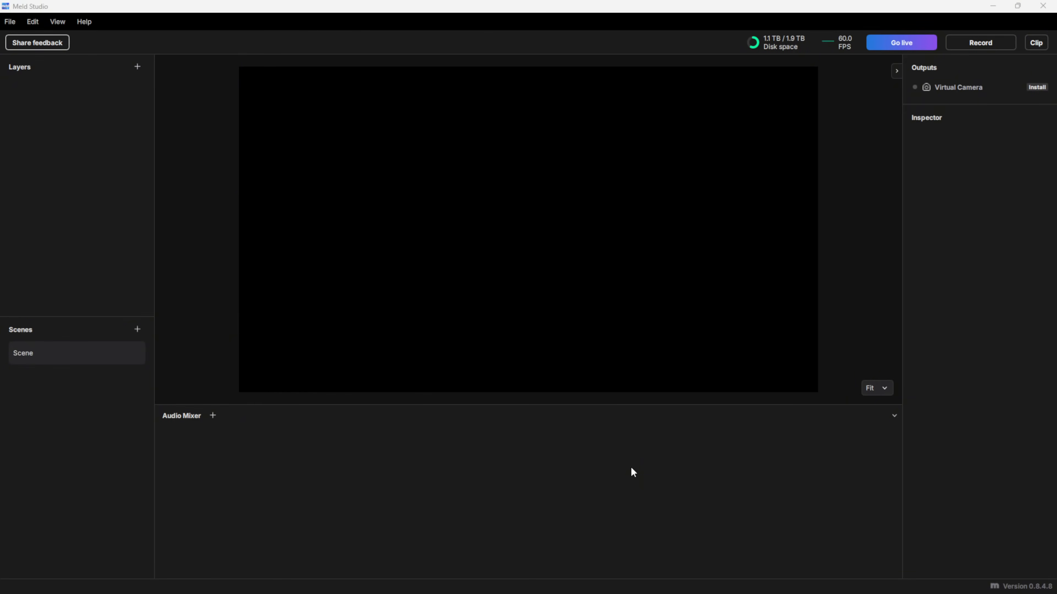
mouse_move(651, 153)
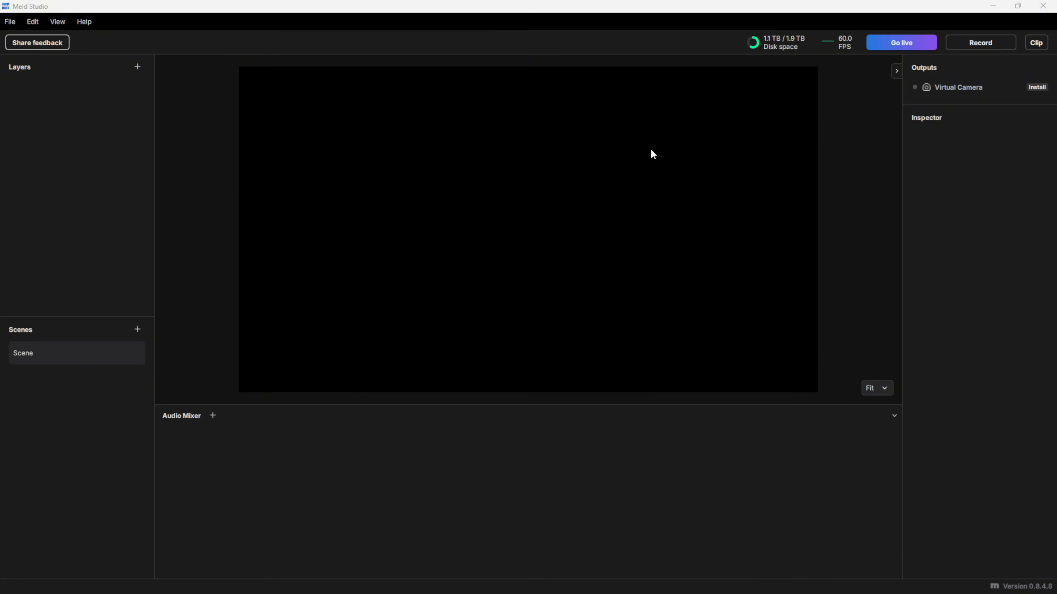
Rename the default scene to 'Just Chatting'.
left_click(76, 352)
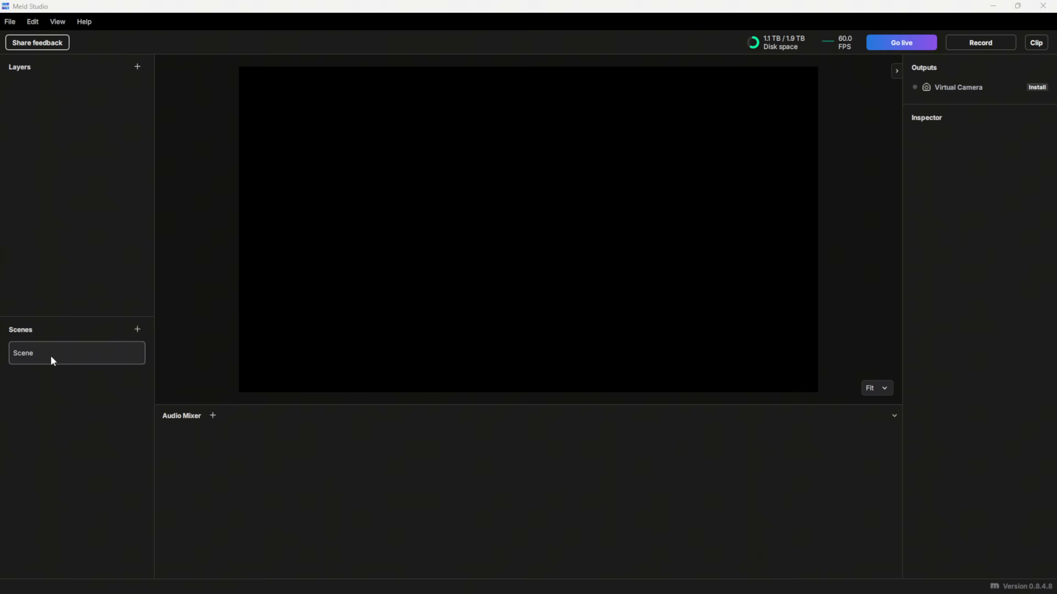
double_click(23, 352)
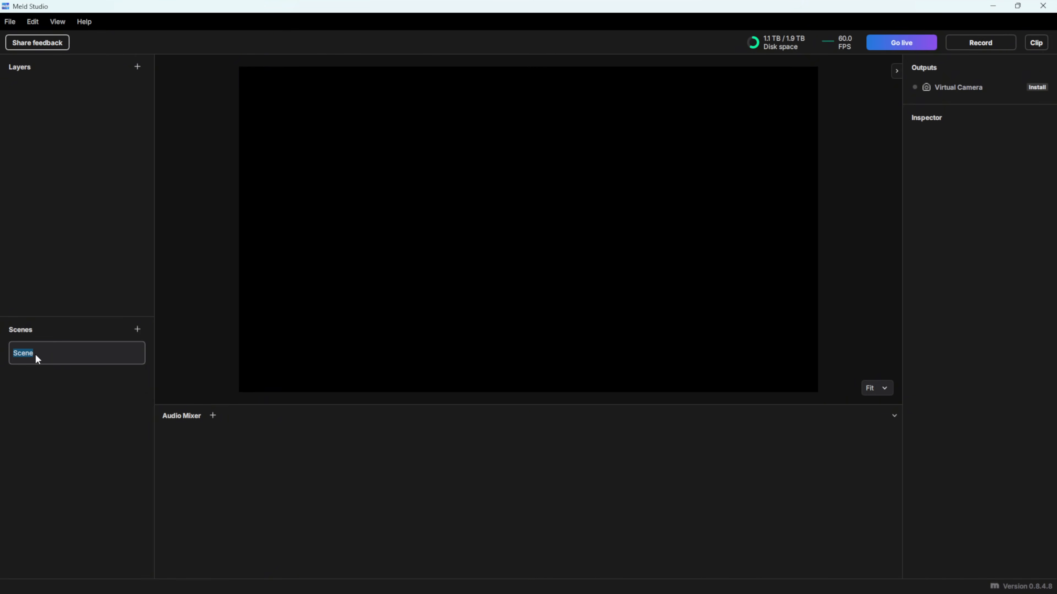
type("Just Chatting")
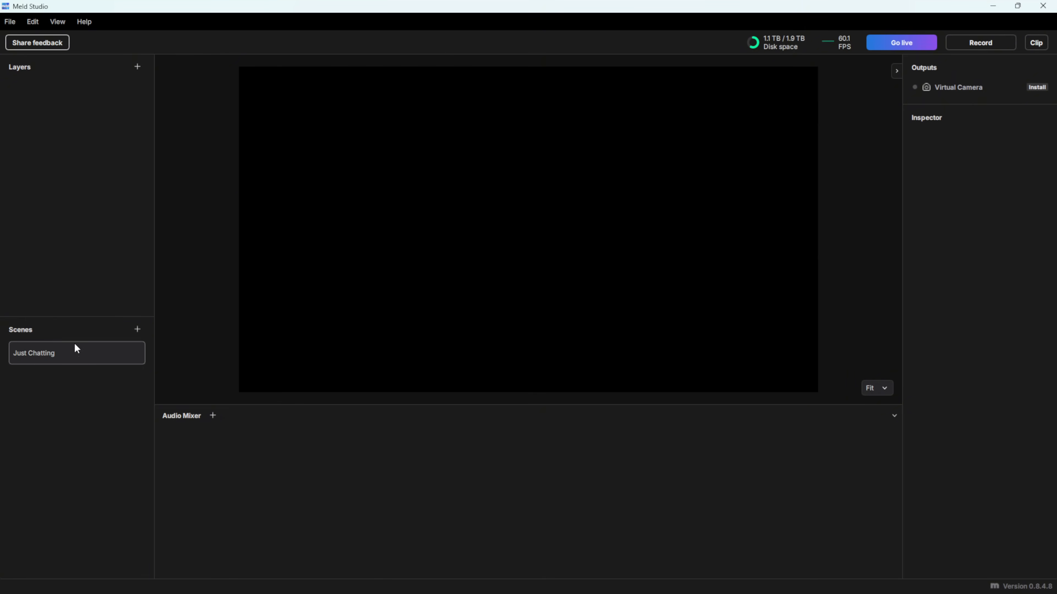
Add a Video device layer using Cam Link Pro HDMI-1 / Multiview, then add a new audio track.
left_click(137, 66)
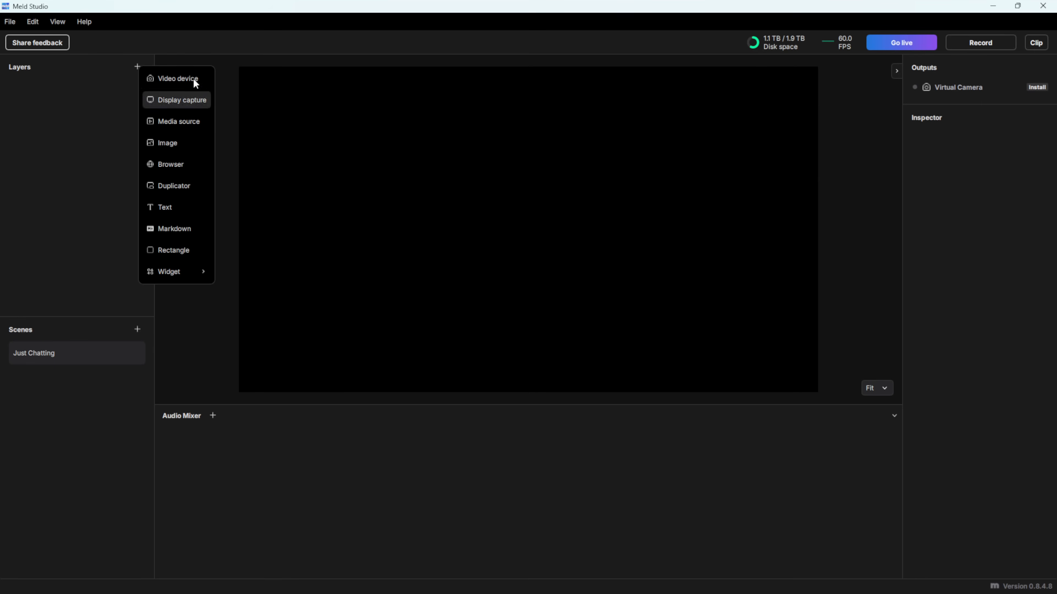
left_click(177, 78)
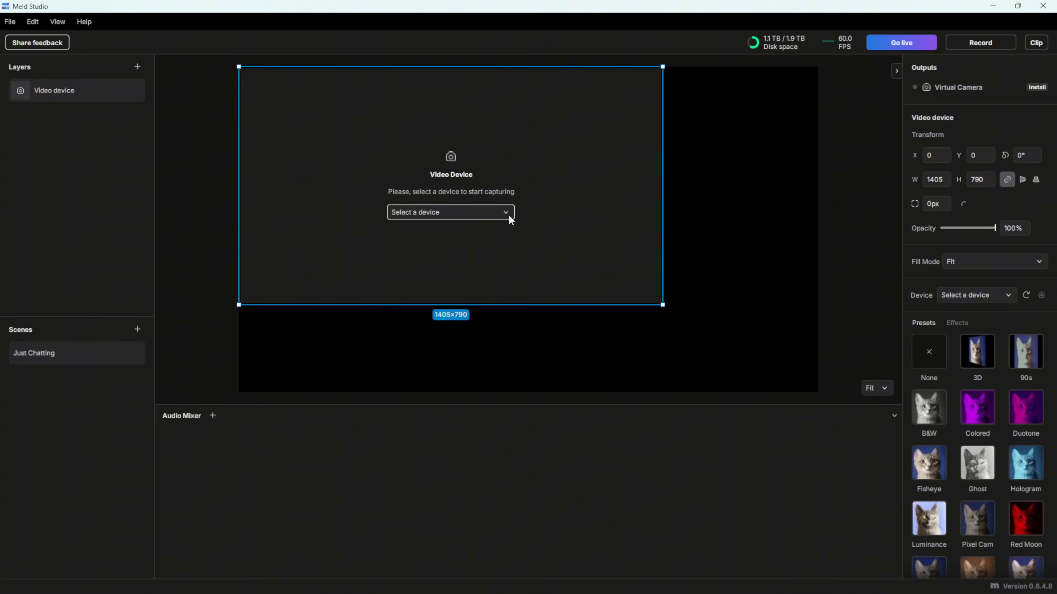
left_click(450, 211)
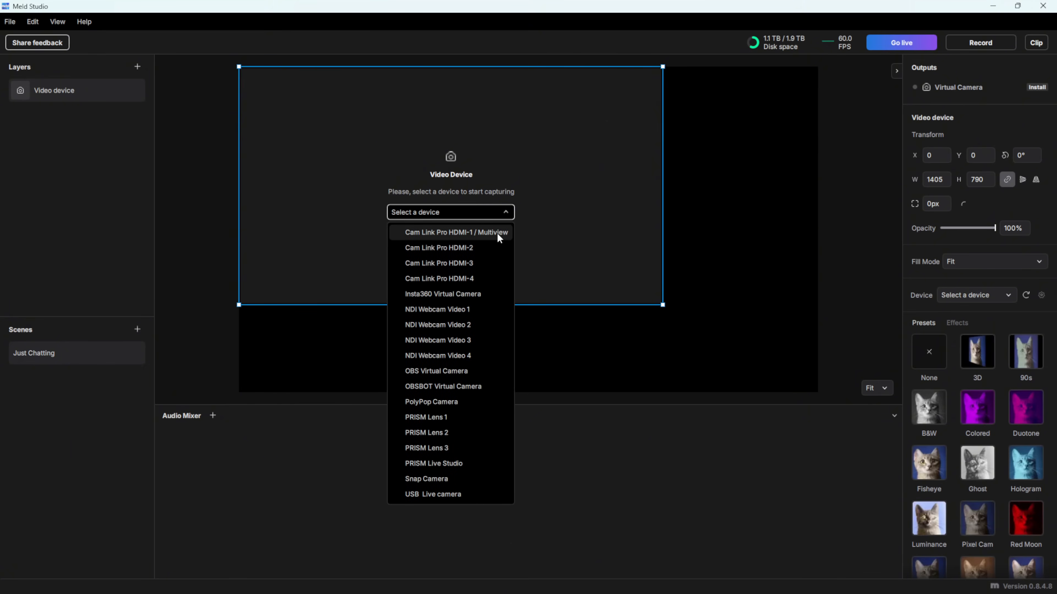
left_click(456, 232)
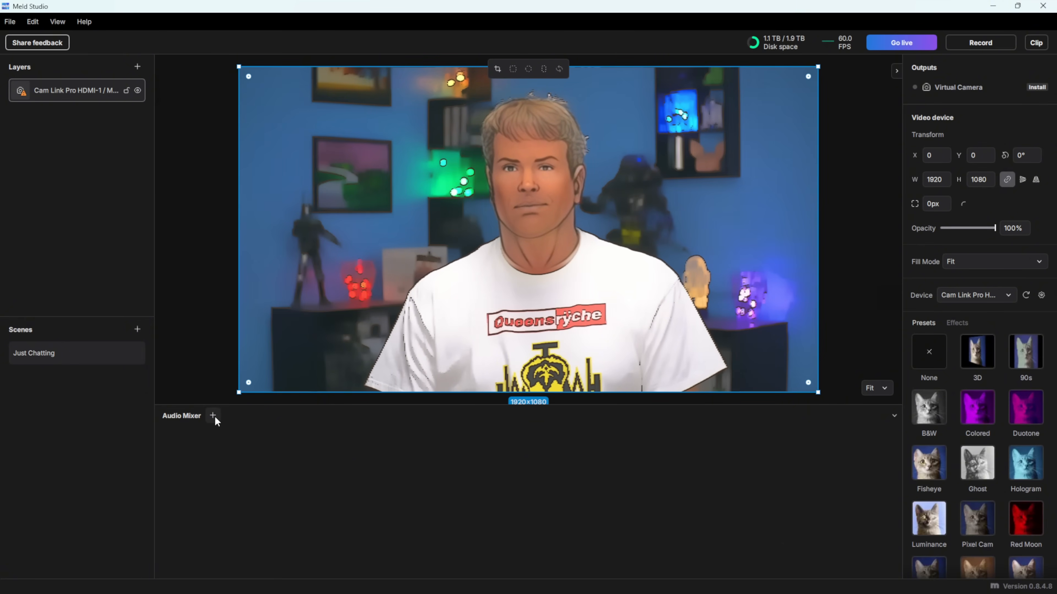
left_click(213, 415)
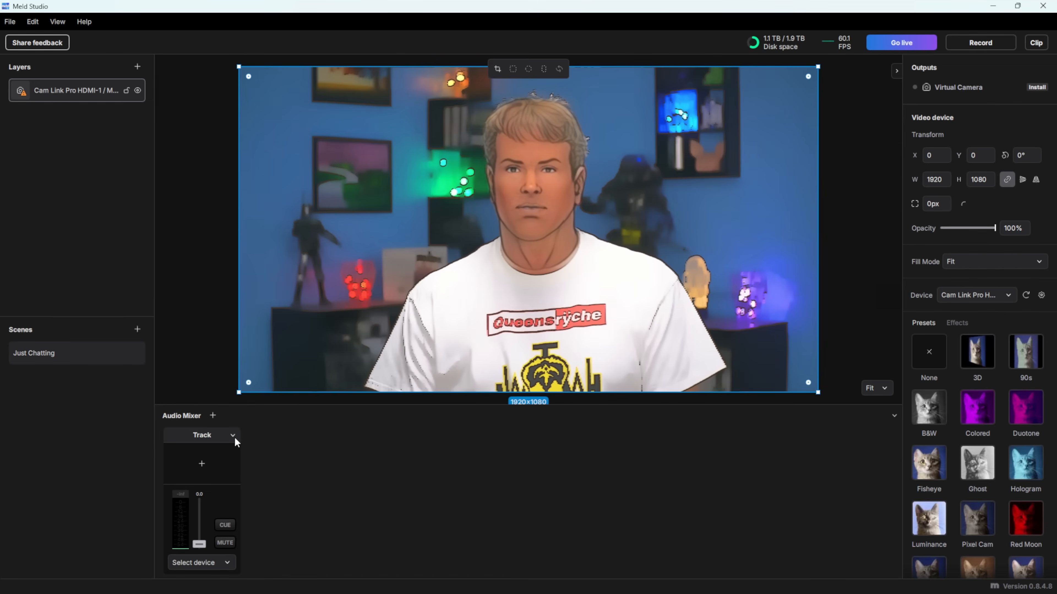
Set the new audio track's input device to the Cam Link Pro.
left_click(198, 563)
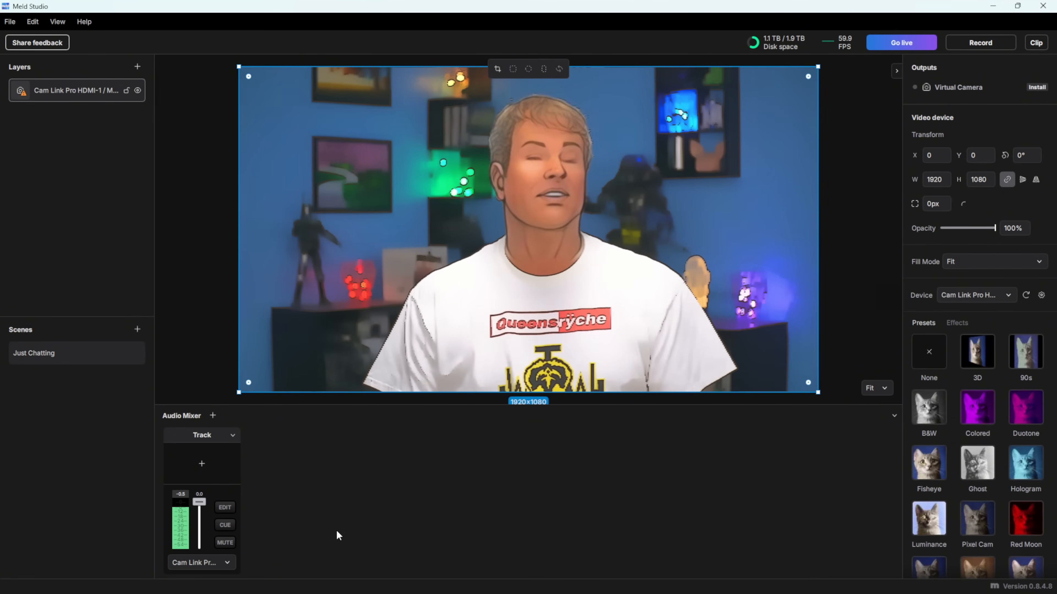
mouse_move(256, 534)
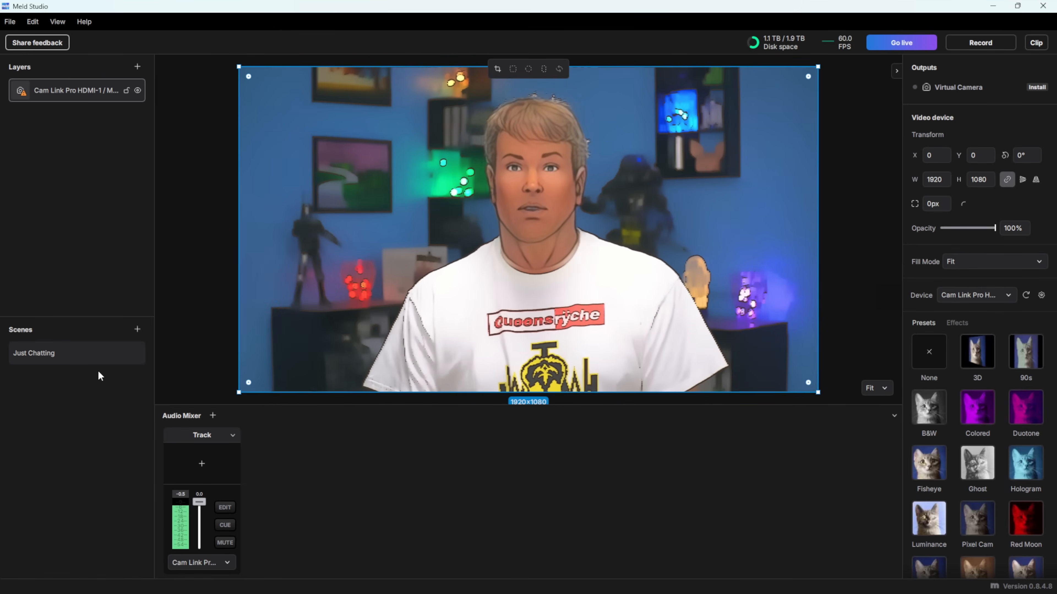
Create a second scene and name it 'Game Scene'.
left_click(137, 330)
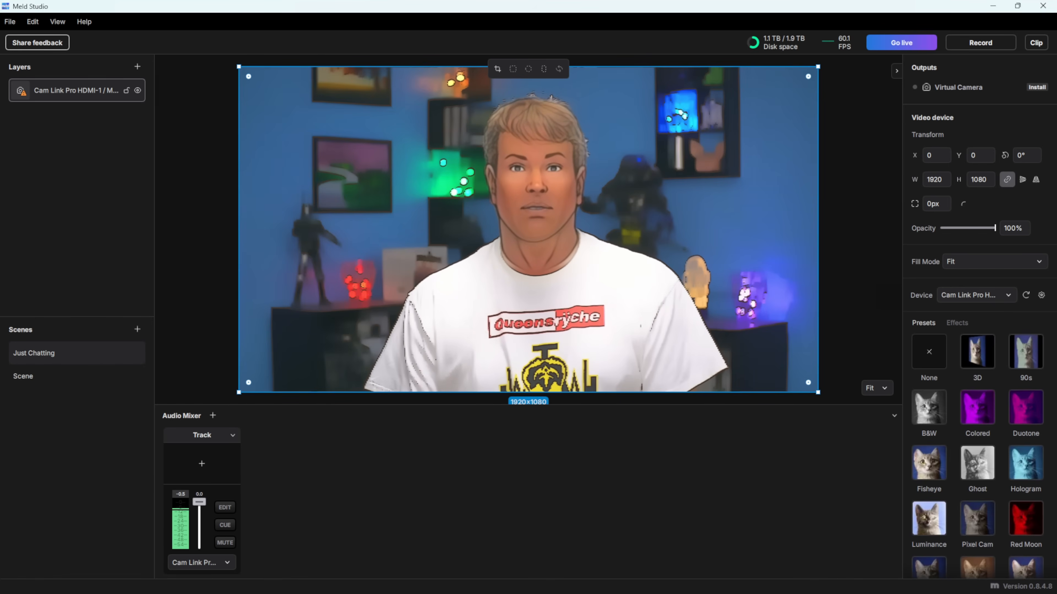
double_click(23, 376)
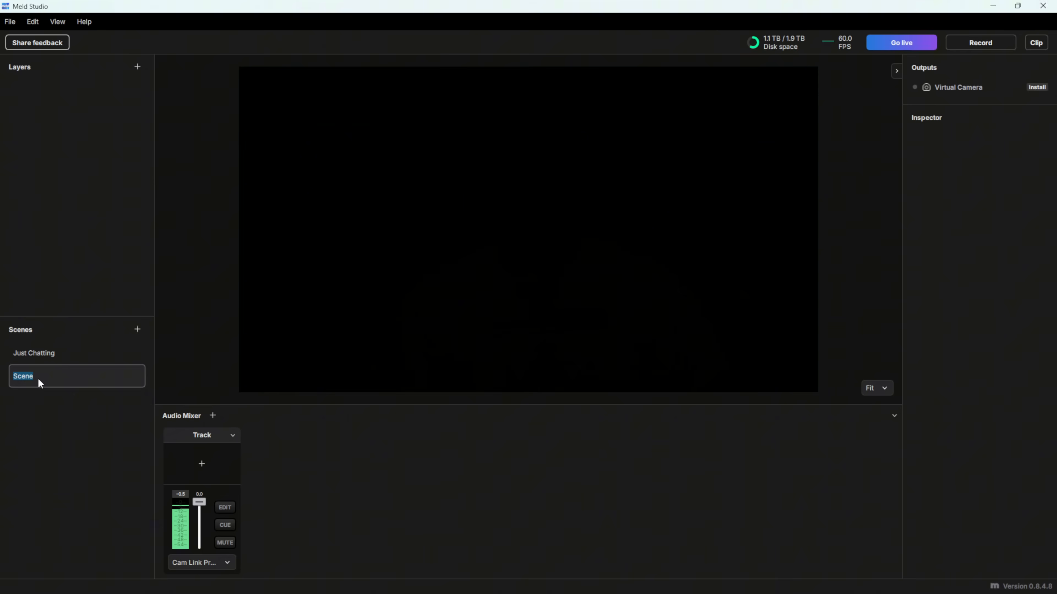
type("Game Scene")
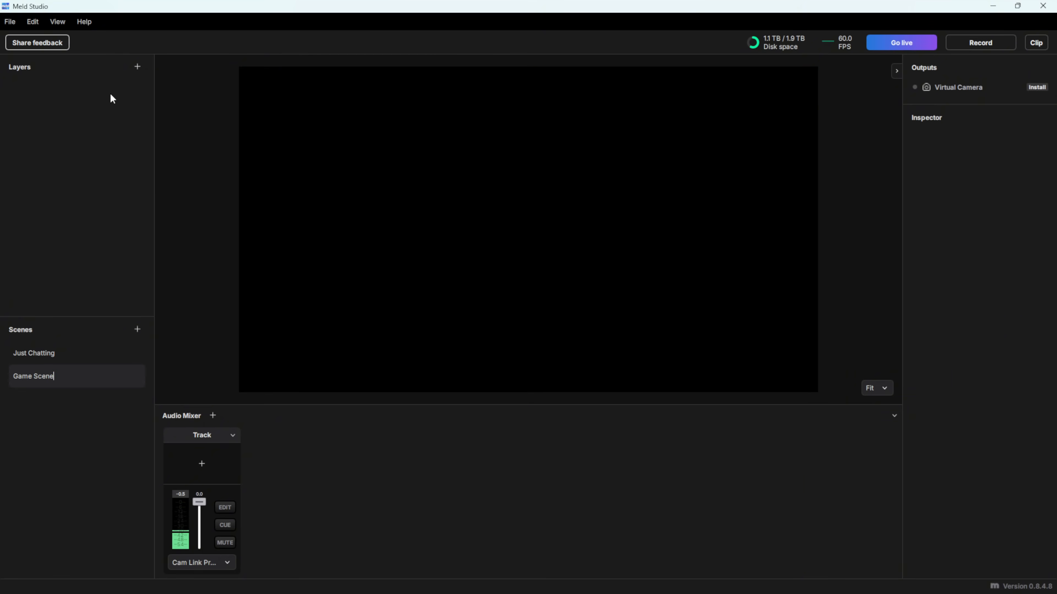
Add a Display capture layer to Game Scene capturing the SANYO LCD display.
left_click(137, 66)
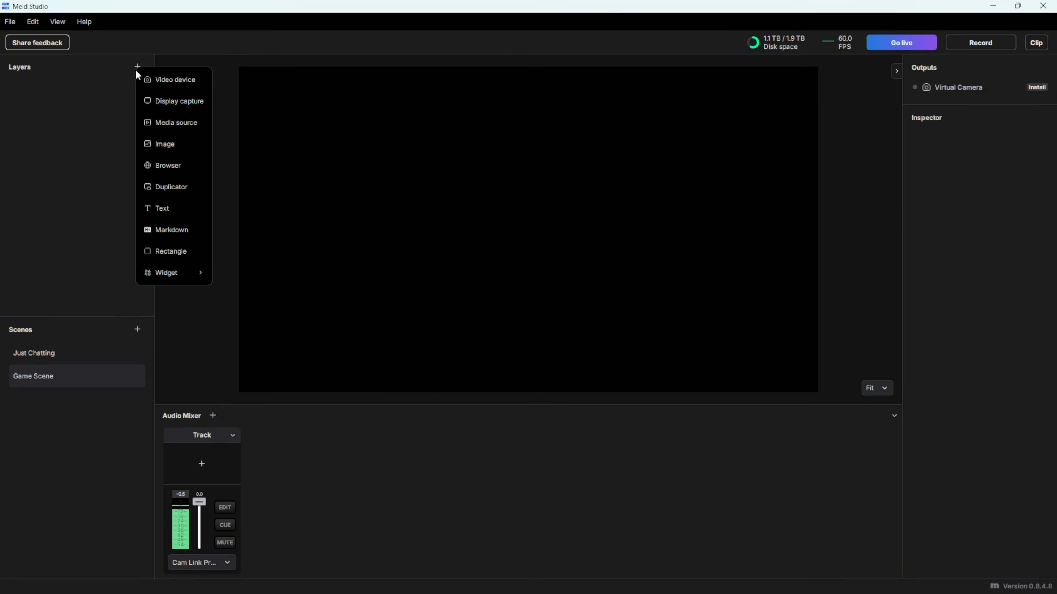
mouse_move(166, 273)
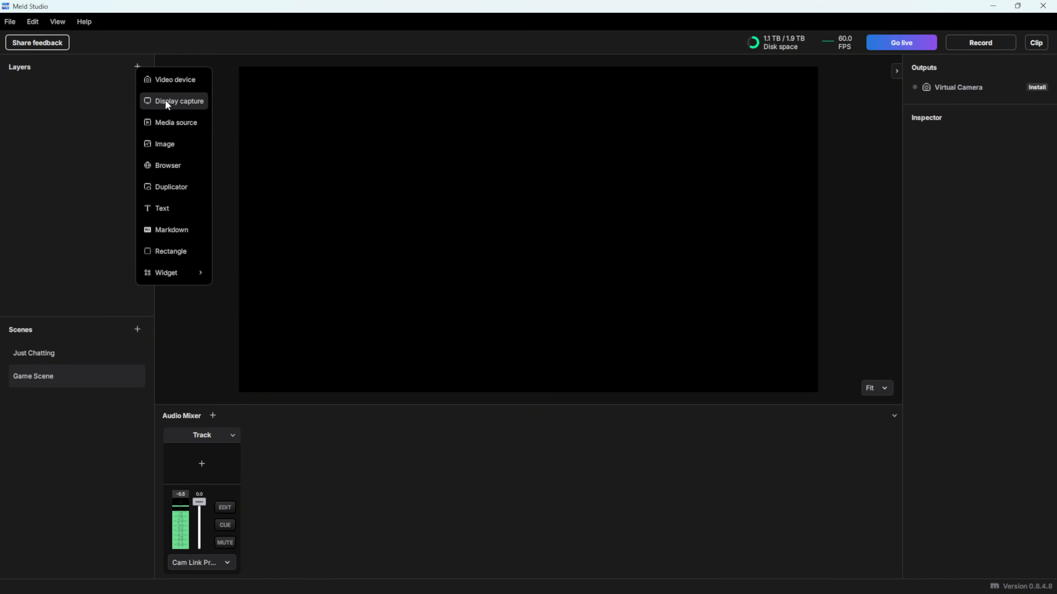
left_click(178, 101)
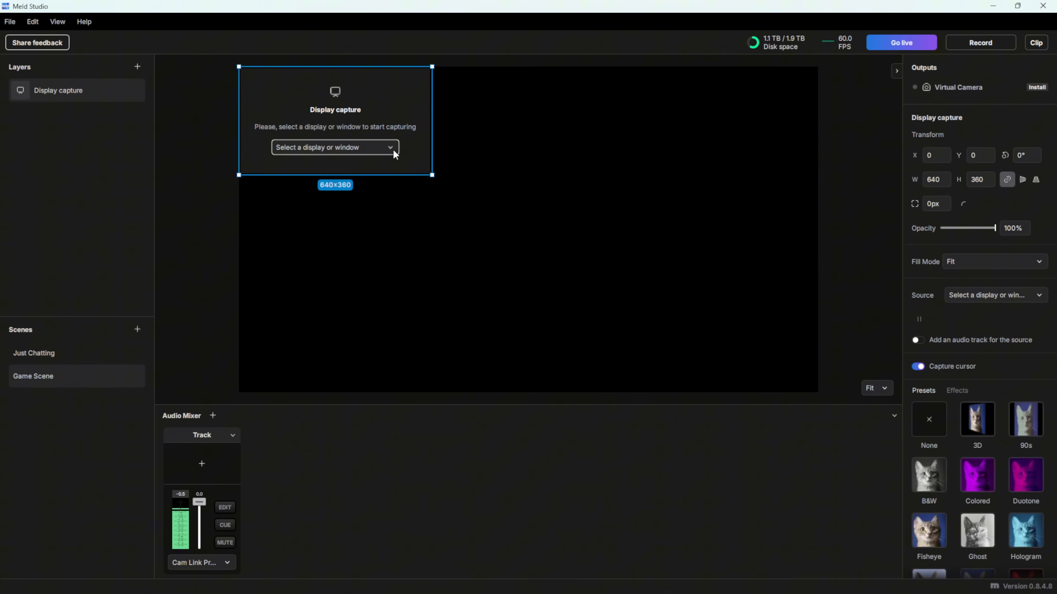
left_click(333, 147)
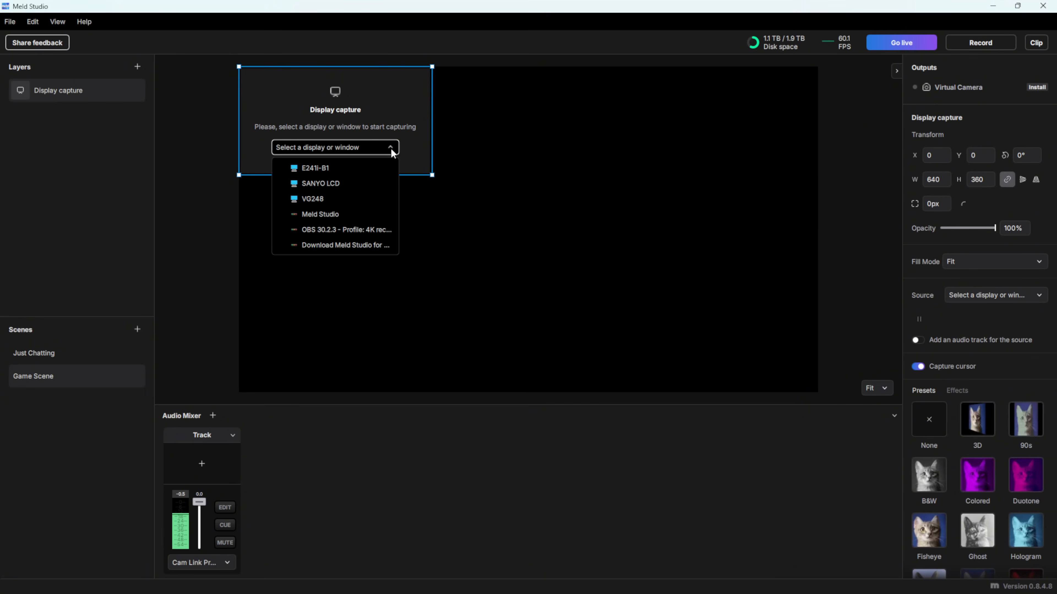
left_click(320, 183)
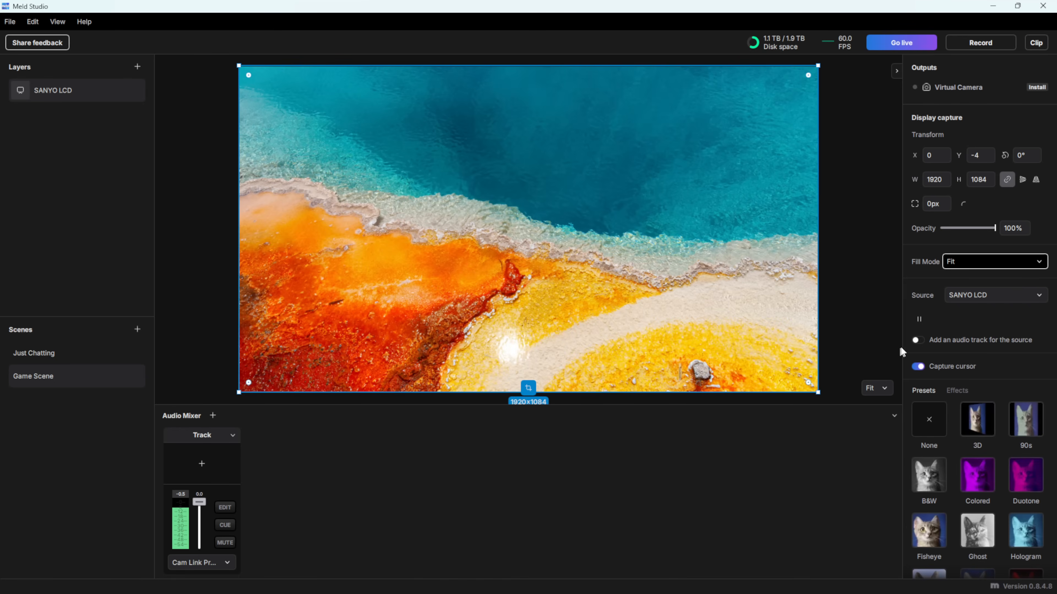
Toggle the display capture's own audio track on and off, leaving only the Cam Link track.
left_click(917, 339)
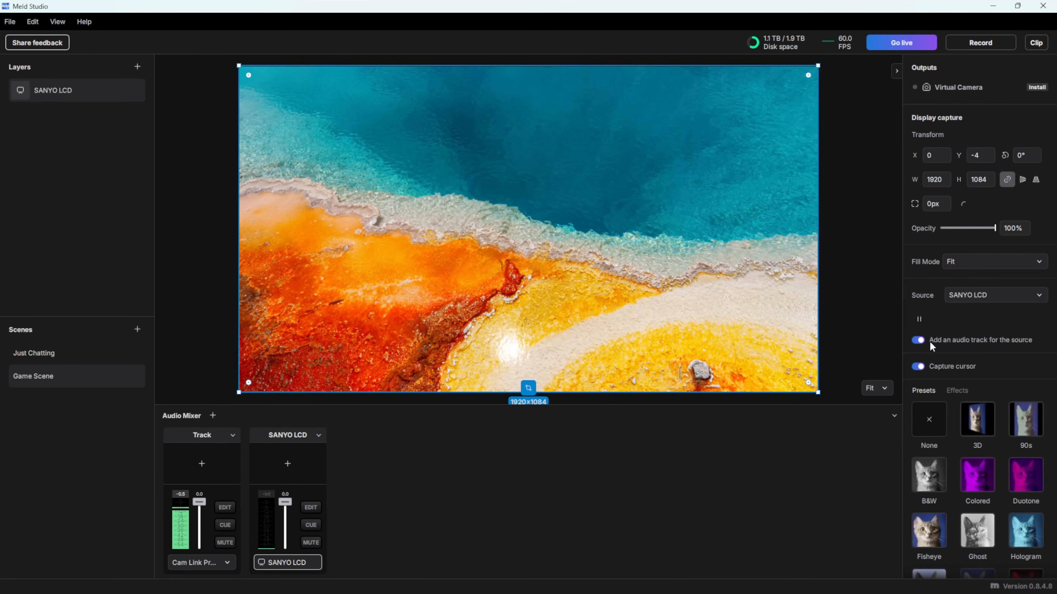
mouse_move(346, 485)
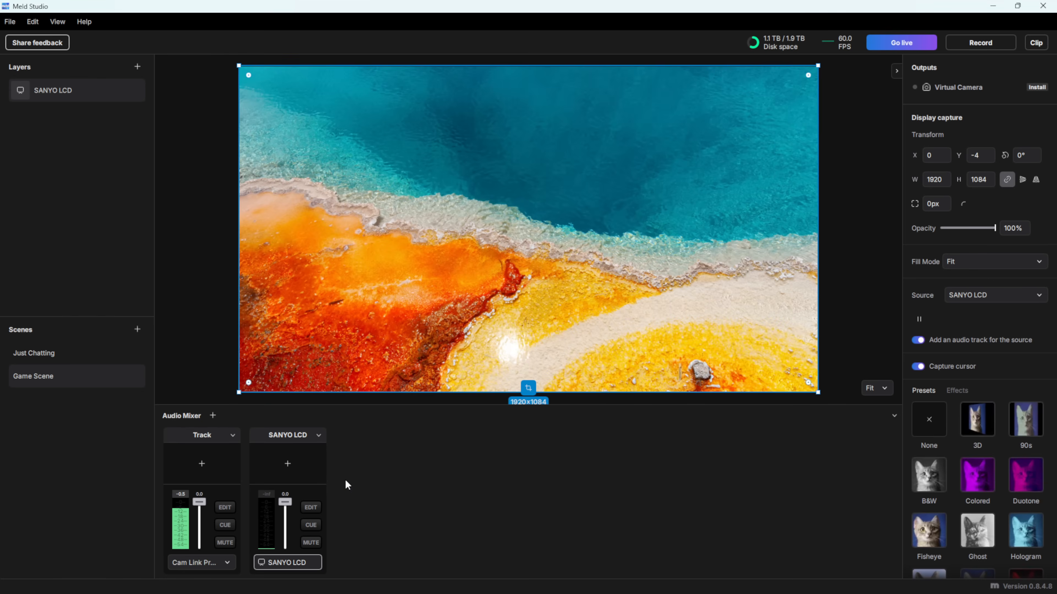
mouse_move(294, 442)
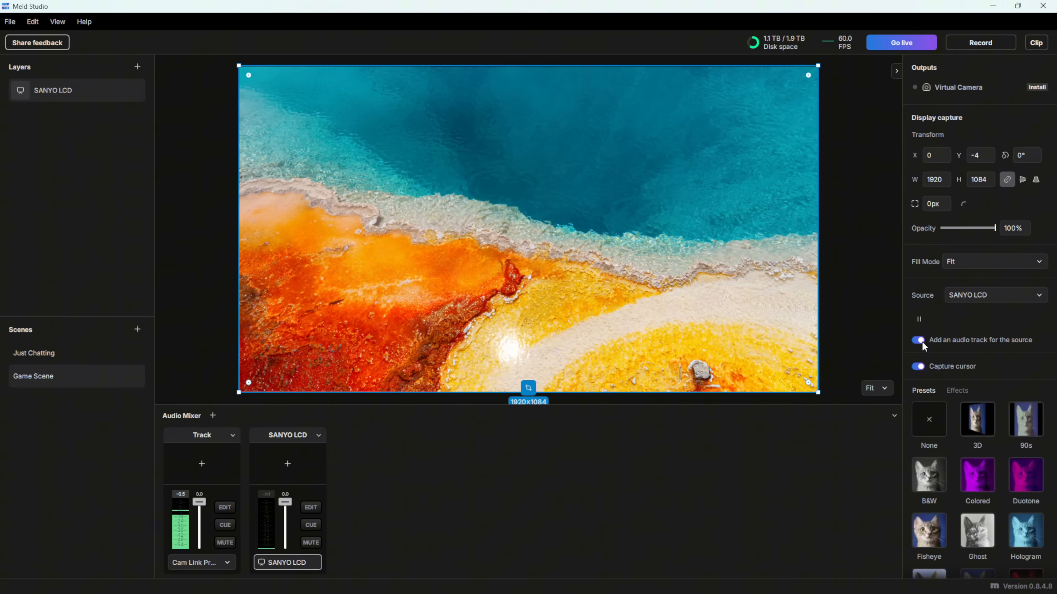
left_click(917, 340)
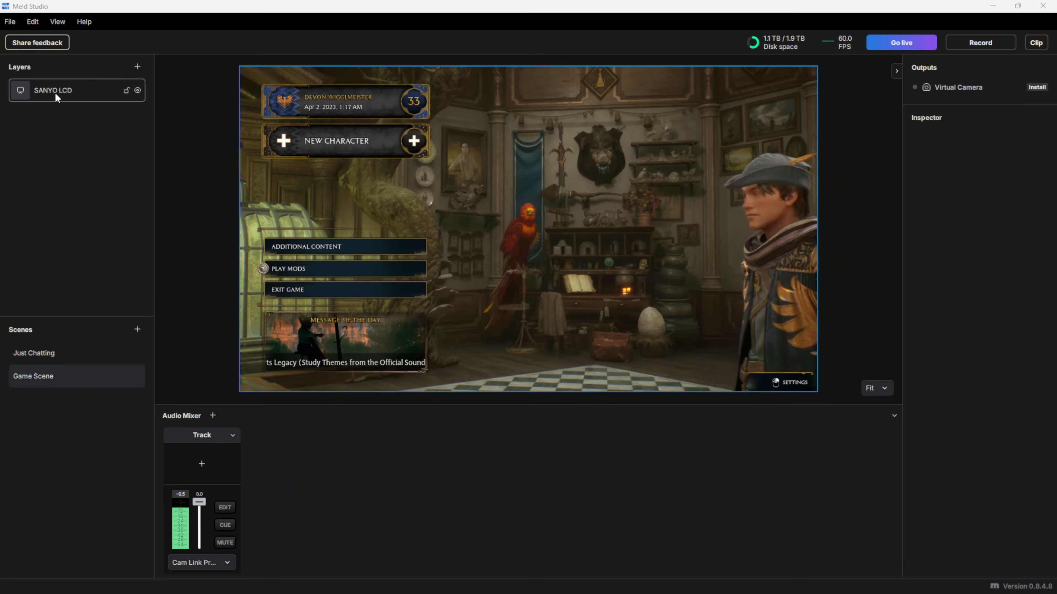
mouse_move(576, 268)
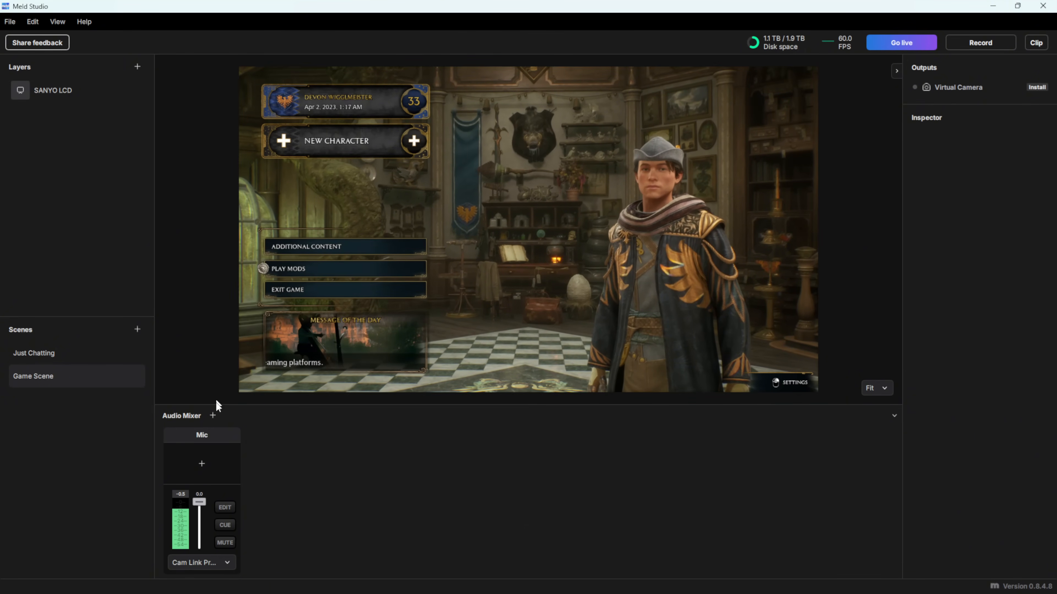
Add a Game audio track fed by the Headset Earphone (Zone Wireless Plus) output device.
left_click(213, 416)
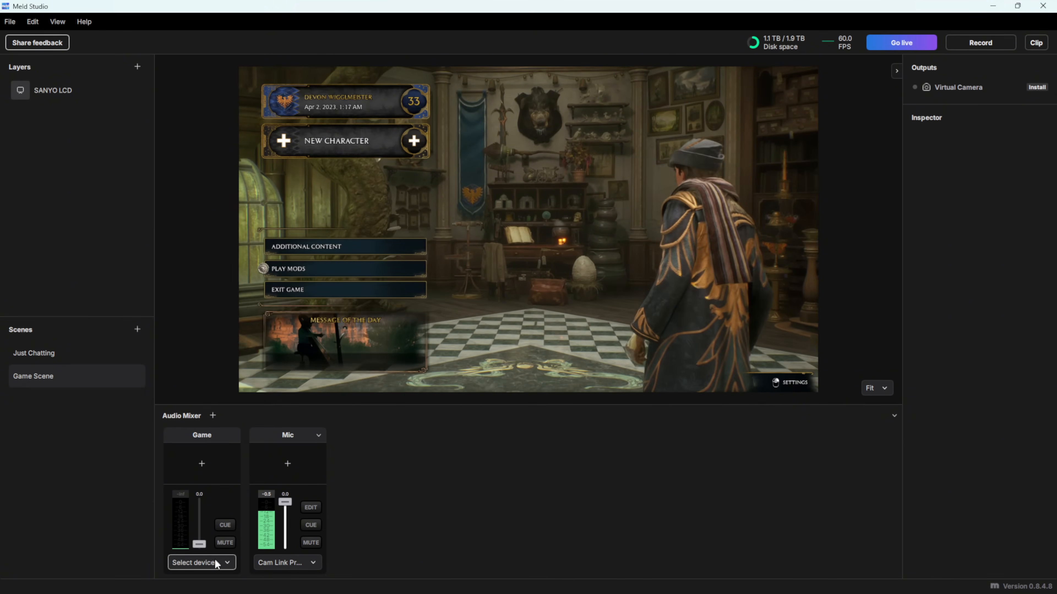
left_click(198, 562)
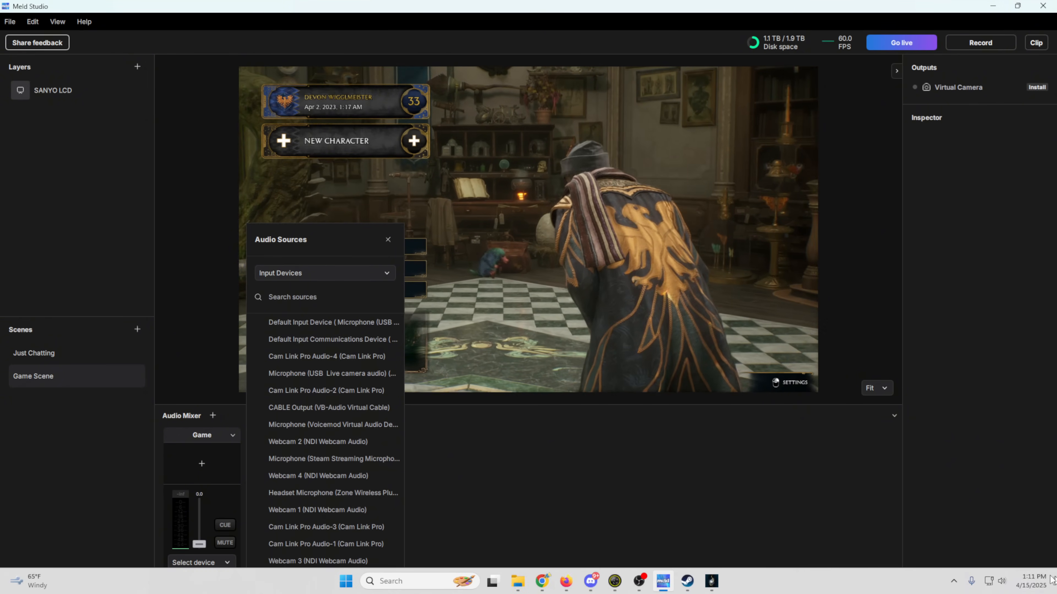
left_click(1002, 581)
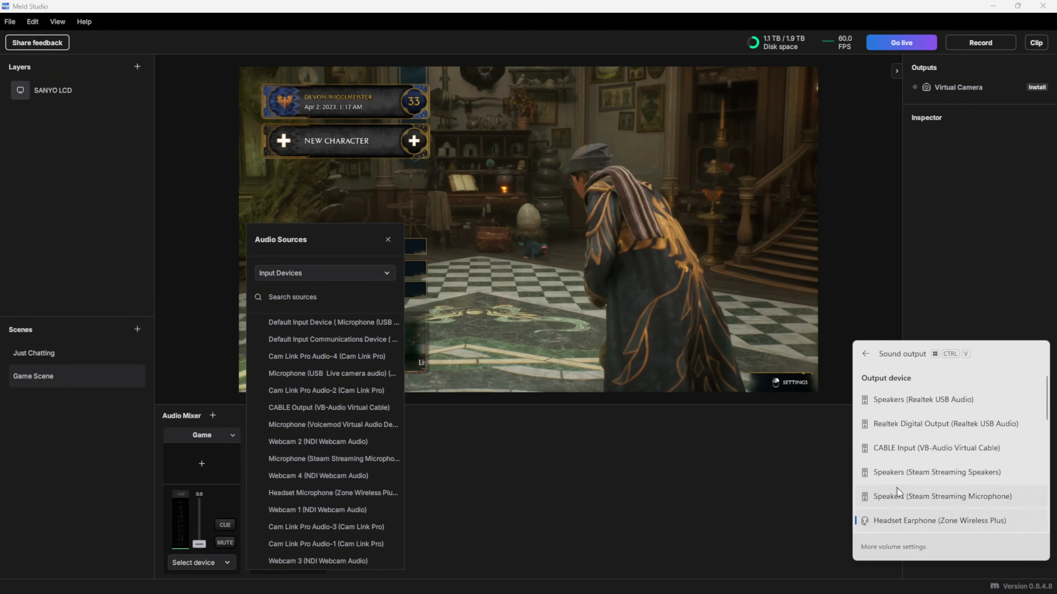
scroll("down", 3)
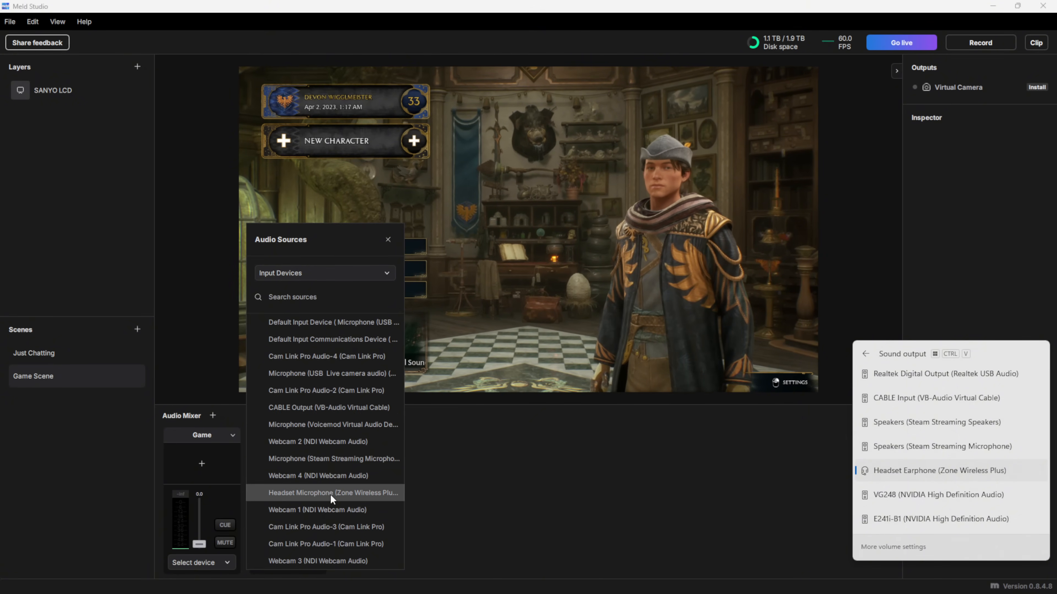
left_click(323, 273)
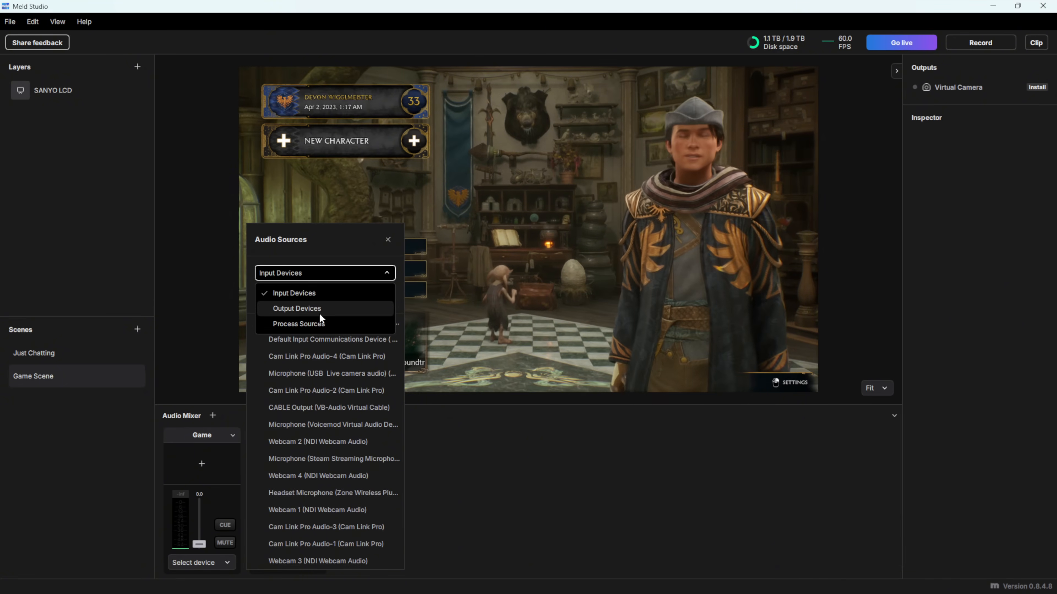
left_click(297, 308)
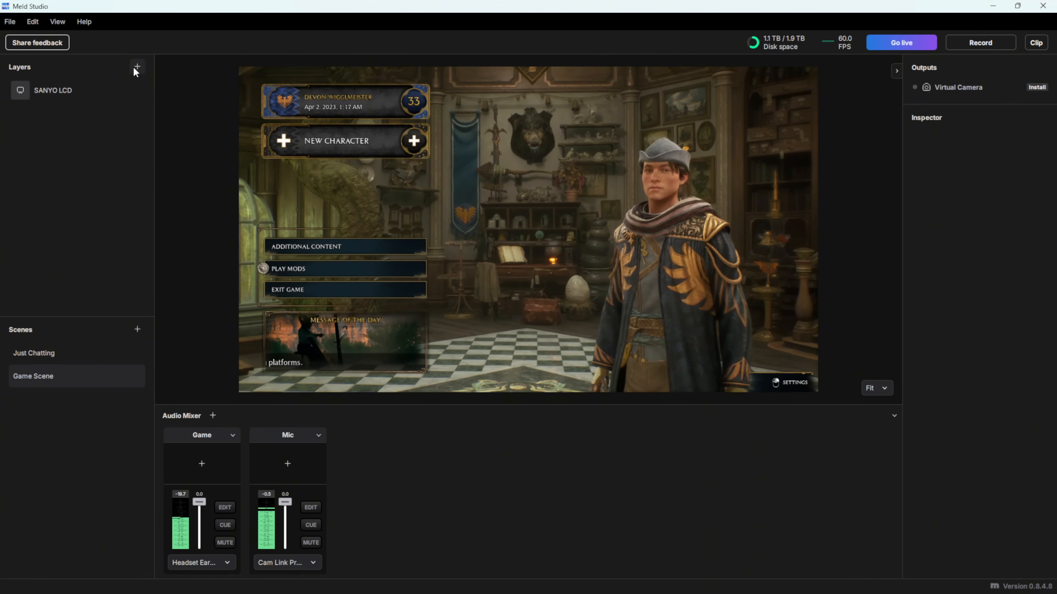
Add a Cam Link Pro HDMI-1 video device layer, shrink it into the lower-right corner, then view Just Chatting.
left_click(138, 67)
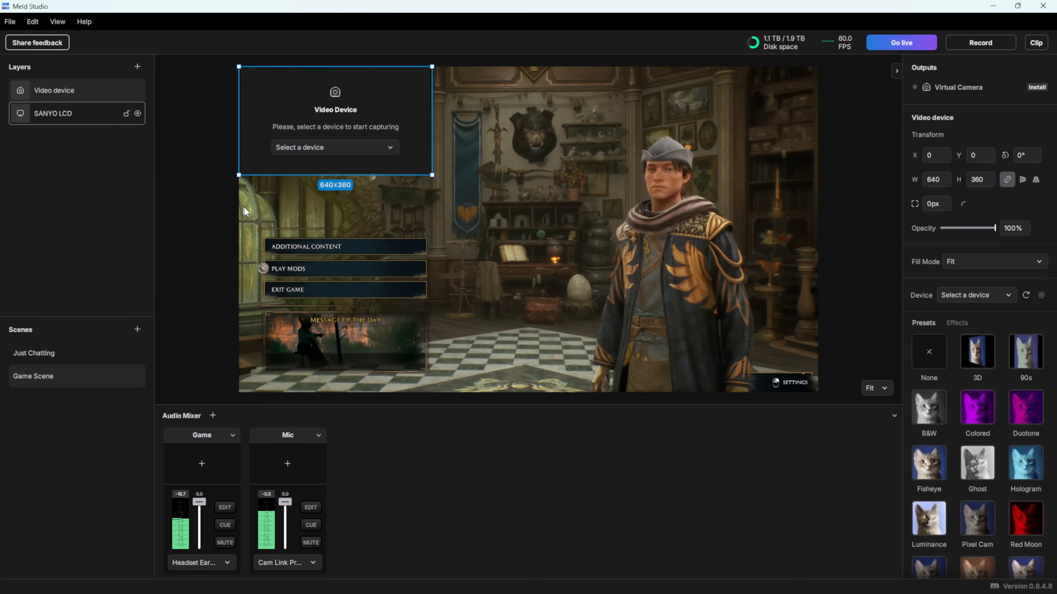
left_click_drag(335, 120, 583, 329)
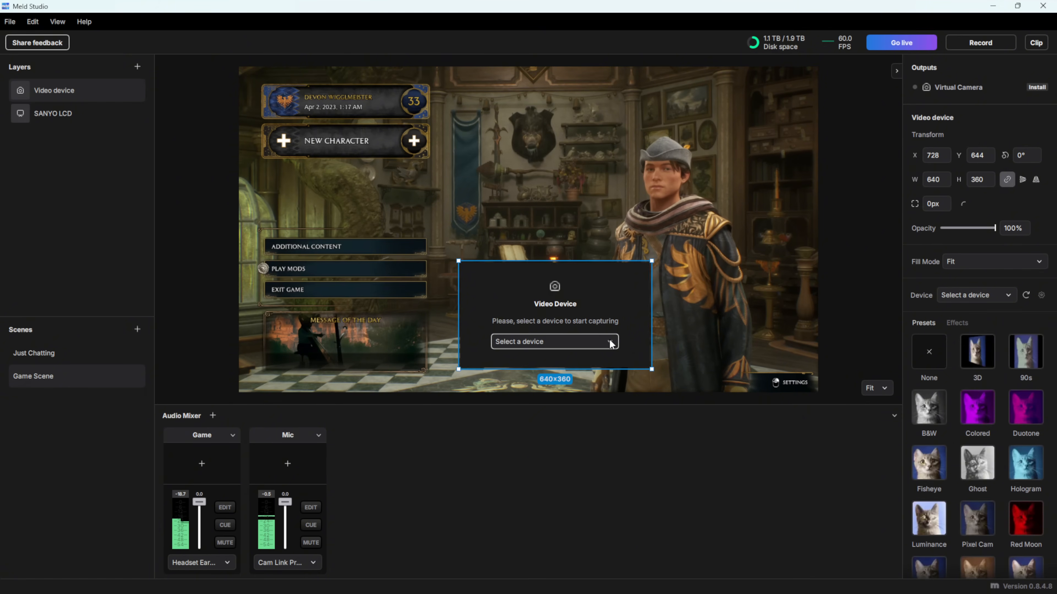
left_click(553, 342)
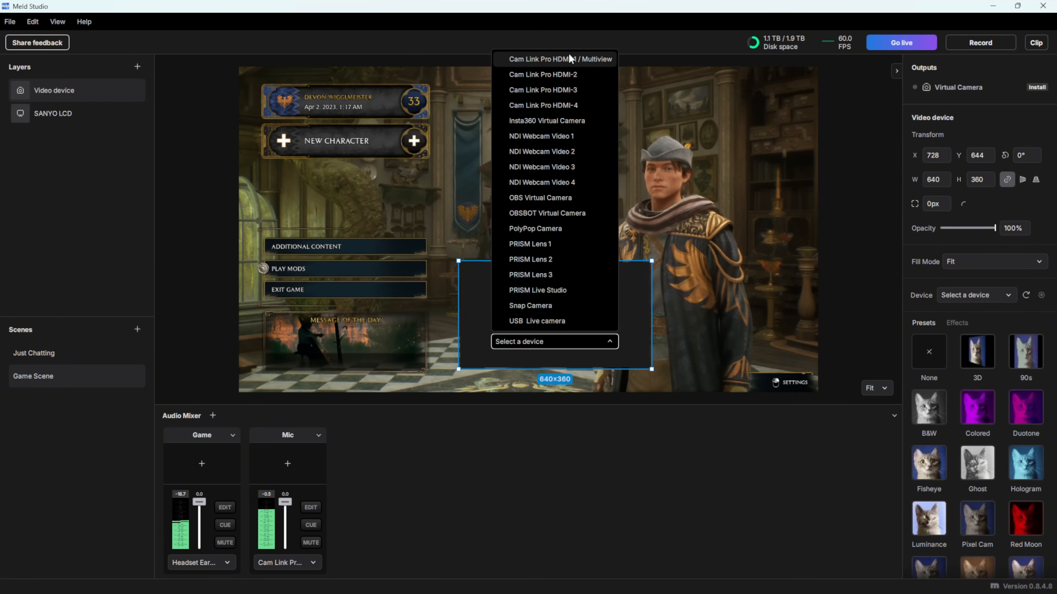
left_click(555, 59)
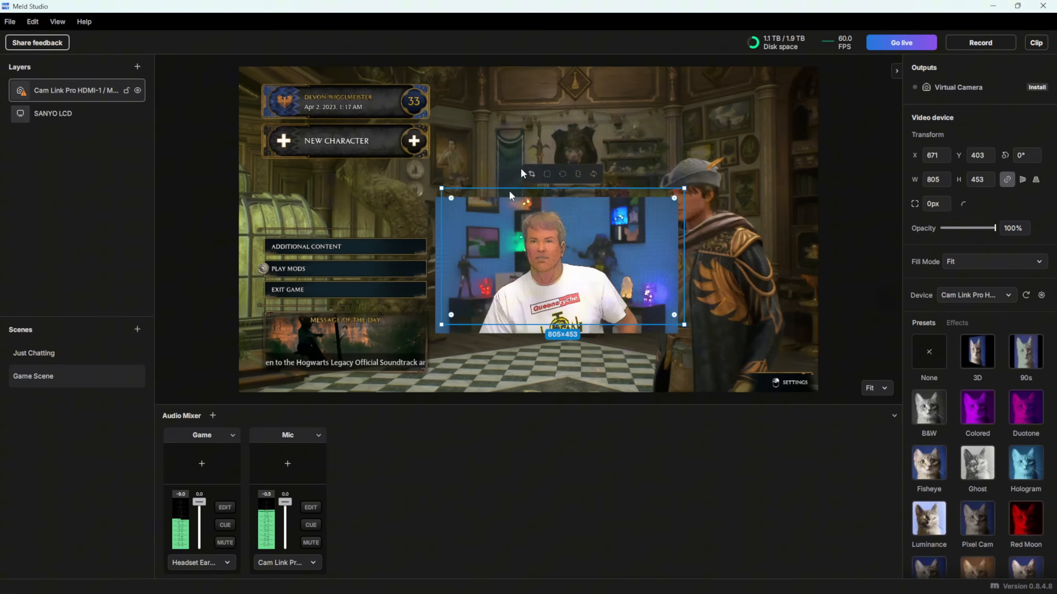
left_click_drag(559, 259, 706, 317)
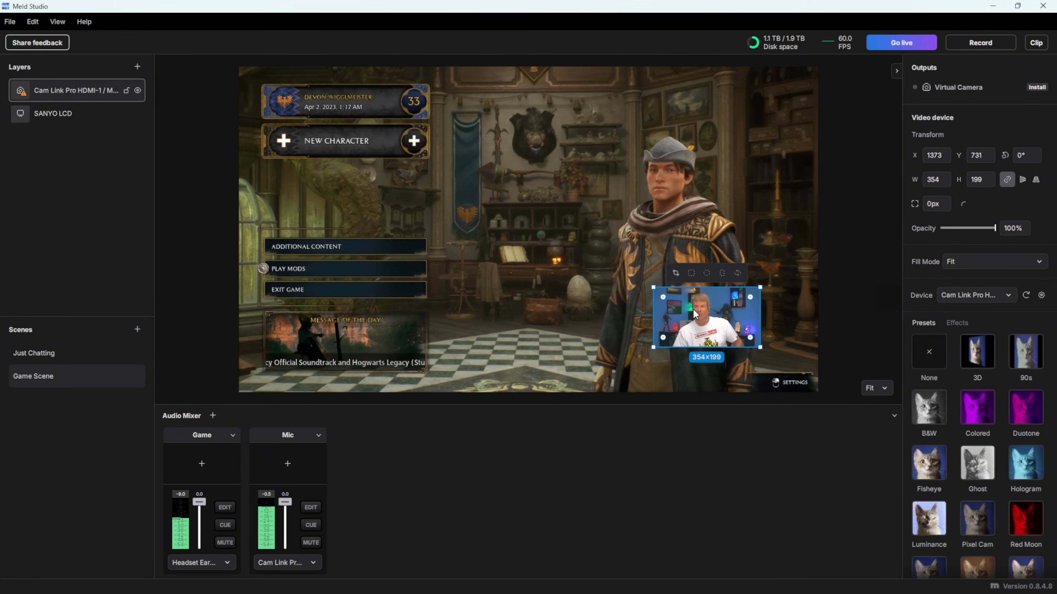
left_click(54, 354)
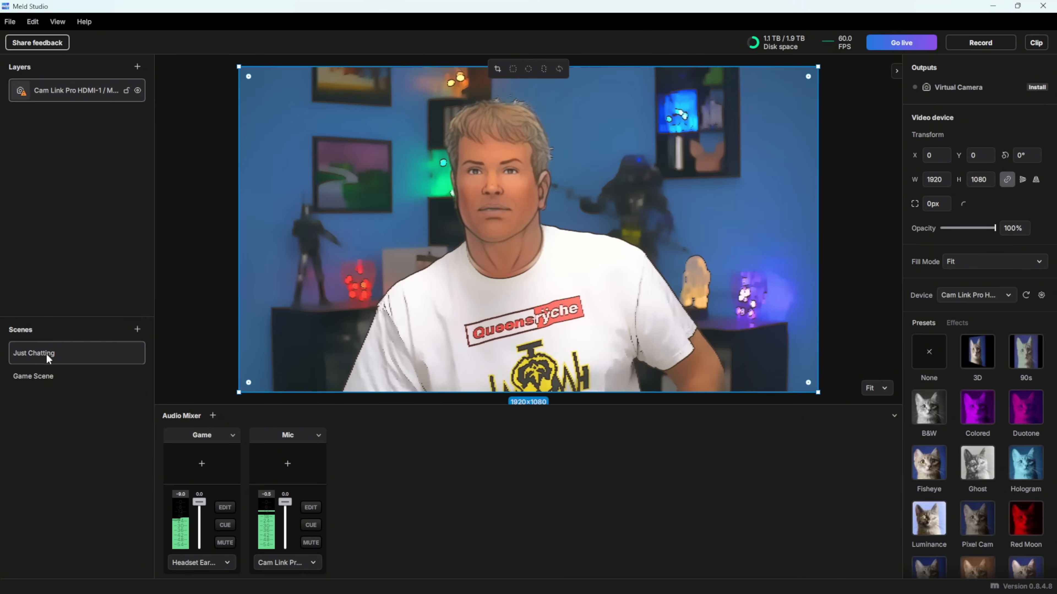
Switch back to the Game Scene with its webcam overlay.
left_click(33, 376)
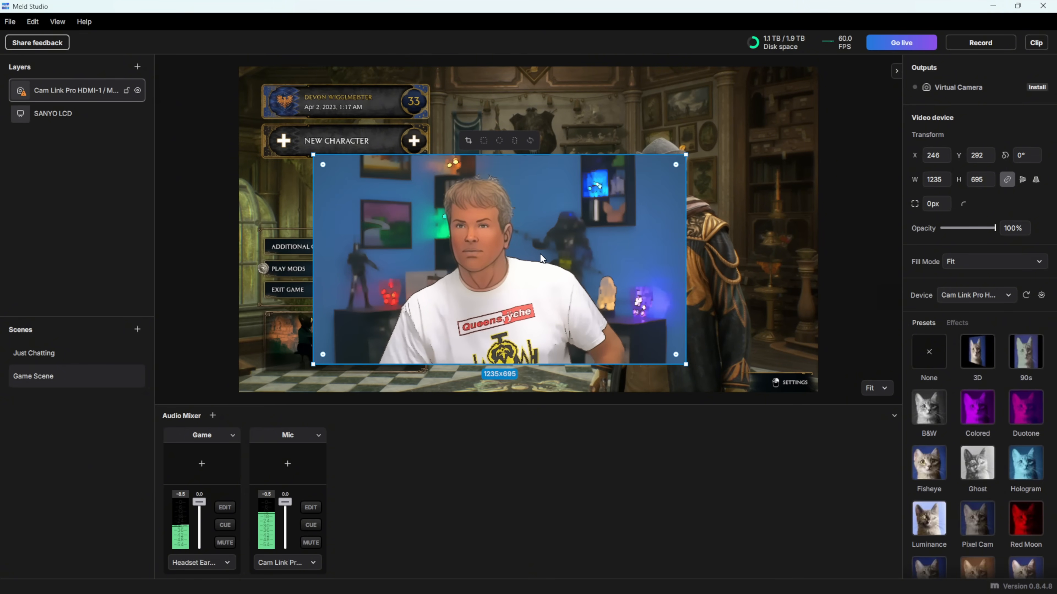
Make the webcam a rounded square and try cropping its left side.
left_click(484, 140)
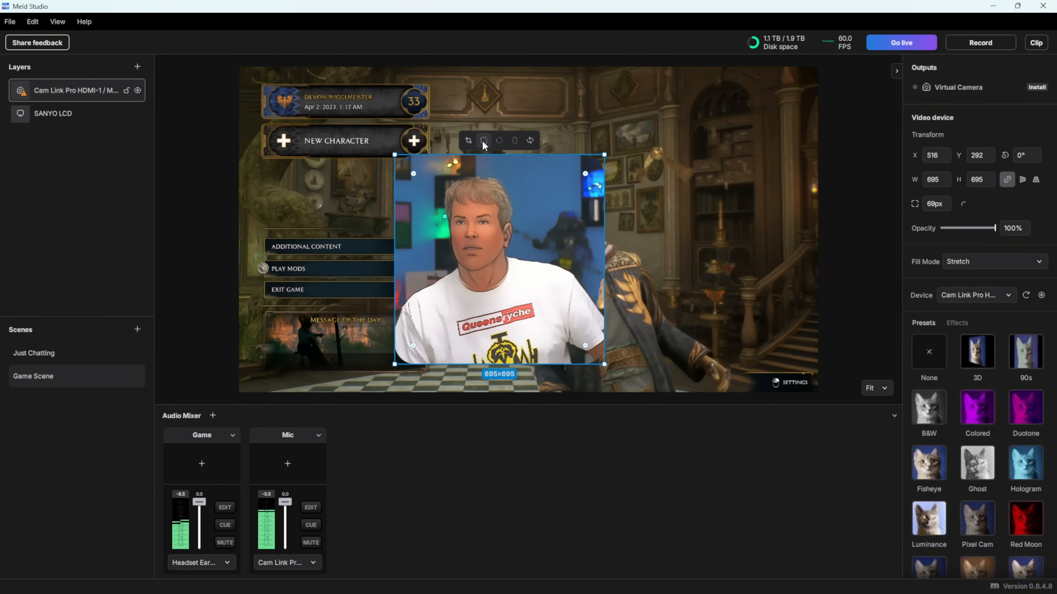
left_click(467, 140)
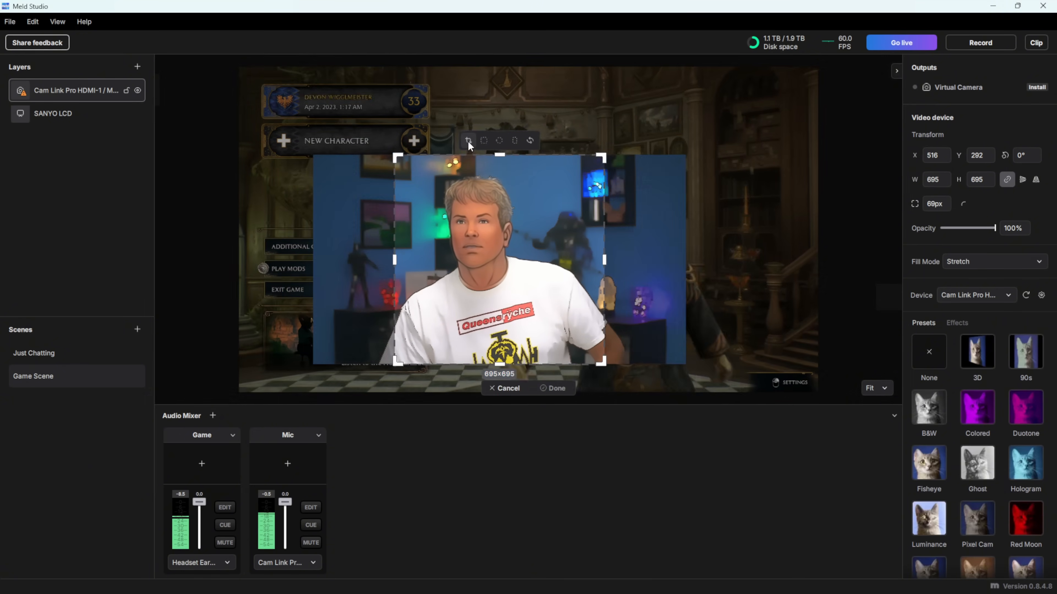
left_click_drag(394, 260, 406, 269)
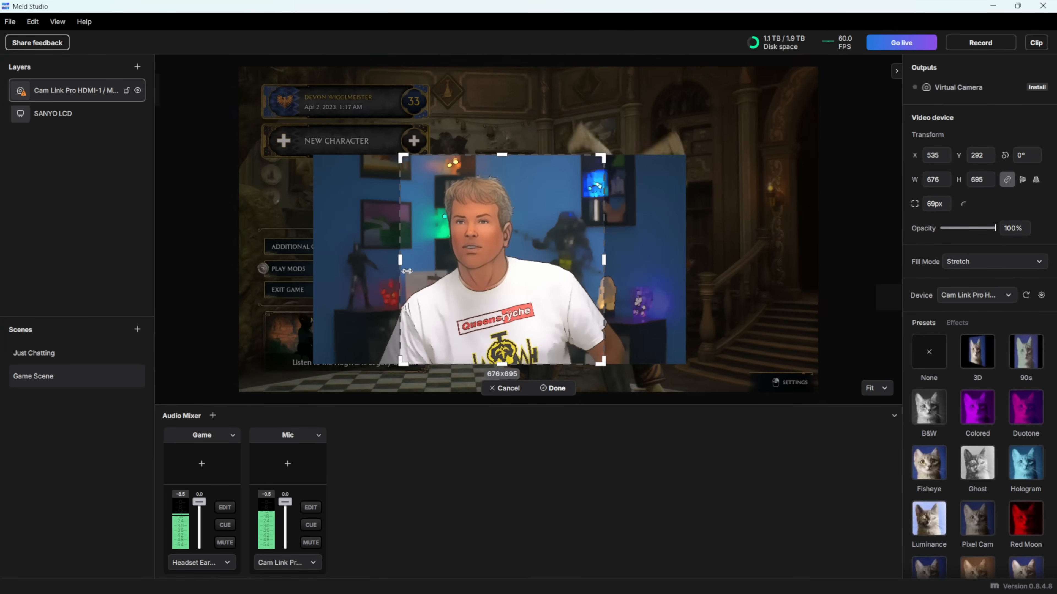
left_click_drag(399, 271, 375, 277)
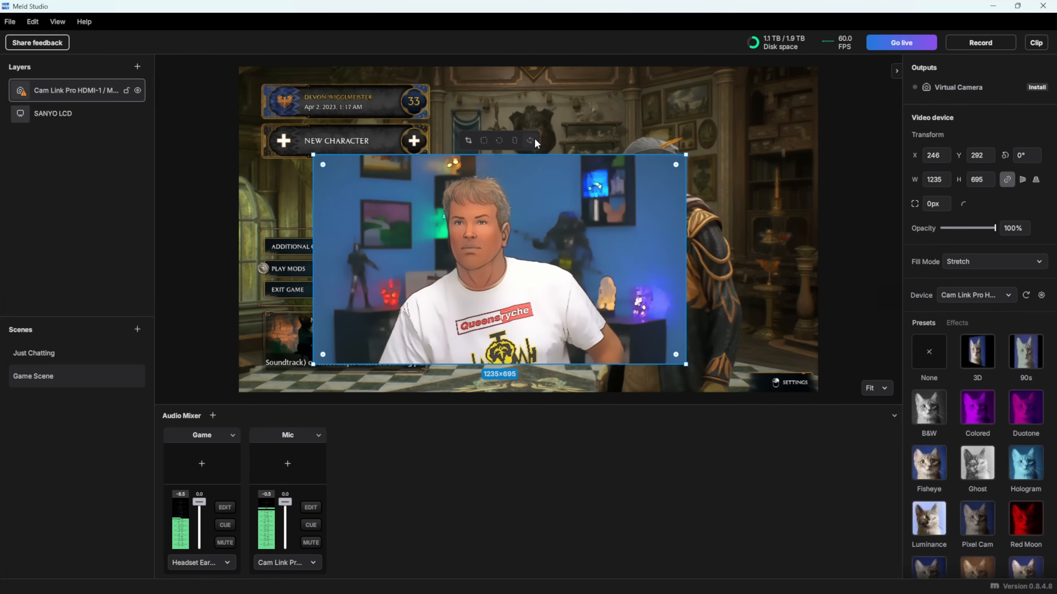
Restore the rounded-square shape and increase the corner radius to about 106 px.
left_click_drag(685, 354, 603, 345)
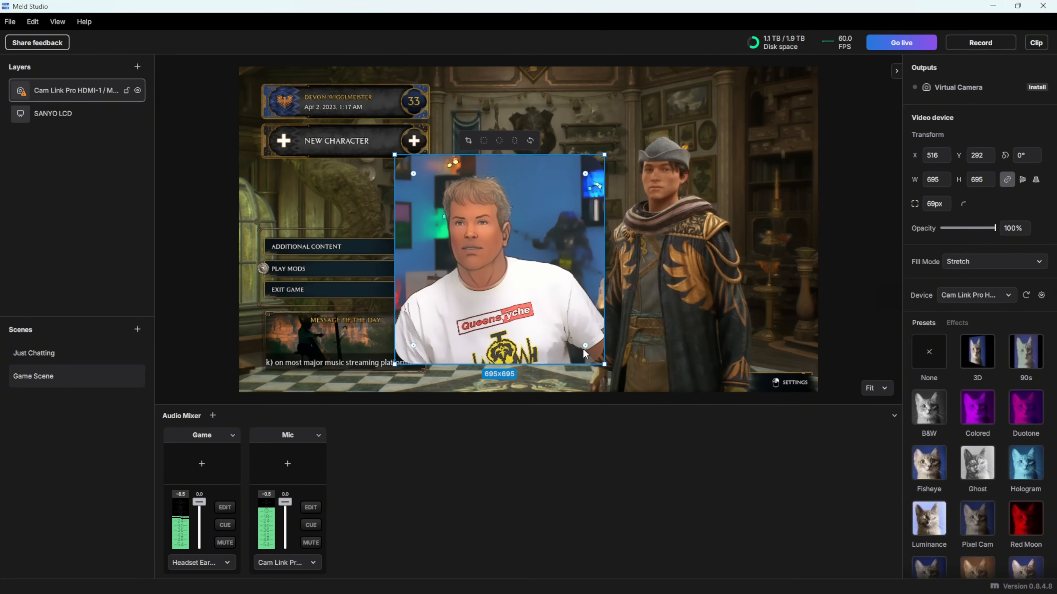
left_click_drag(583, 345, 583, 345)
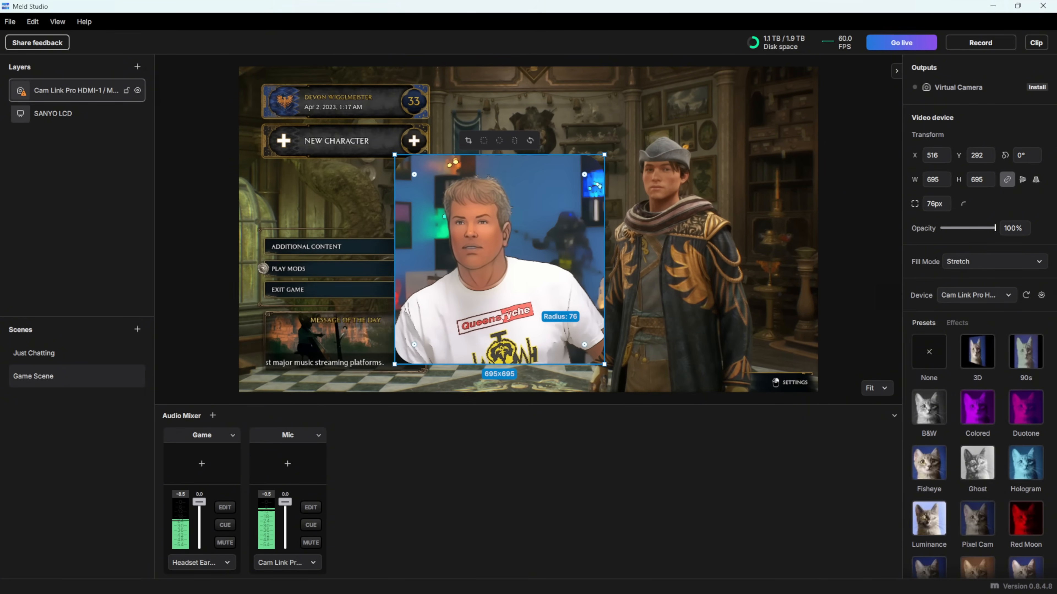
left_click_drag(499, 259, 645, 227)
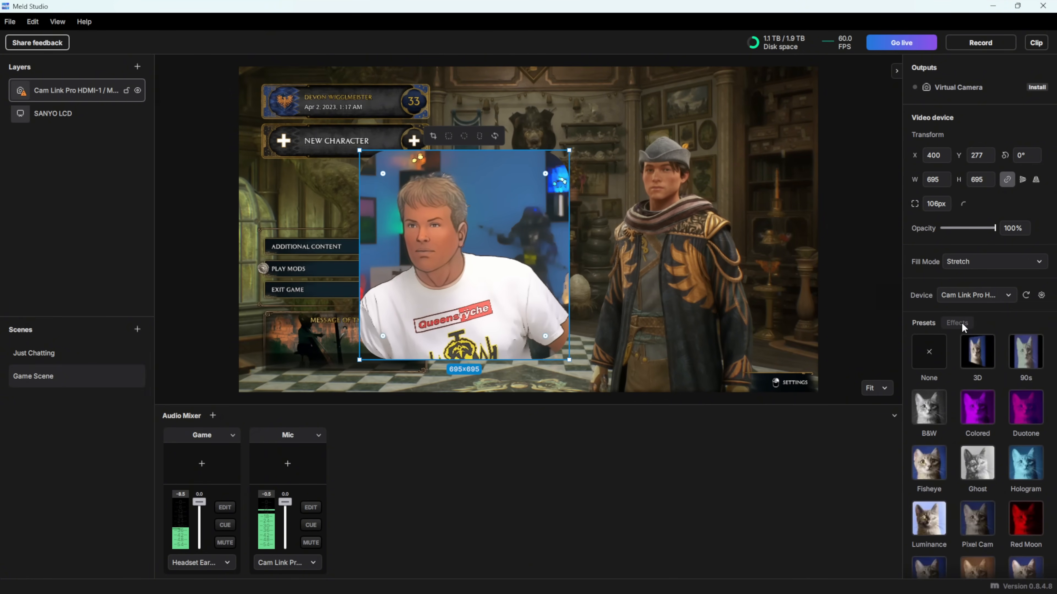
Add a Drop Shadow effect with angle 109°, distance 27, softness 26 and opacity 85%.
left_click(957, 323)
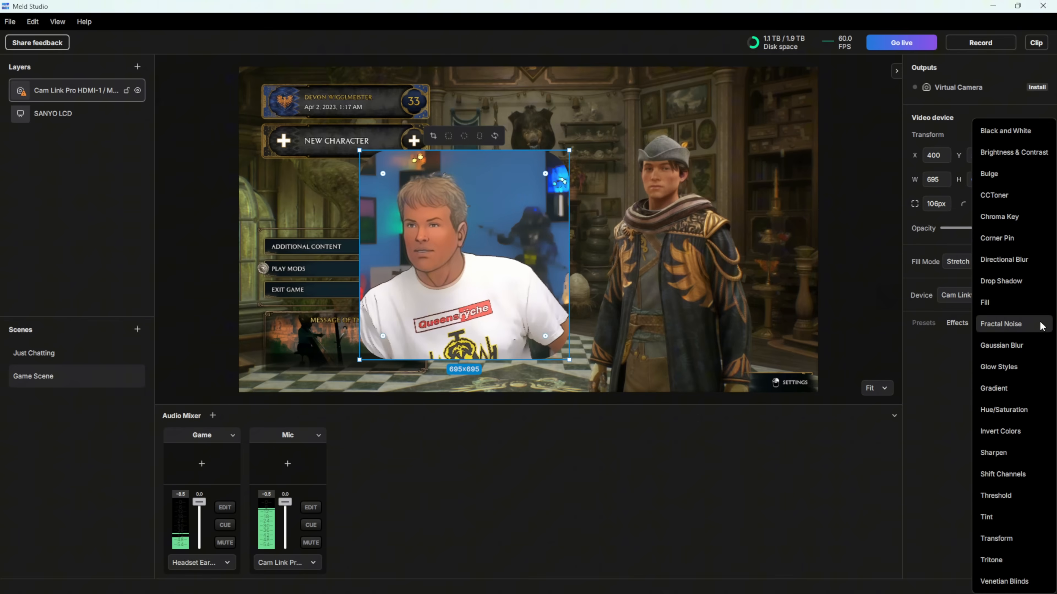
left_click(1000, 281)
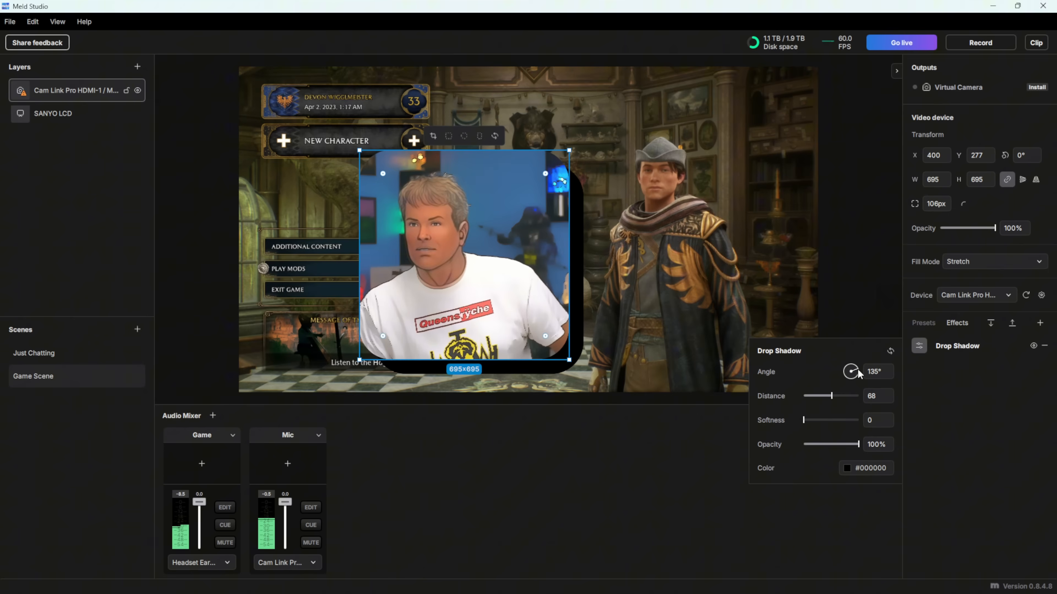
left_click_drag(850, 371, 848, 372)
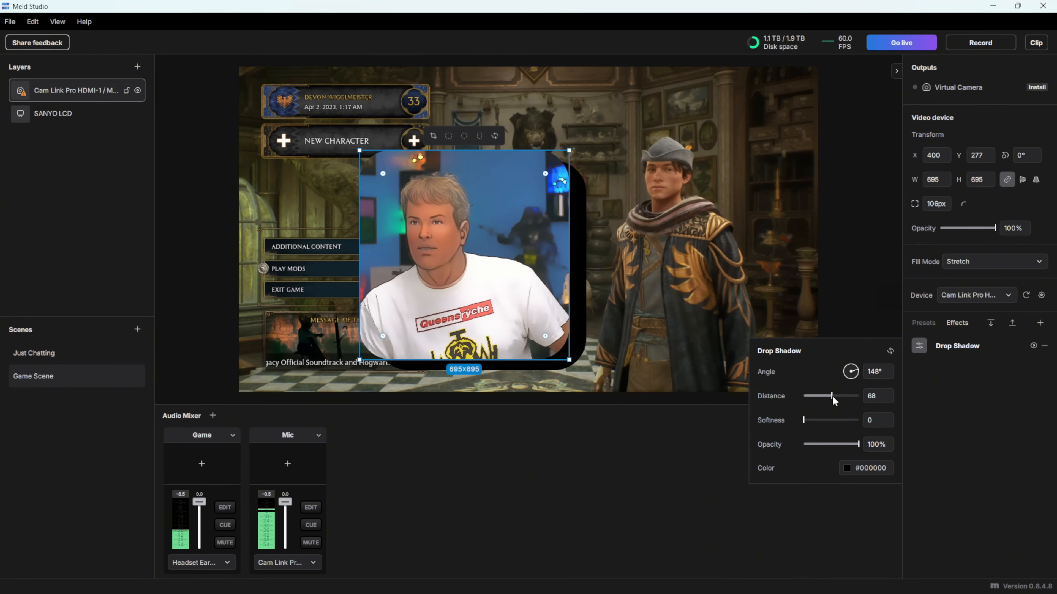
left_click_drag(834, 396, 814, 396)
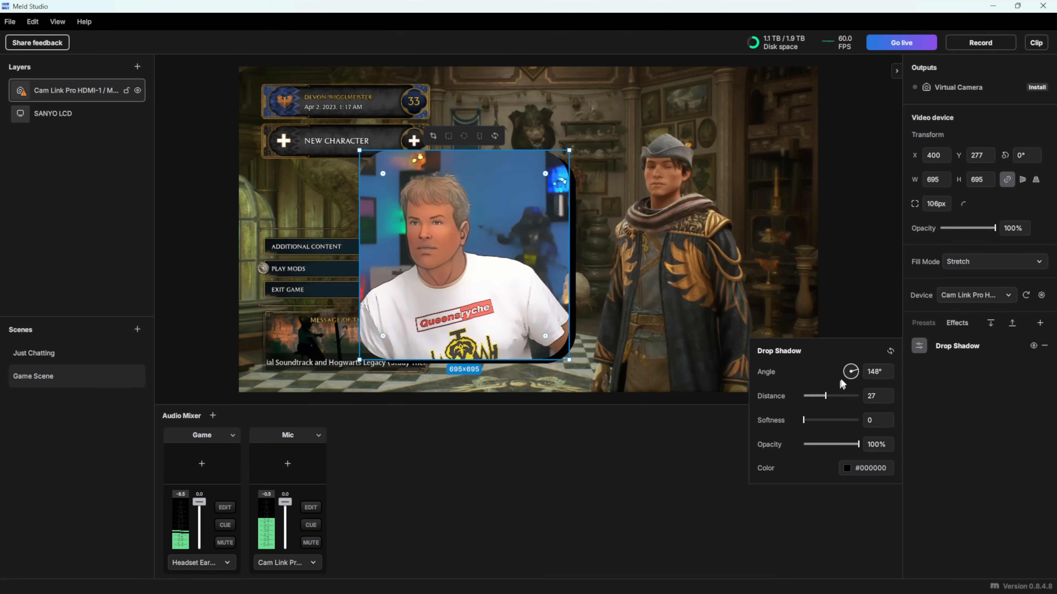
left_click_drag(856, 378, 843, 369)
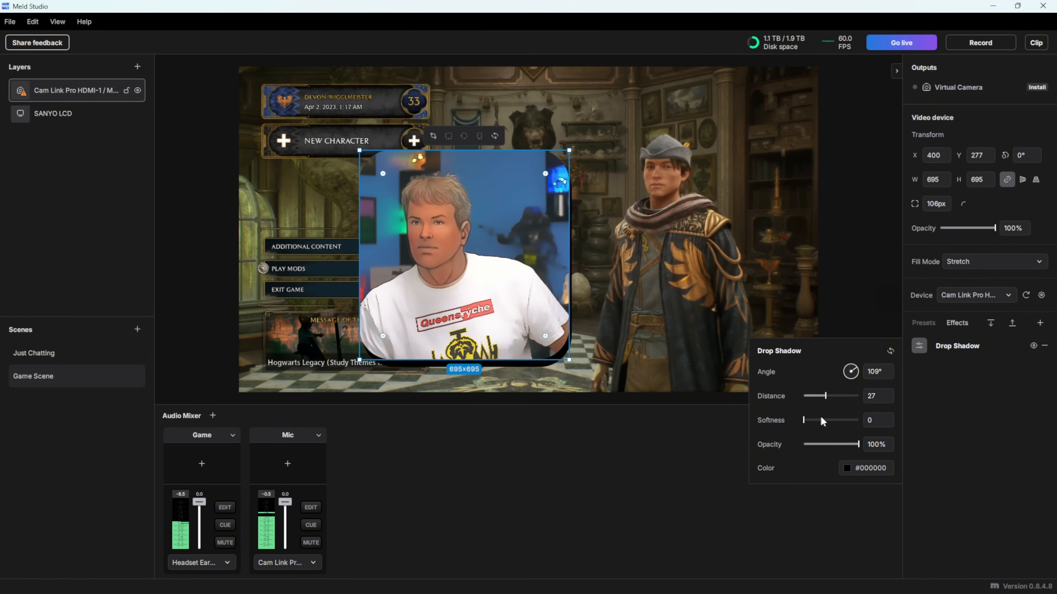
left_click_drag(804, 420, 814, 420)
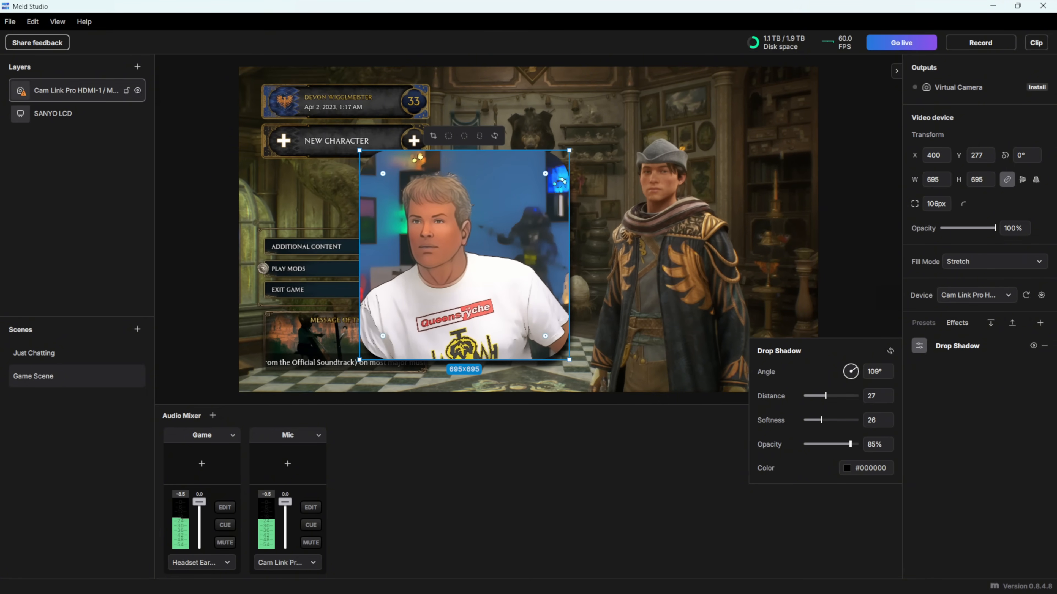
left_click_drag(850, 444, 835, 444)
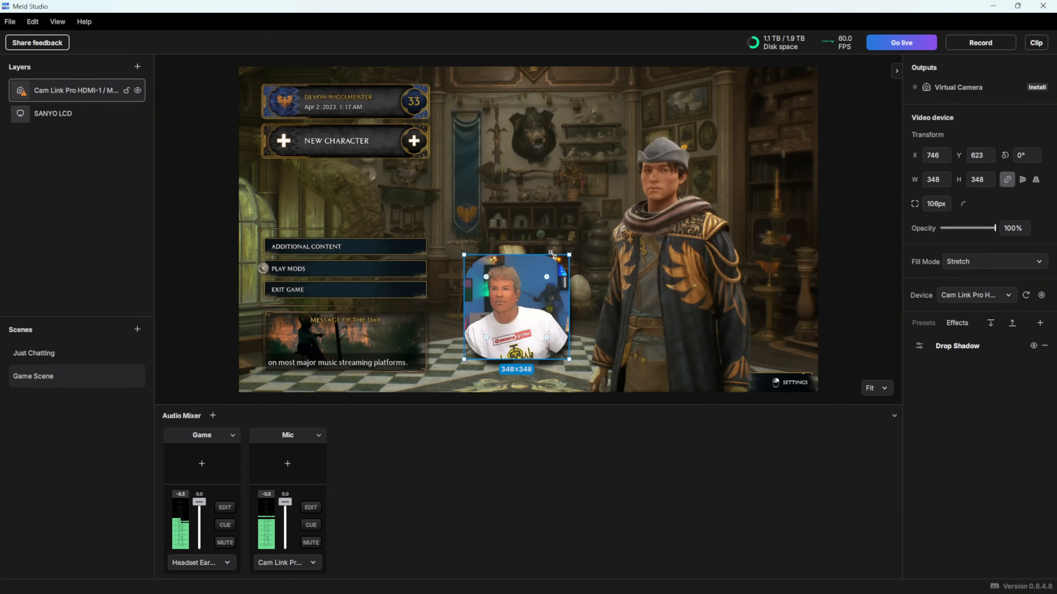
Move the webcam overlay to the game footage's lower-right corner.
left_click_drag(516, 306, 751, 304)
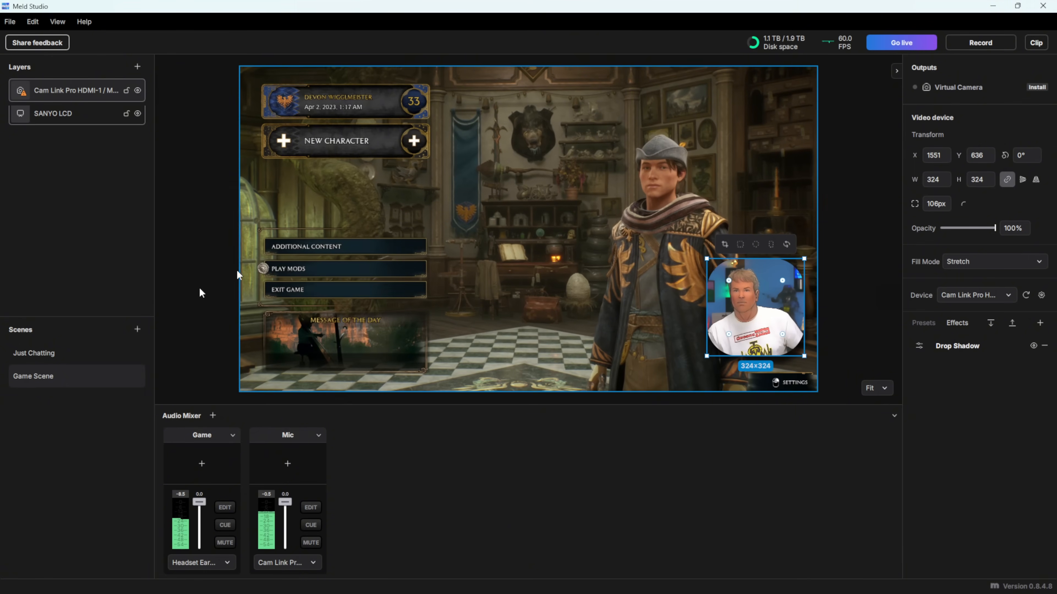
Rename the scene Game Scene 1 and duplicate it as Game Scene 2.
double_click(33, 376)
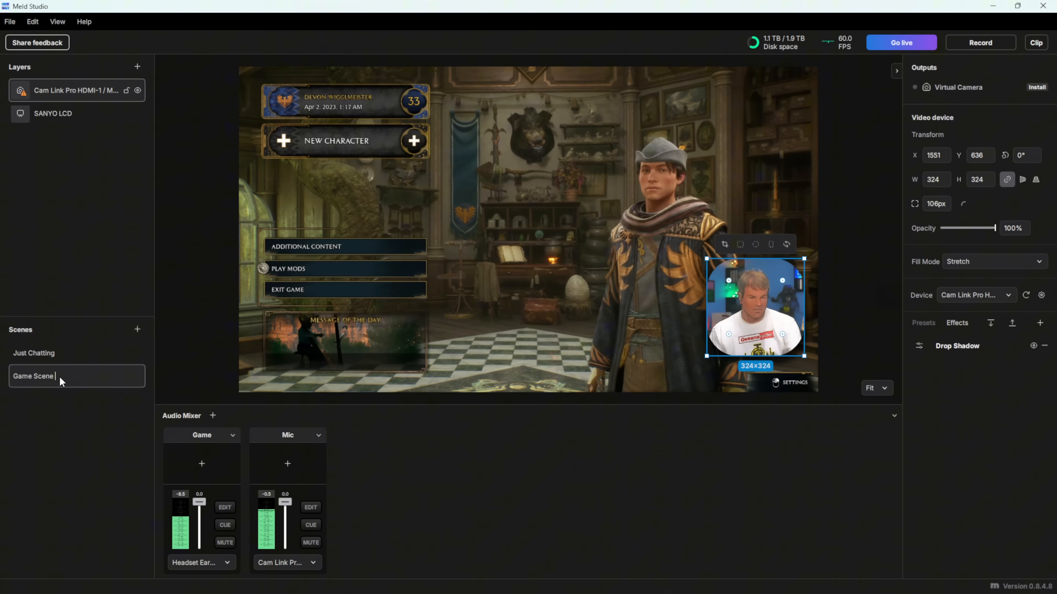
type("1")
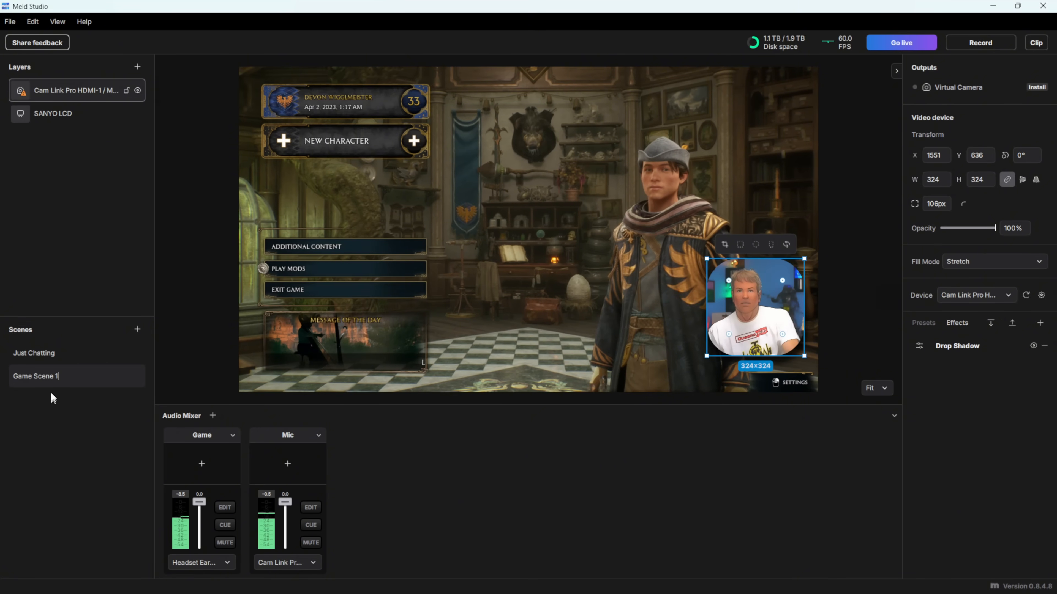
right_click(36, 376)
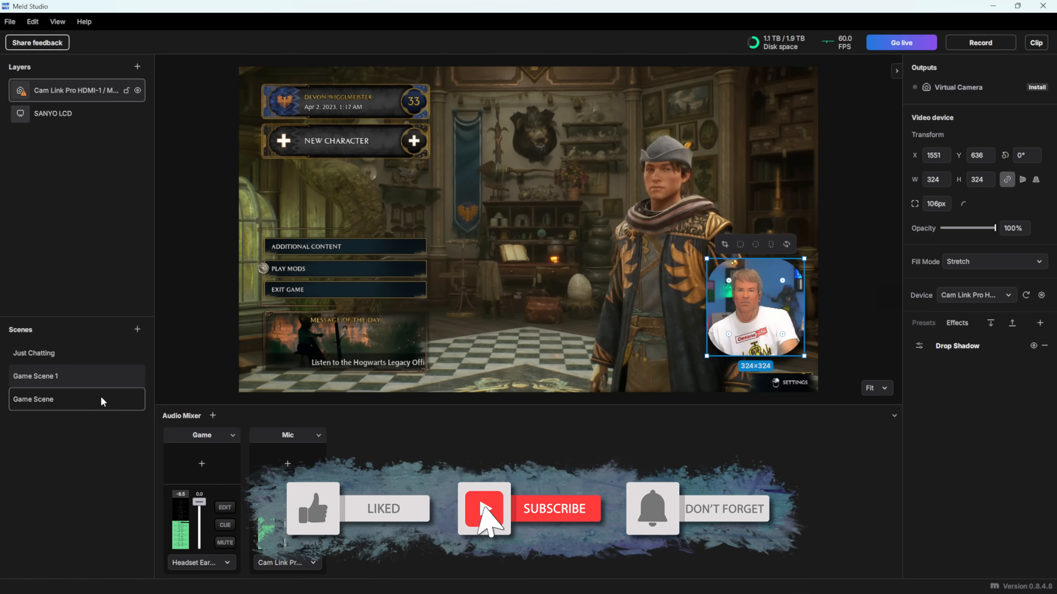
double_click(32, 399)
type(" 2")
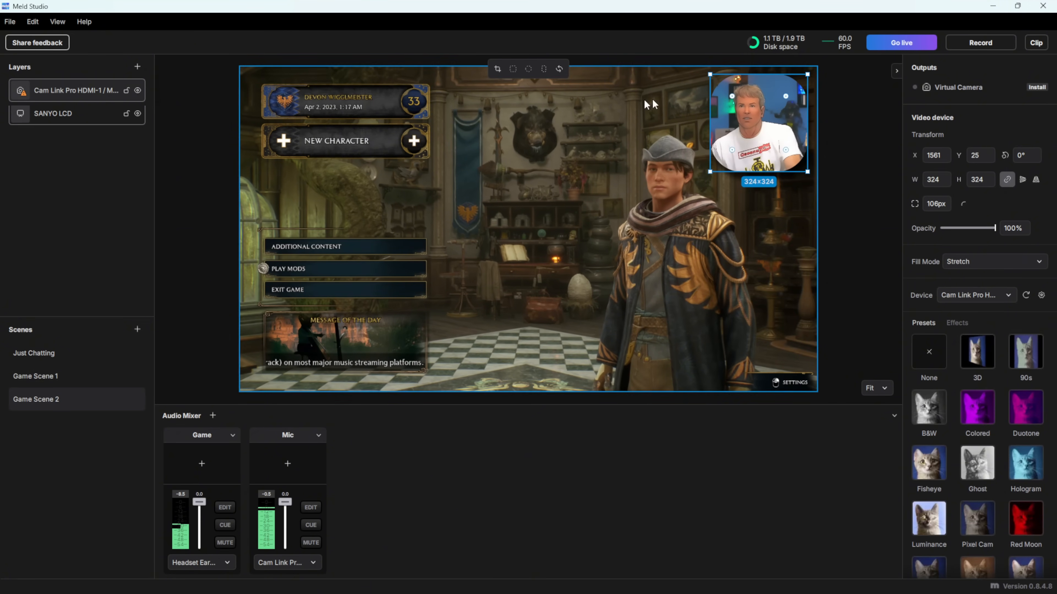
Review Game Scenes 2 to 4 with their webcams in different corners.
left_click(37, 399)
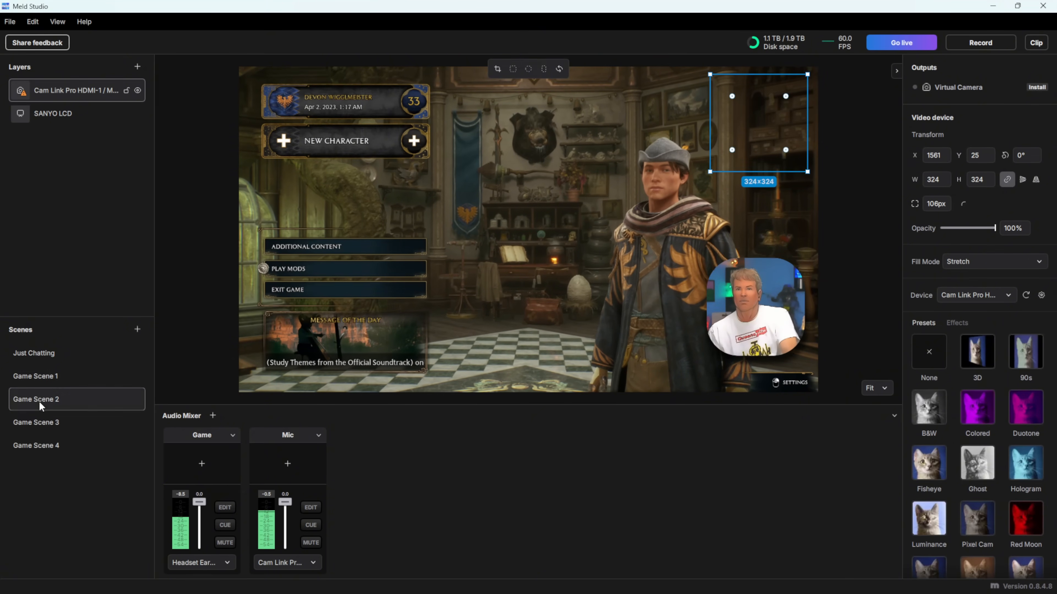
left_click(36, 423)
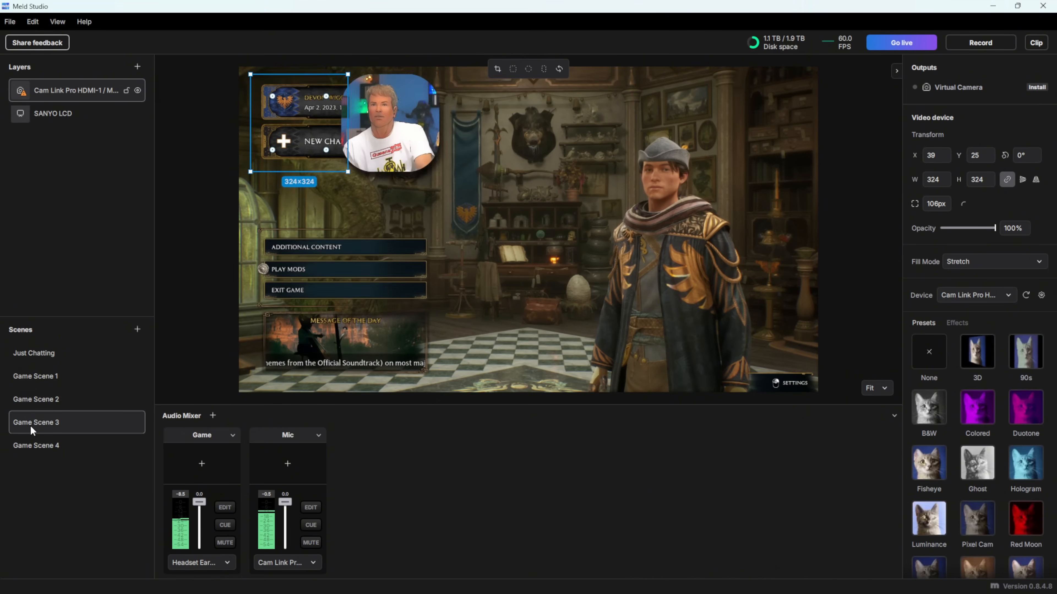
left_click(36, 444)
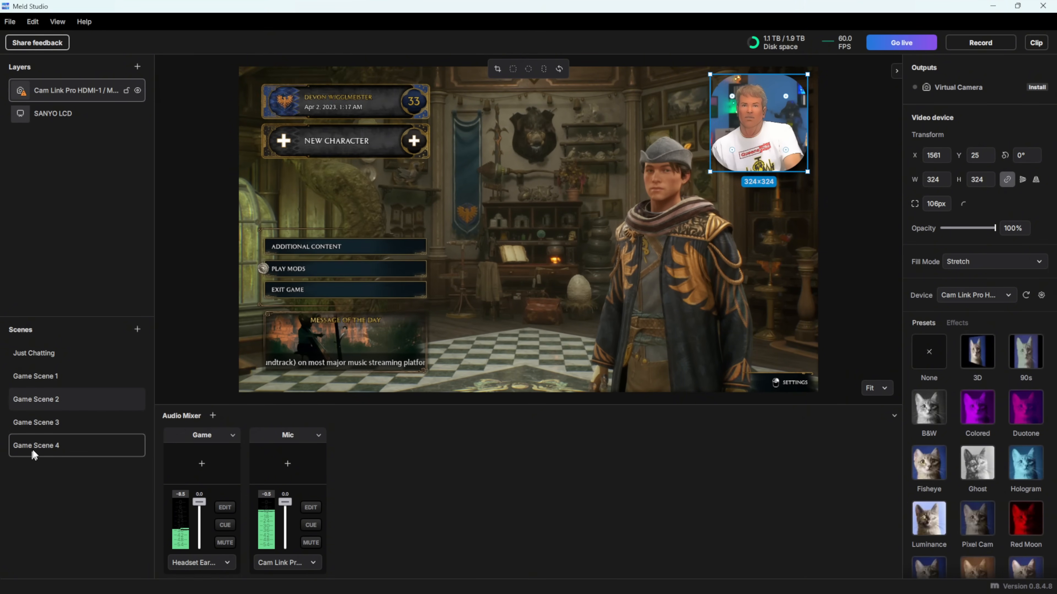
right_click(36, 445)
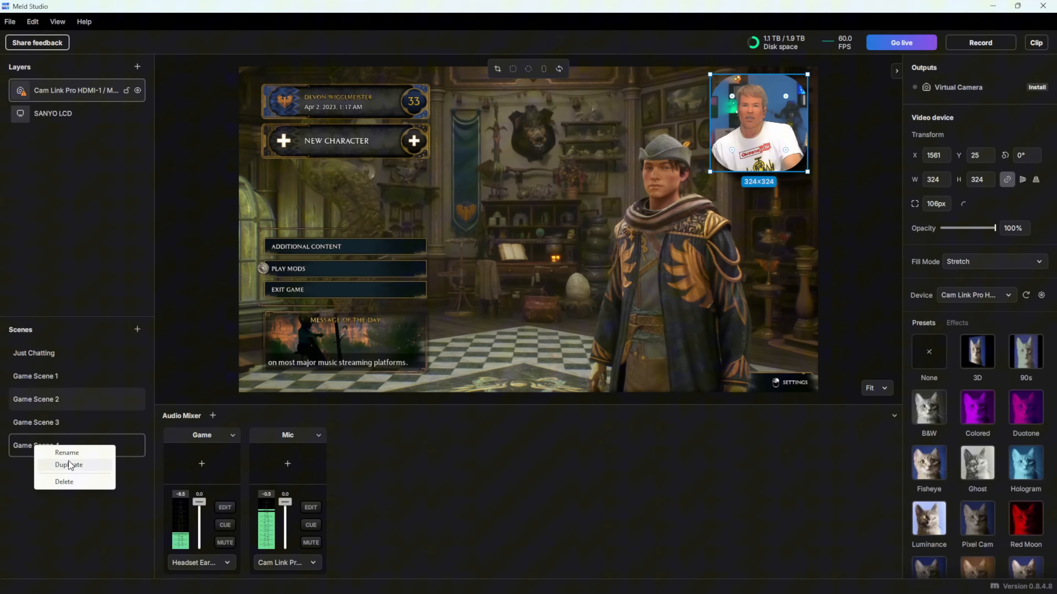
Duplicate into Game Scene 5 and enlarge its webcam to 1568×882 over the gameplay, then compare scenes.
left_click(69, 465)
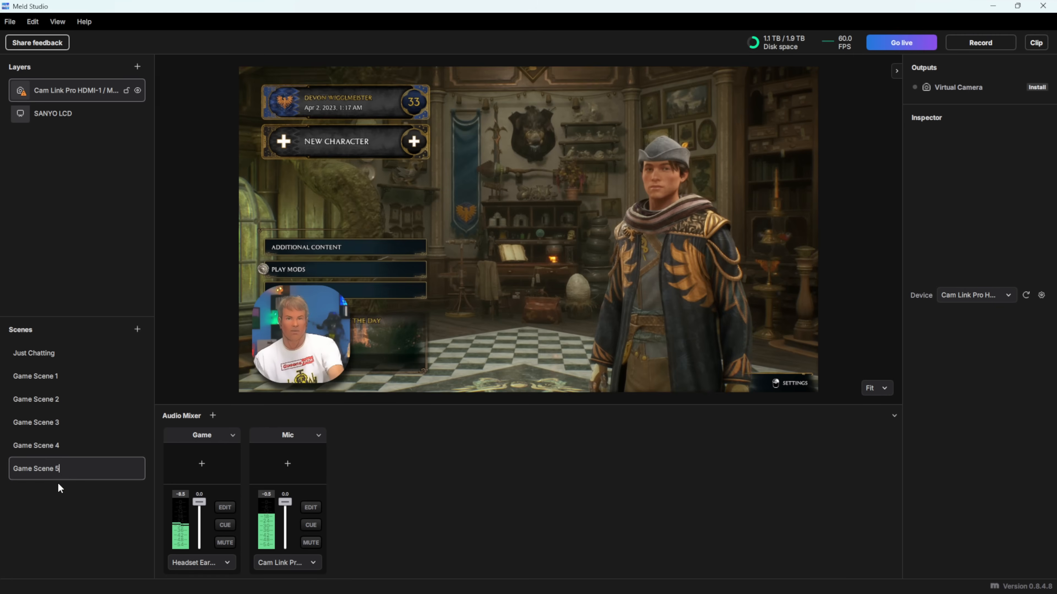
left_click(387, 296)
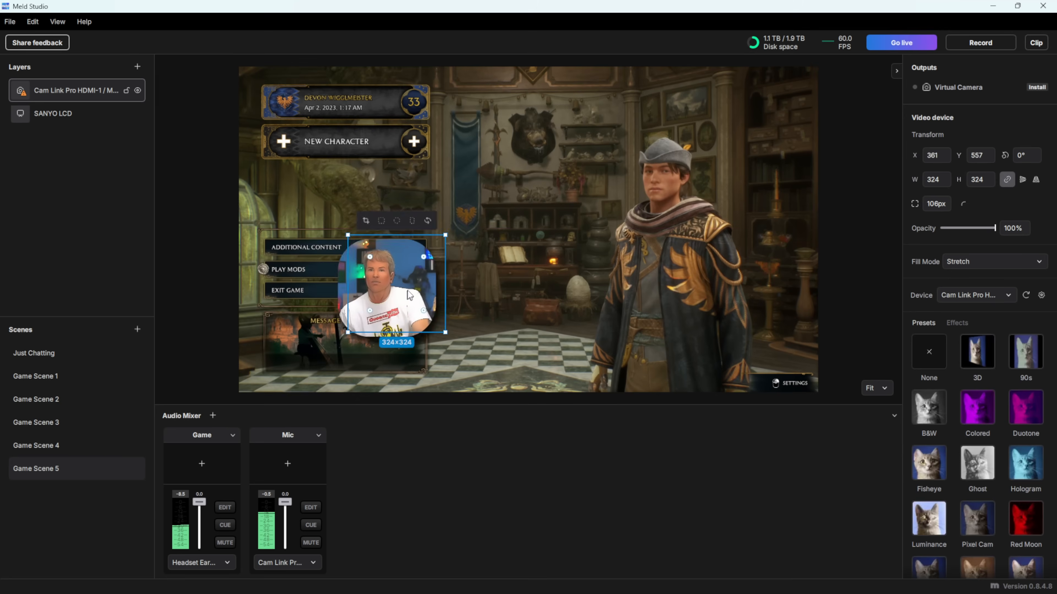
left_click_drag(444, 333, 571, 369)
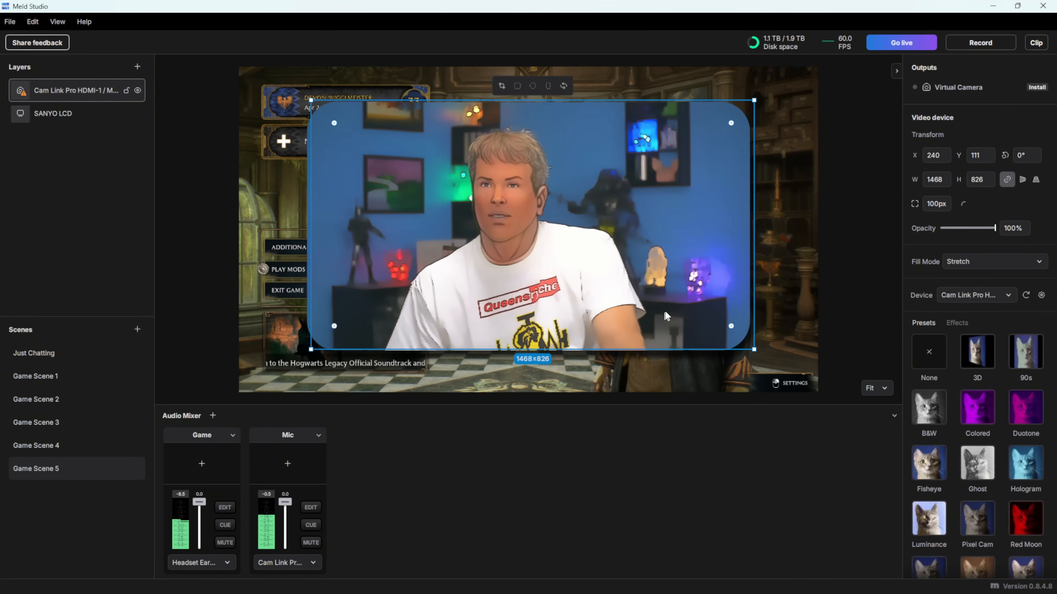
left_click_drag(664, 317, 713, 336)
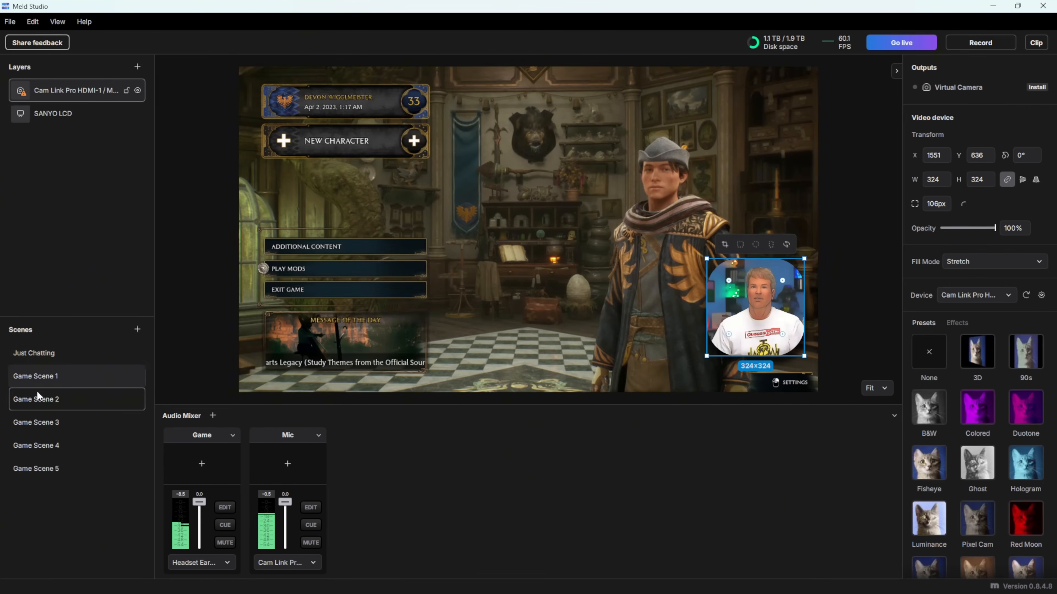
left_click(36, 422)
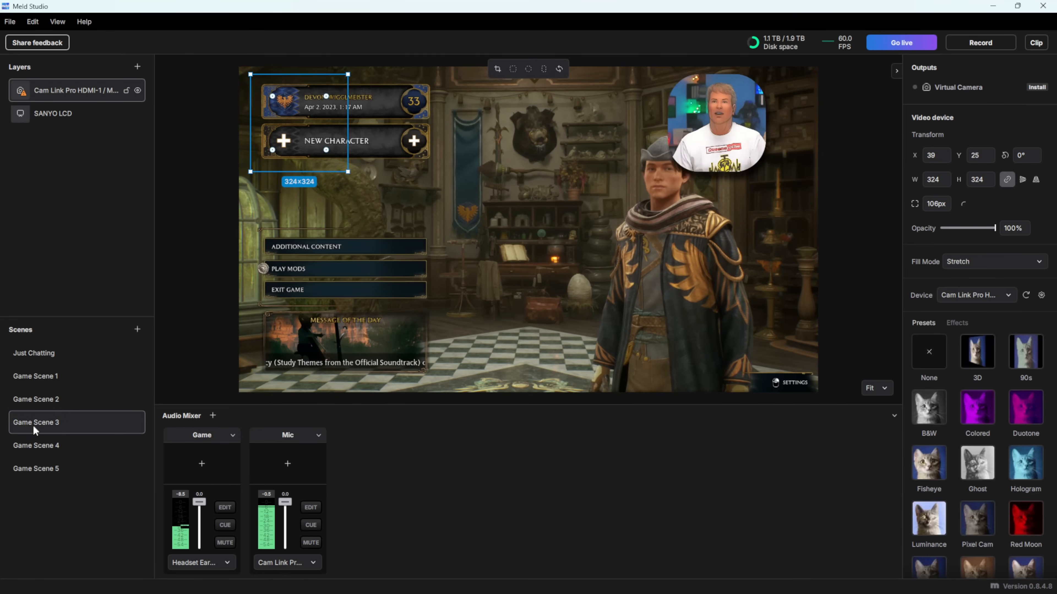
left_click(36, 468)
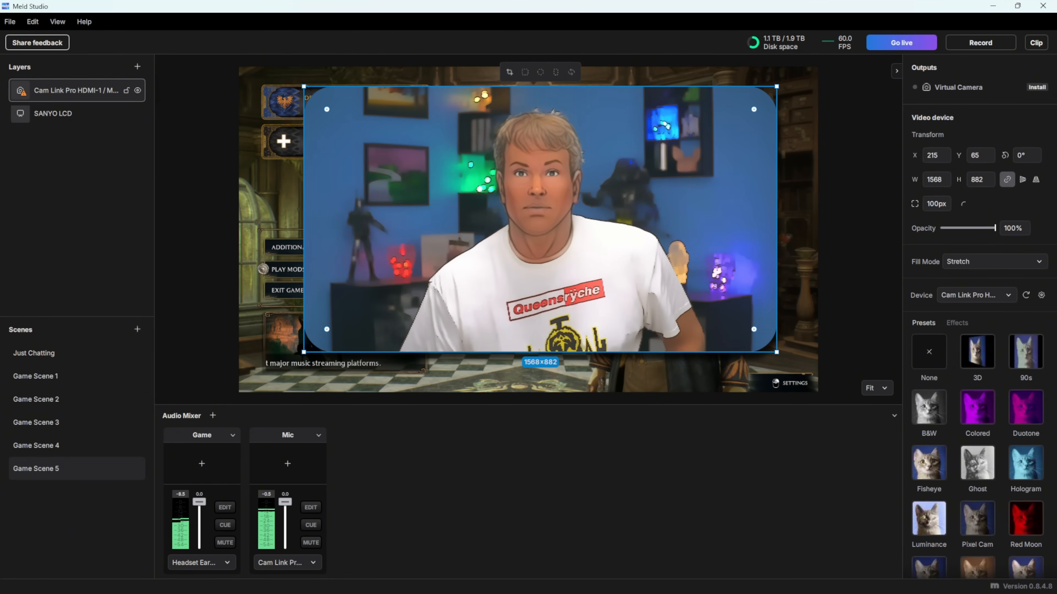
Open Preferences from the File menu onto the General page.
left_click(10, 21)
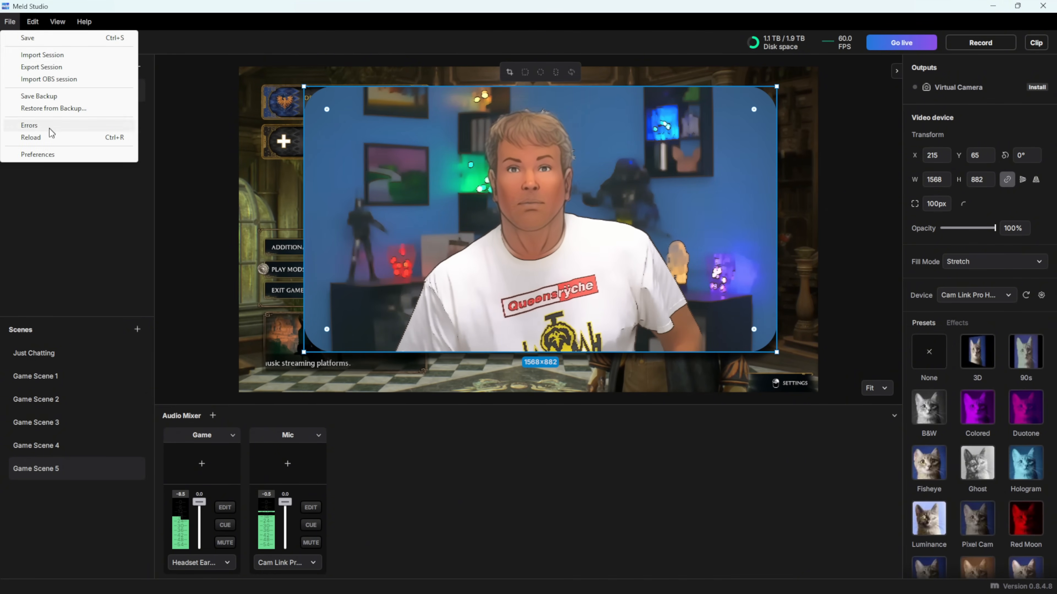
left_click(38, 154)
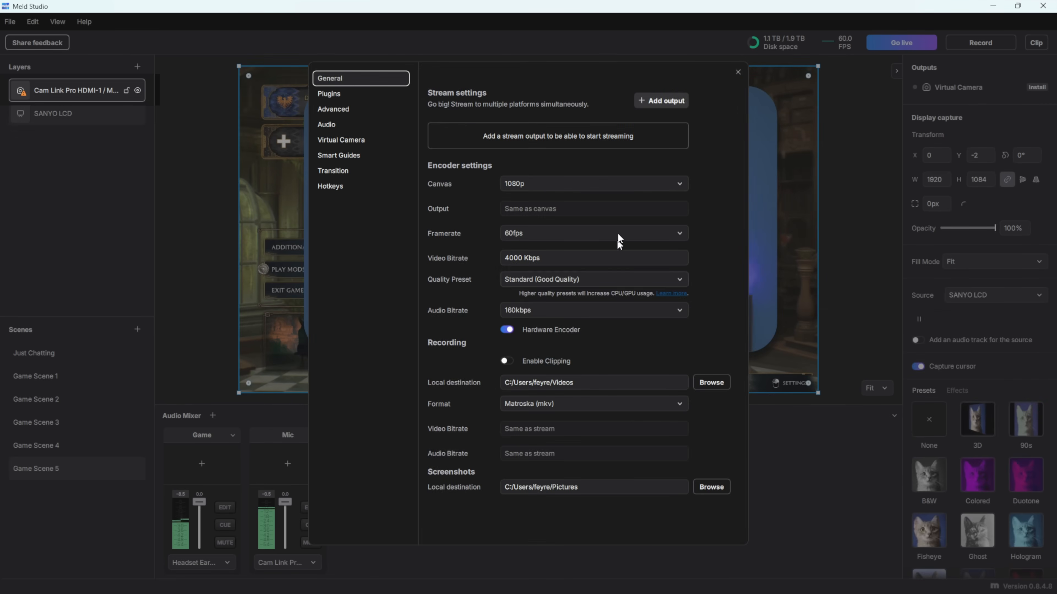
mouse_move(331, 431)
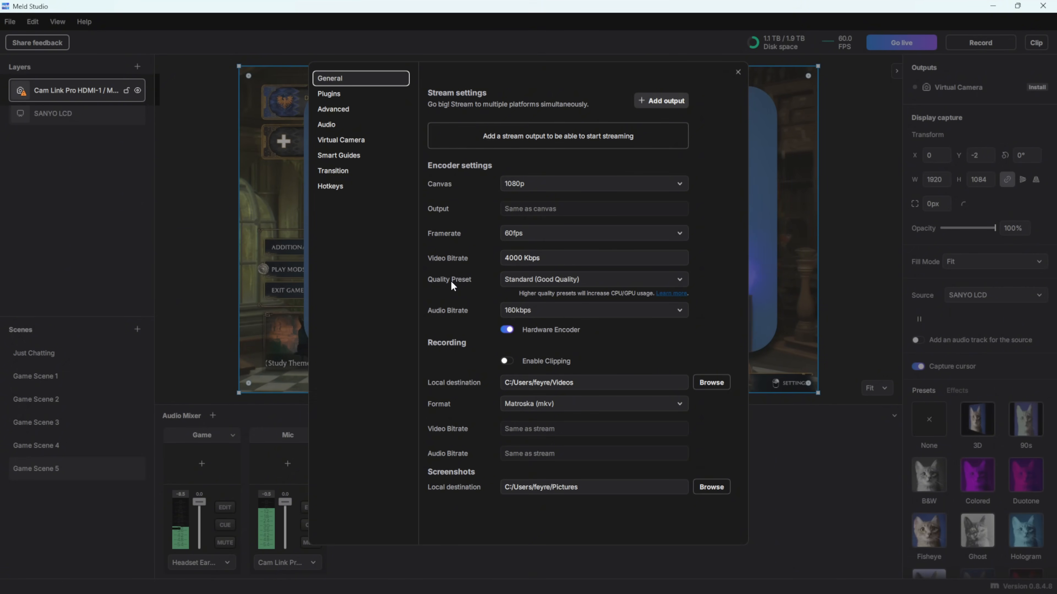
mouse_move(465, 279)
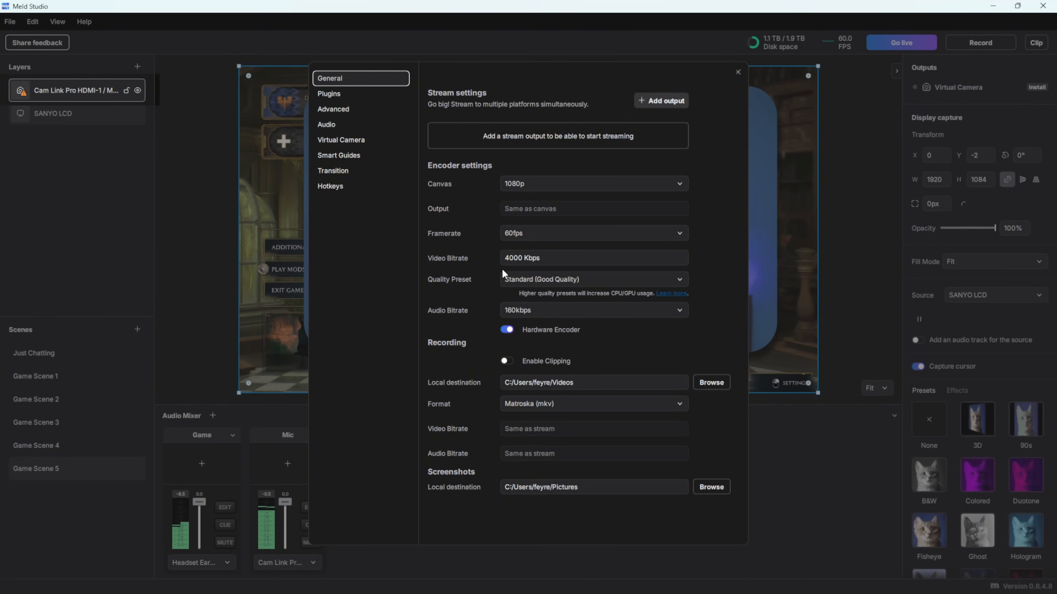
mouse_move(528, 261)
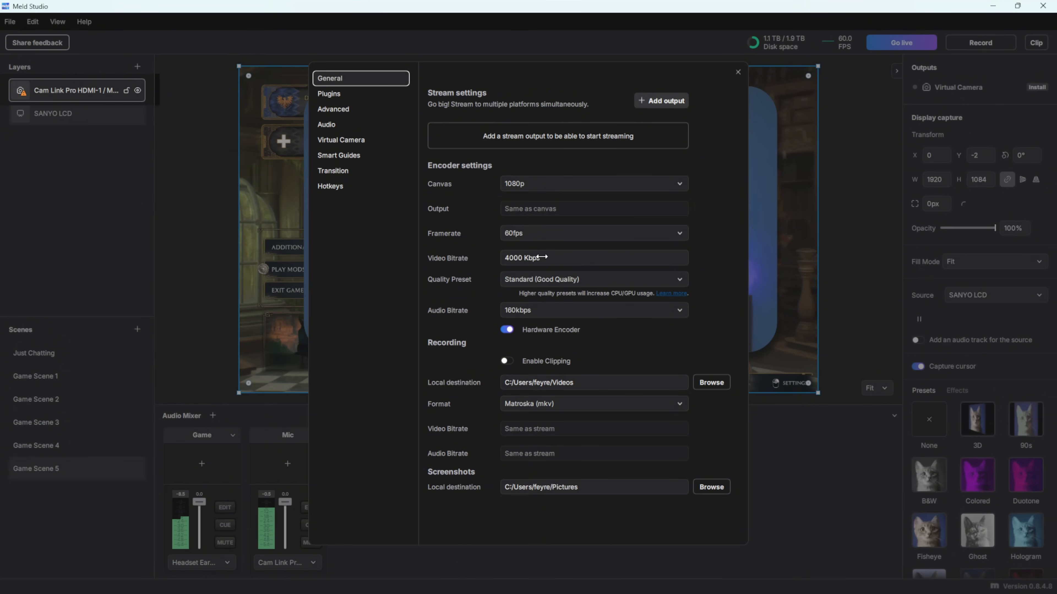
mouse_move(491, 263)
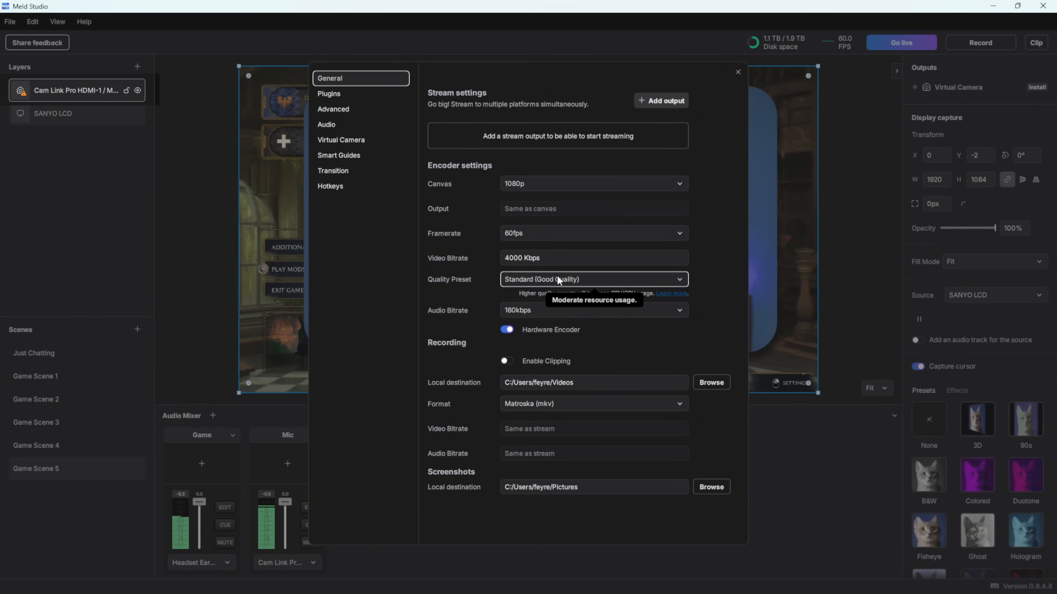
mouse_move(542, 316)
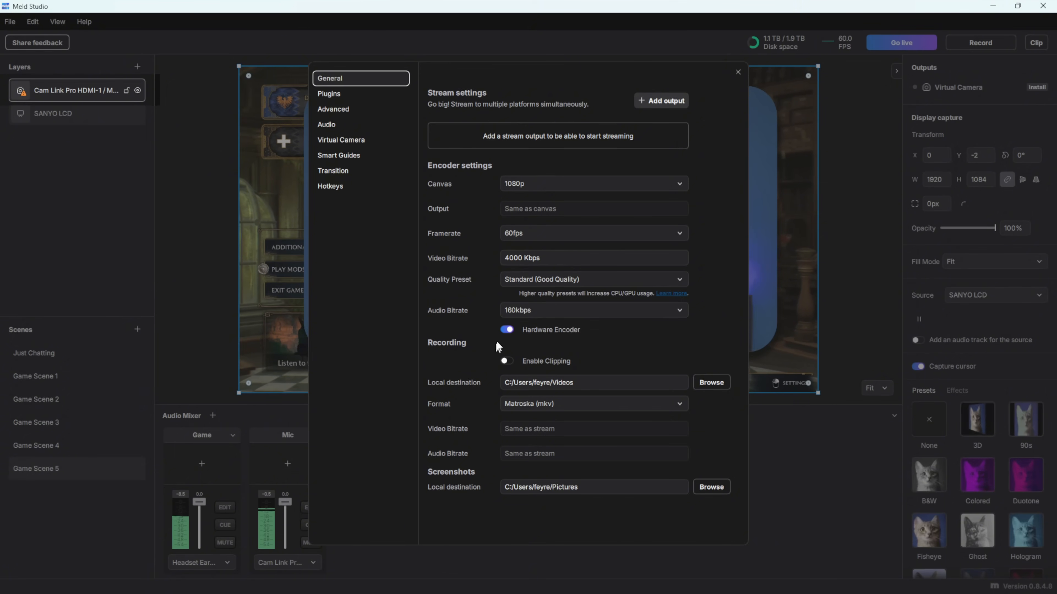
mouse_move(582, 342)
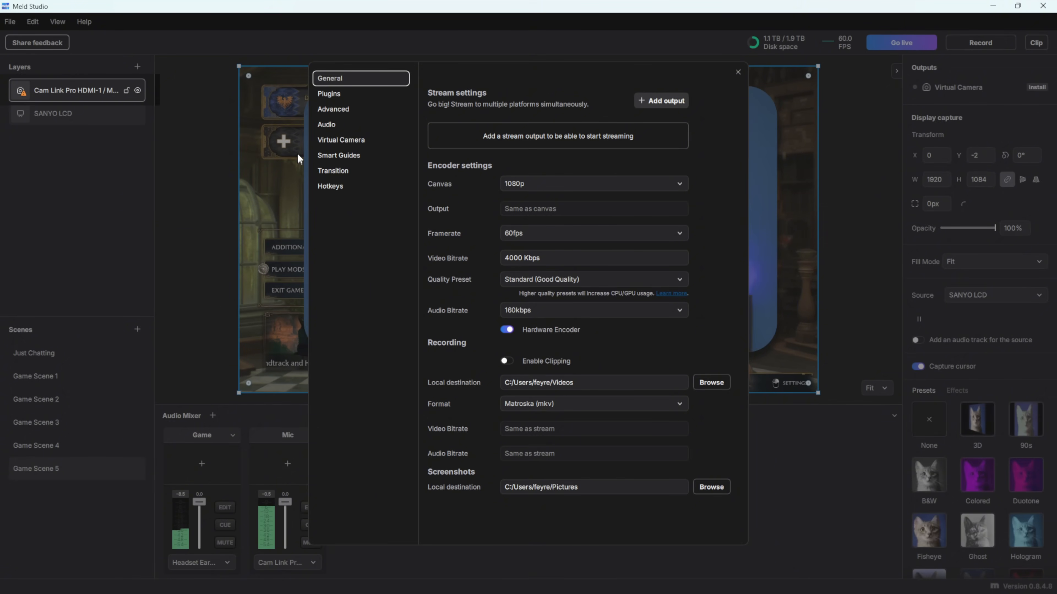
left_click(330, 93)
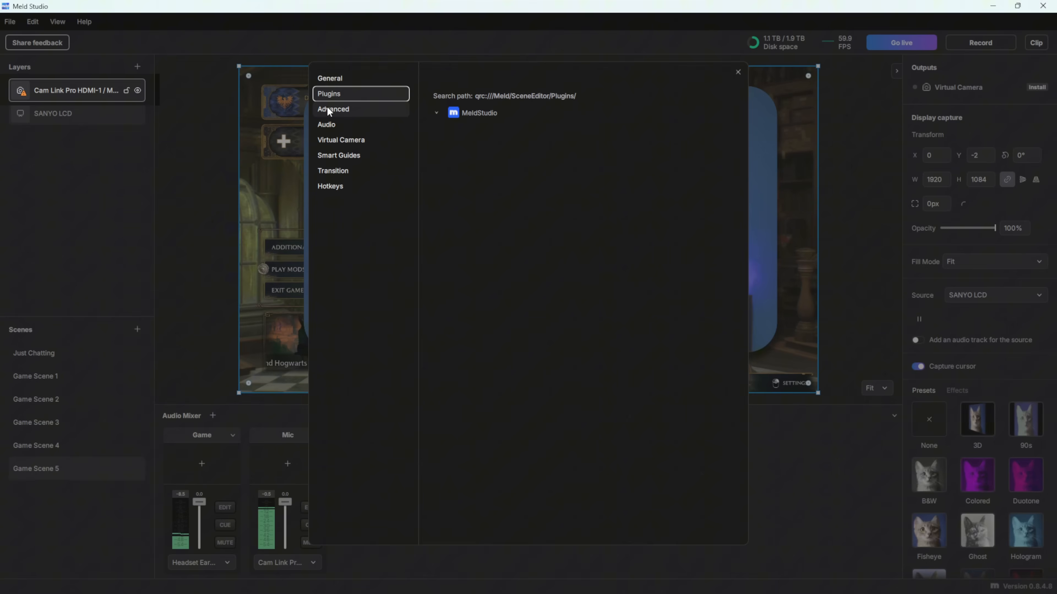
left_click(333, 109)
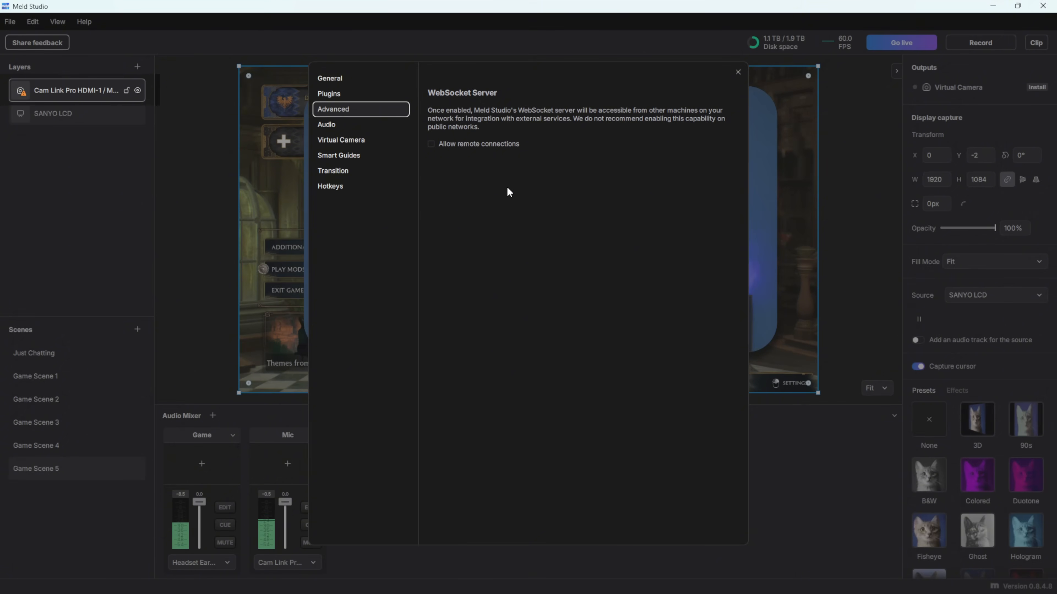
mouse_move(570, 214)
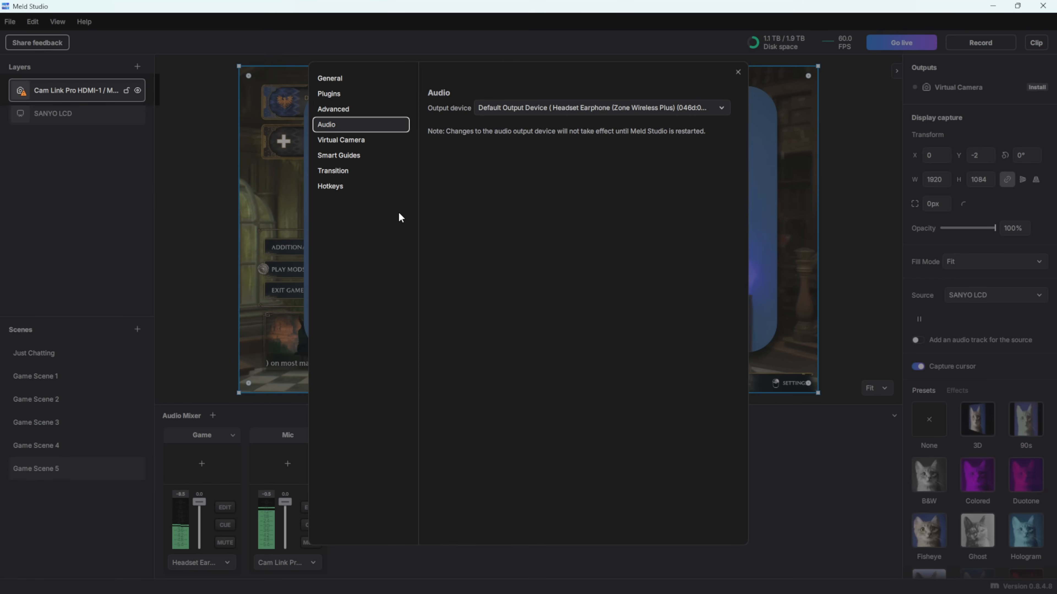
mouse_move(439, 115)
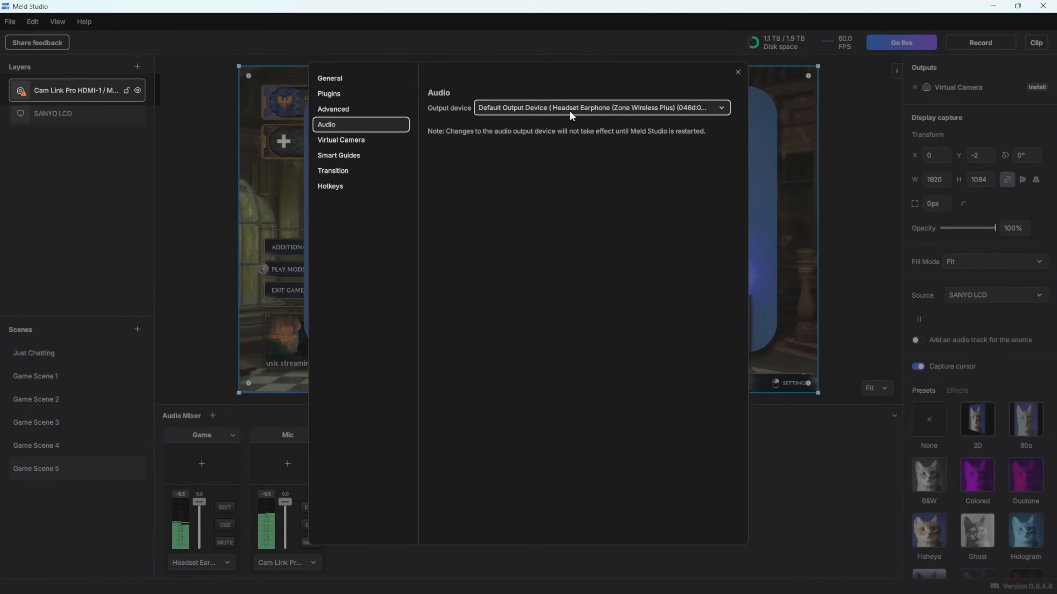
mouse_move(691, 116)
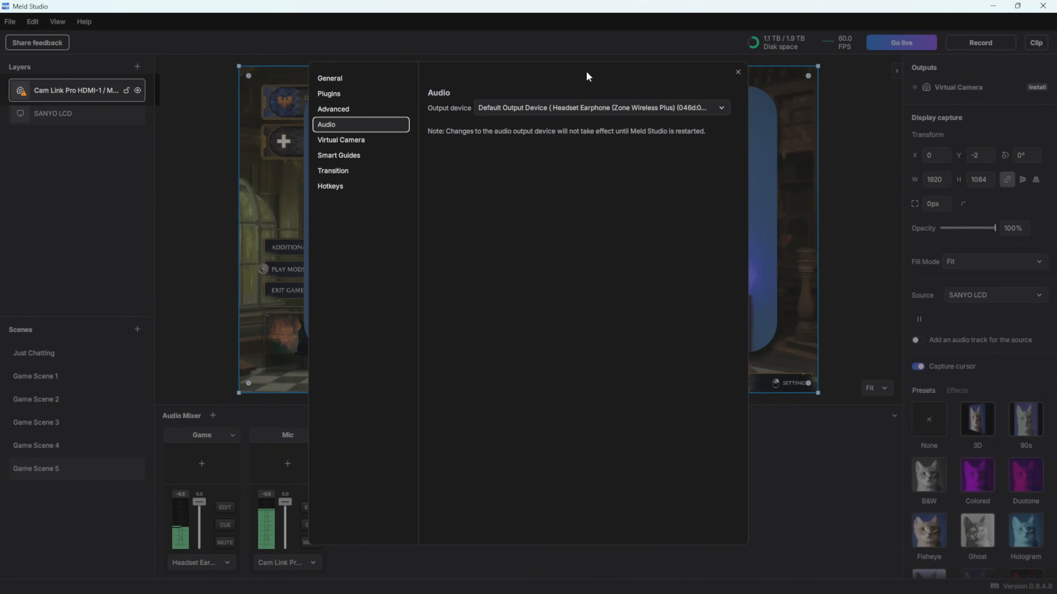
mouse_move(685, 73)
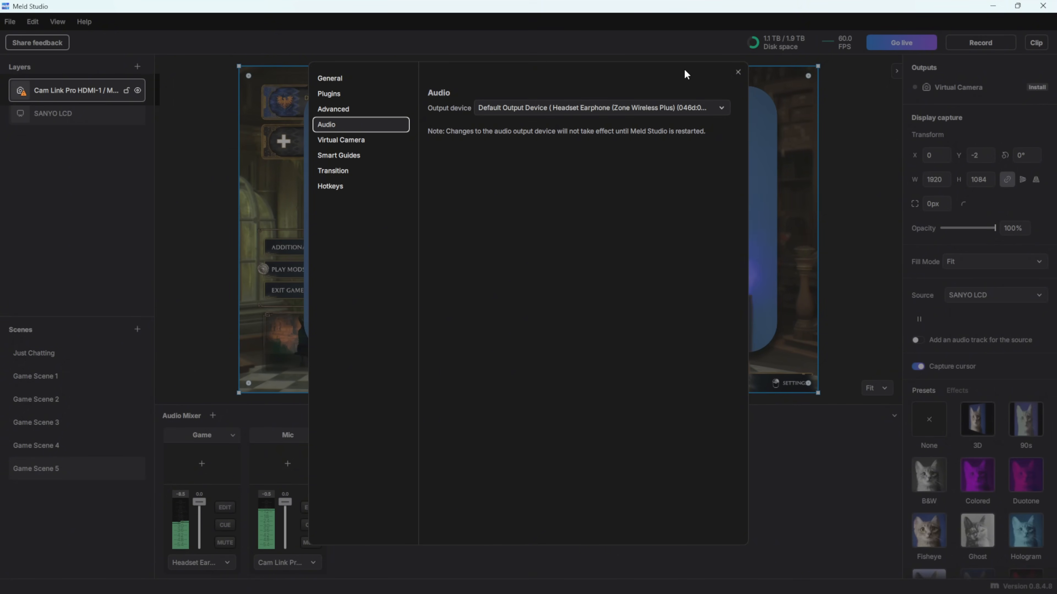
mouse_move(537, 194)
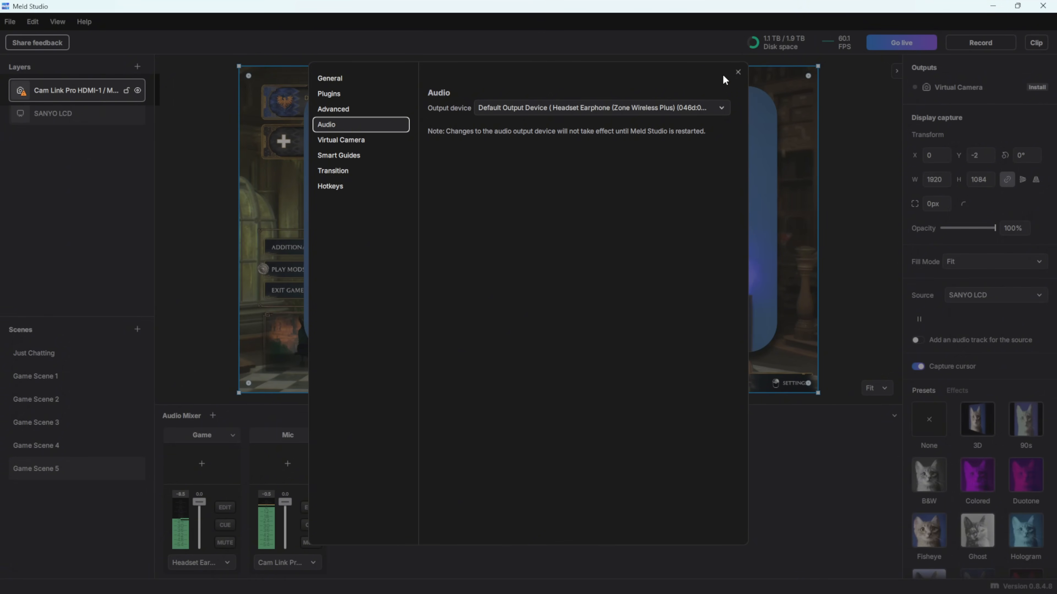
left_click(737, 72)
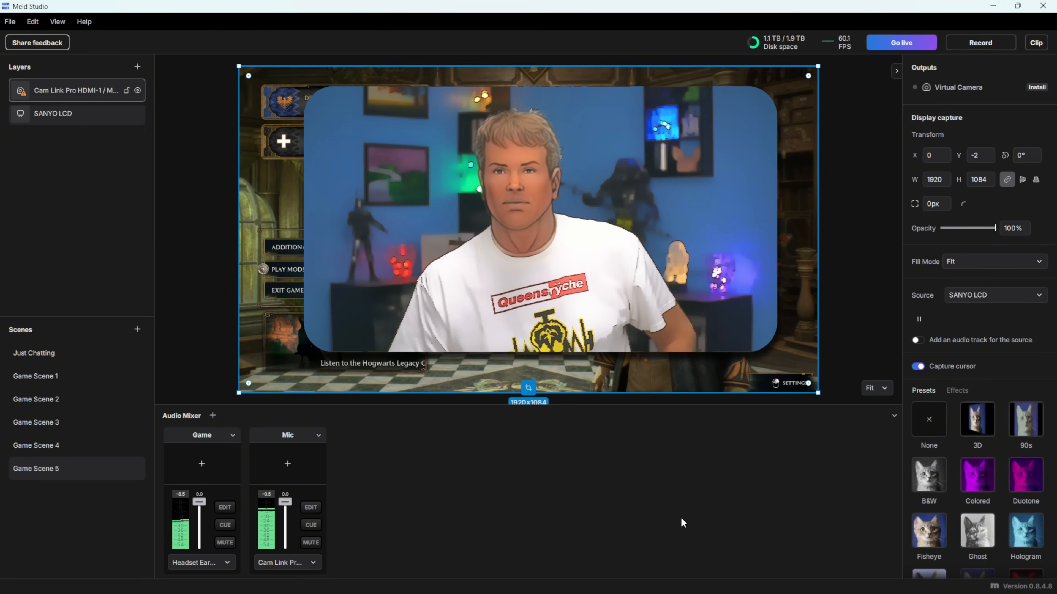
left_click(9, 21)
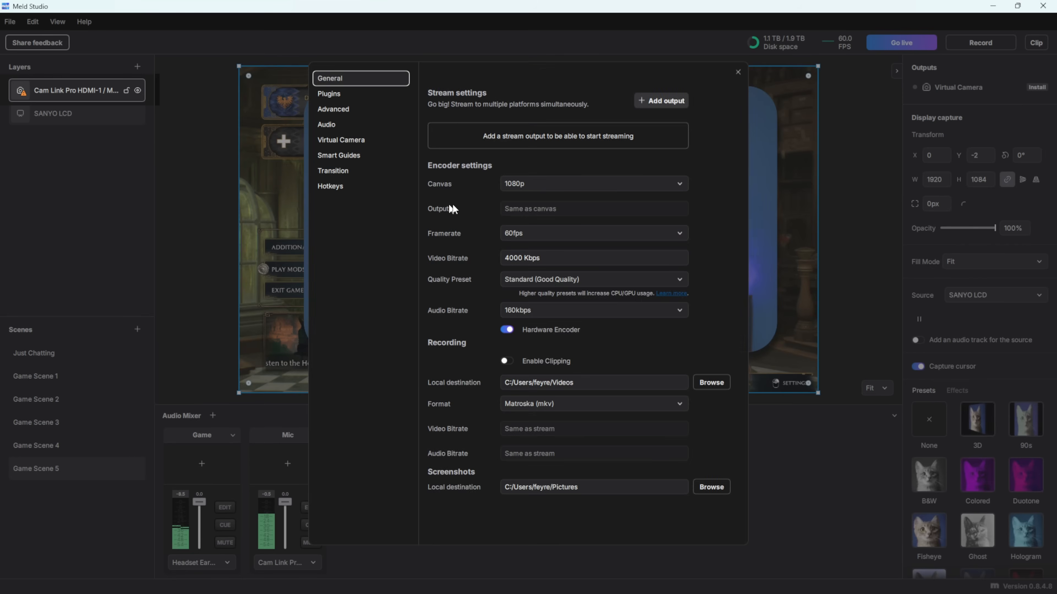
left_click(327, 124)
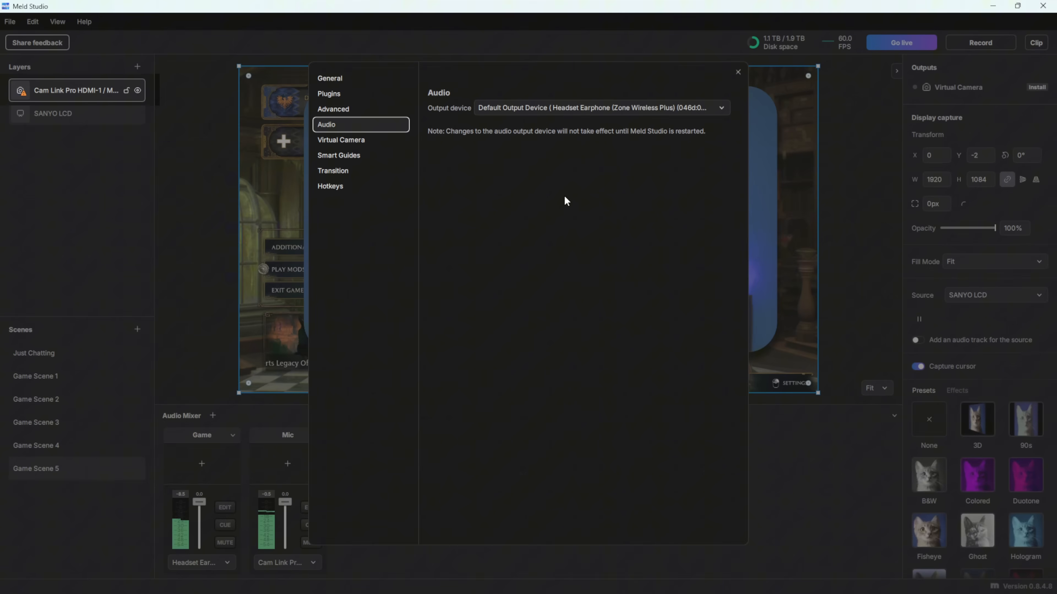
View the Virtual Camera page, then the Smart Guides page with magenta snapping lines and 8 px threshold.
left_click(341, 139)
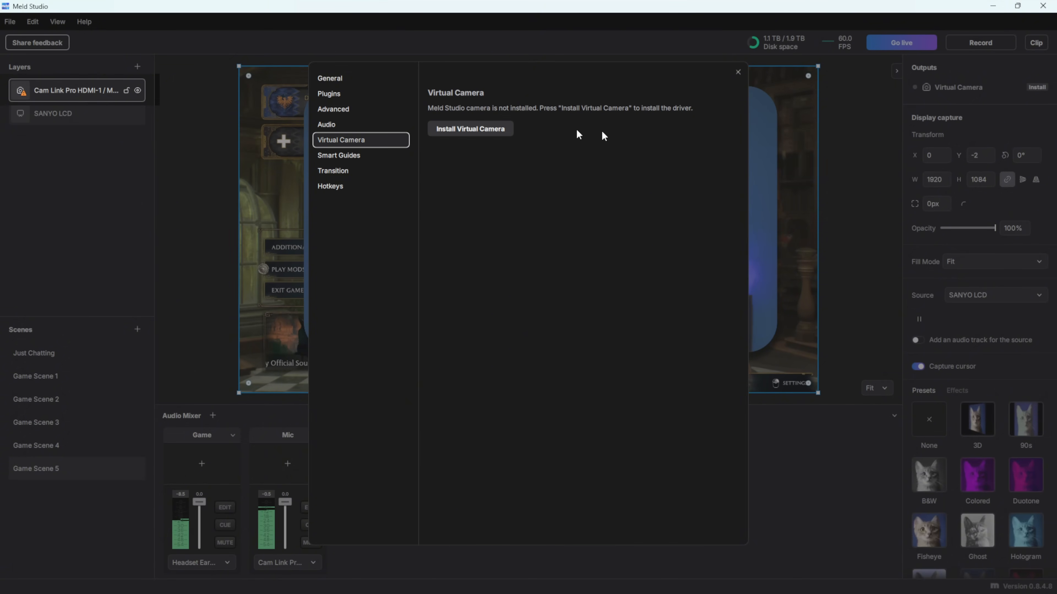
mouse_move(537, 227)
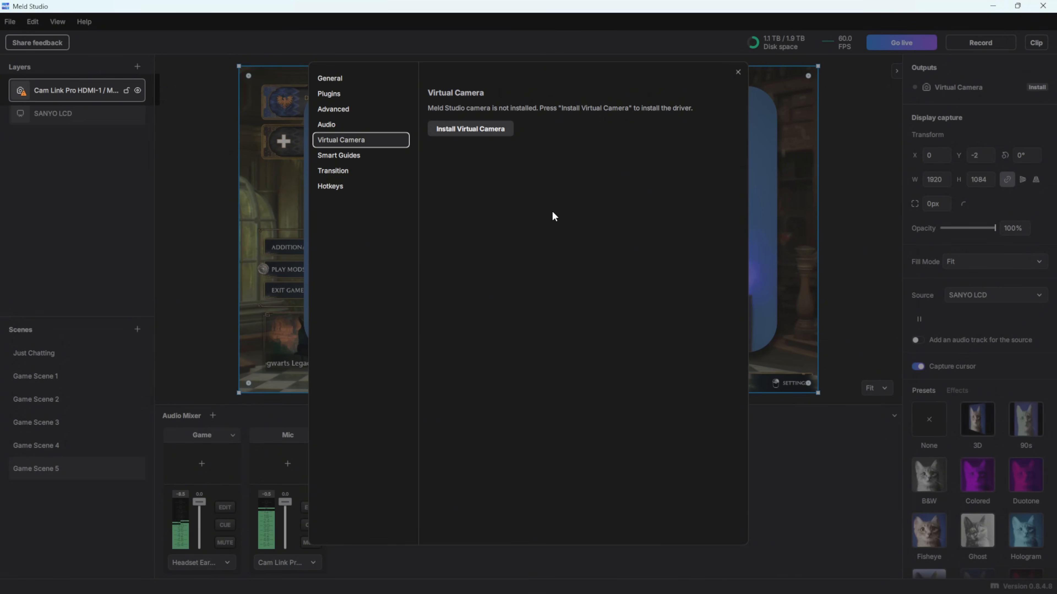
mouse_move(522, 249)
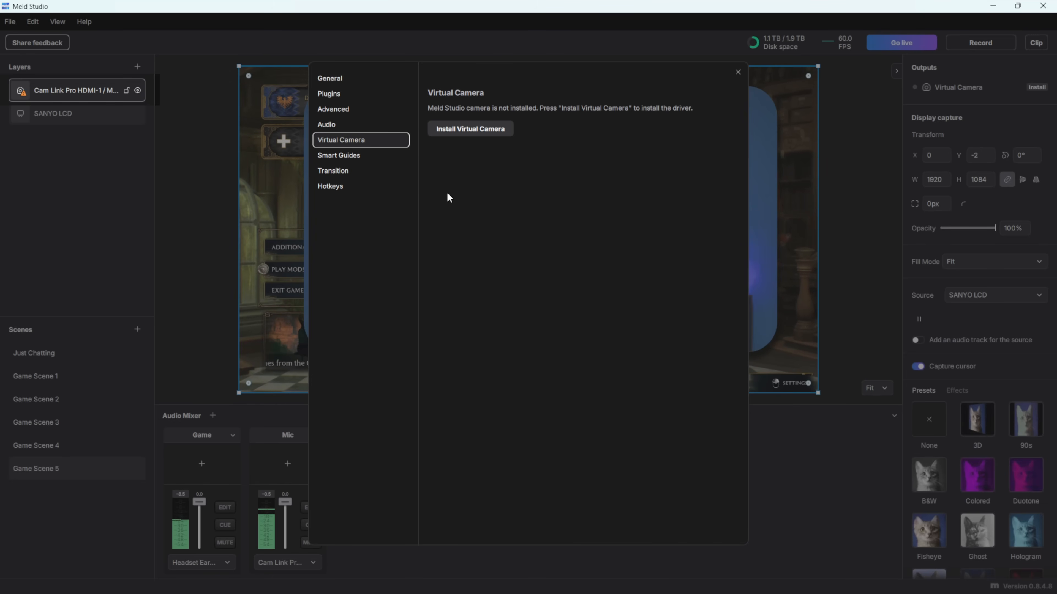
mouse_move(369, 178)
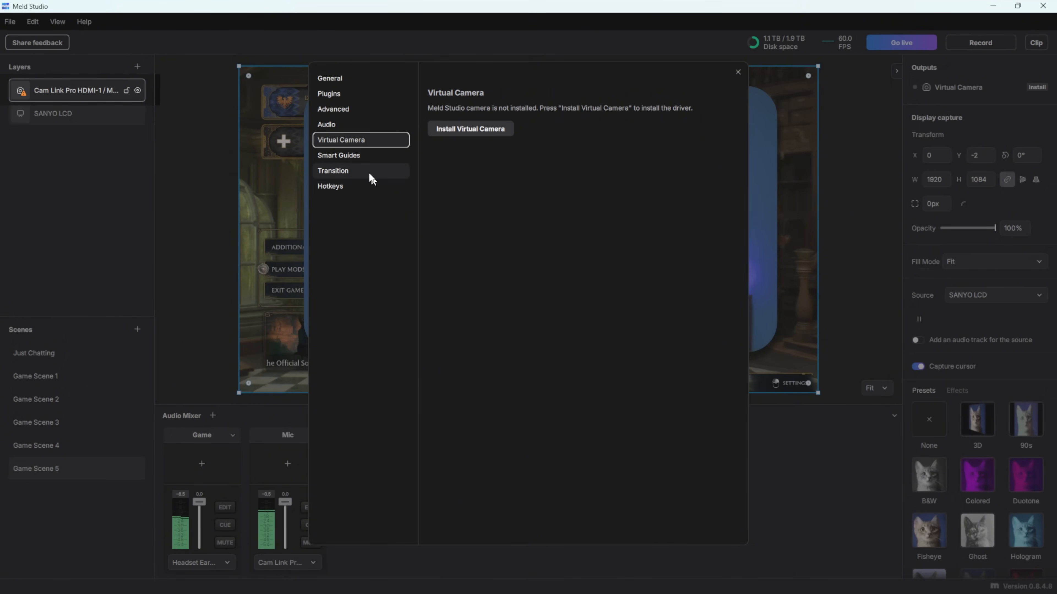
left_click(338, 155)
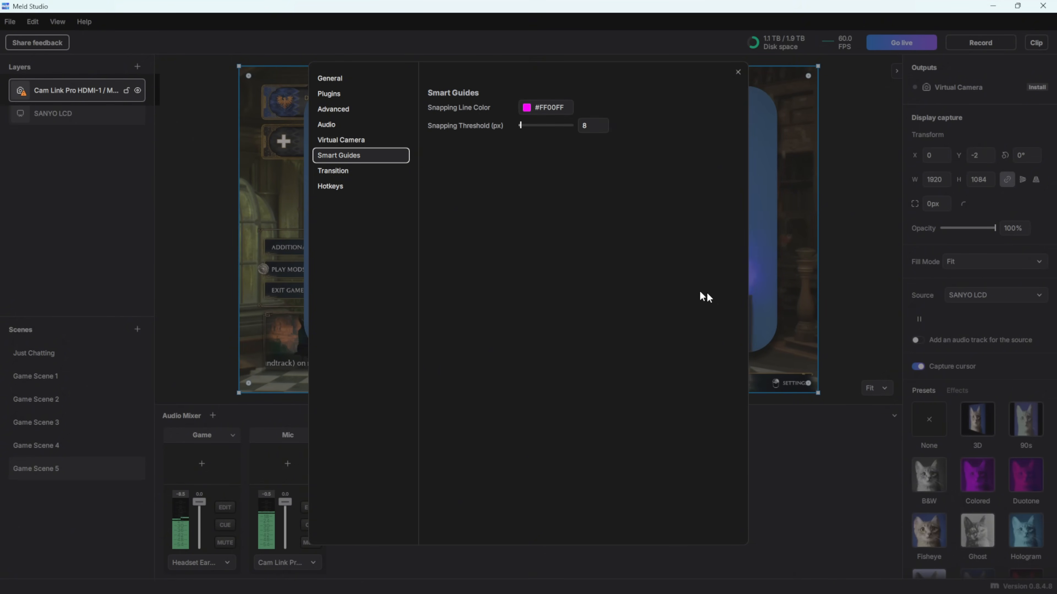
mouse_move(791, 161)
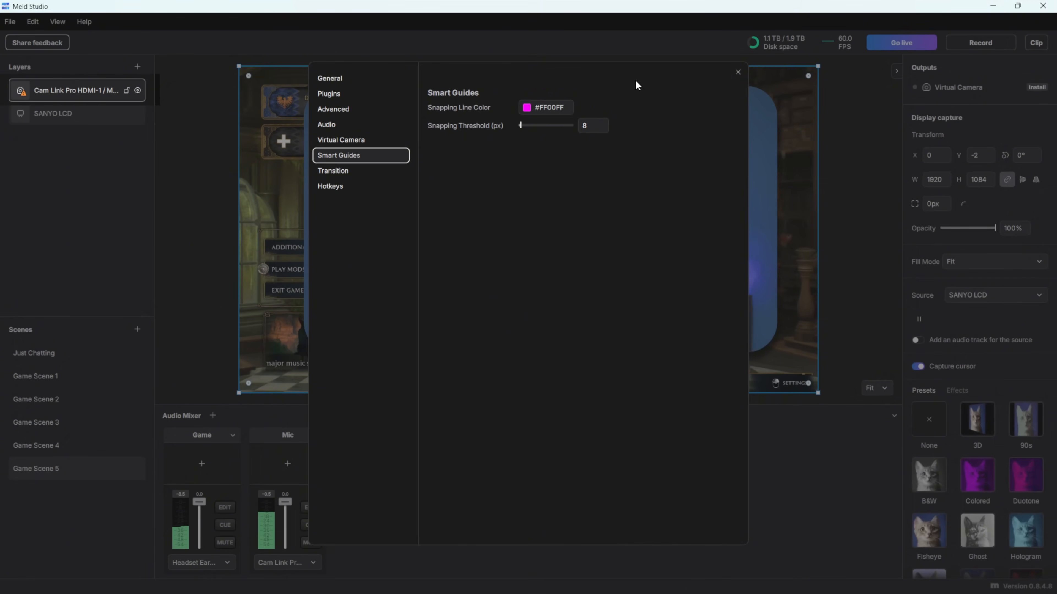
mouse_move(274, 217)
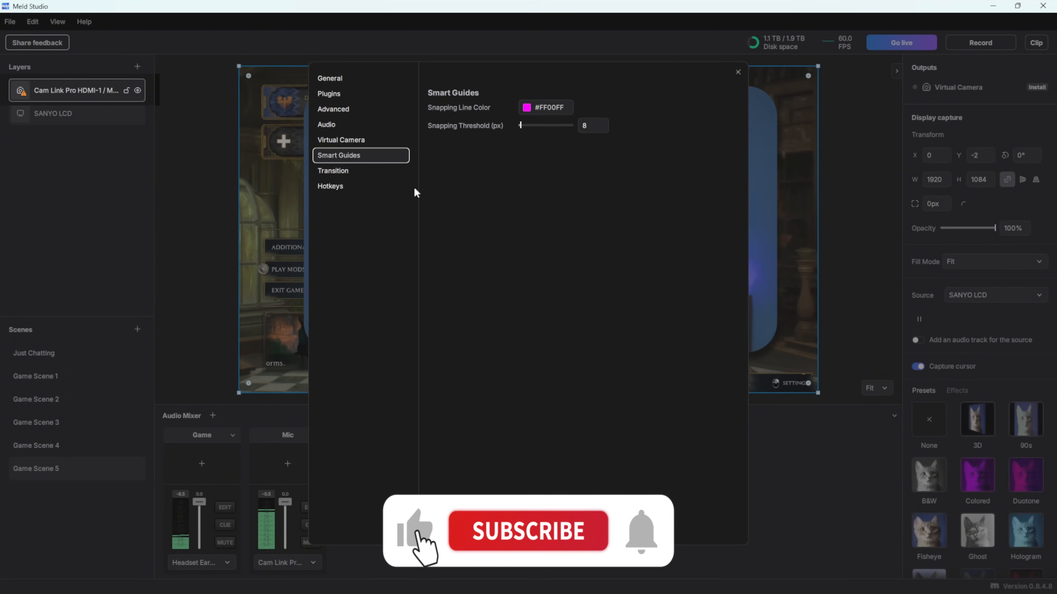
In the global transition settings, try Morph and switch the transition type back to Move.
left_click(332, 170)
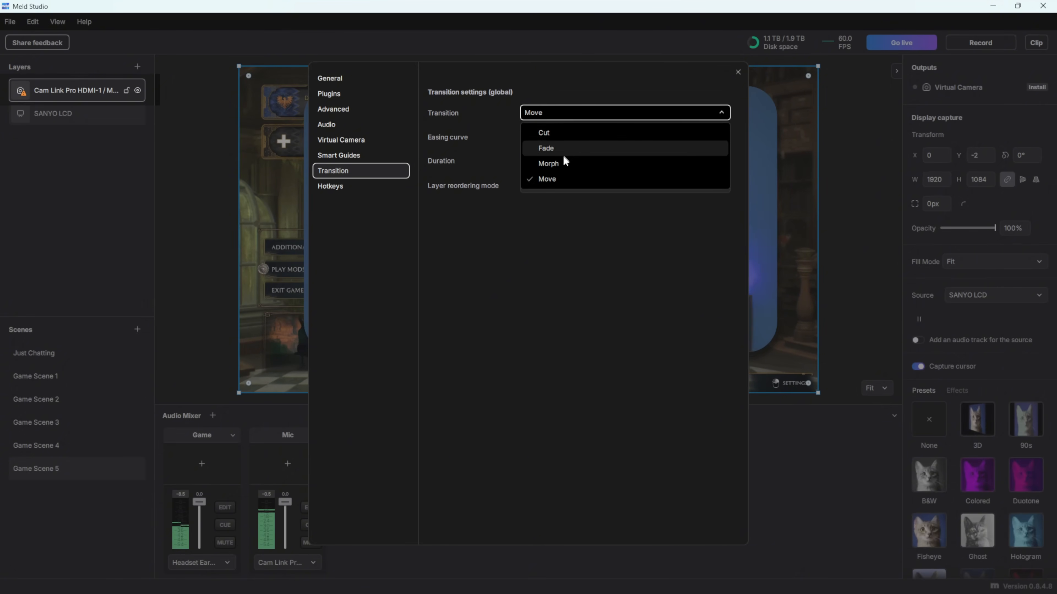
left_click(548, 163)
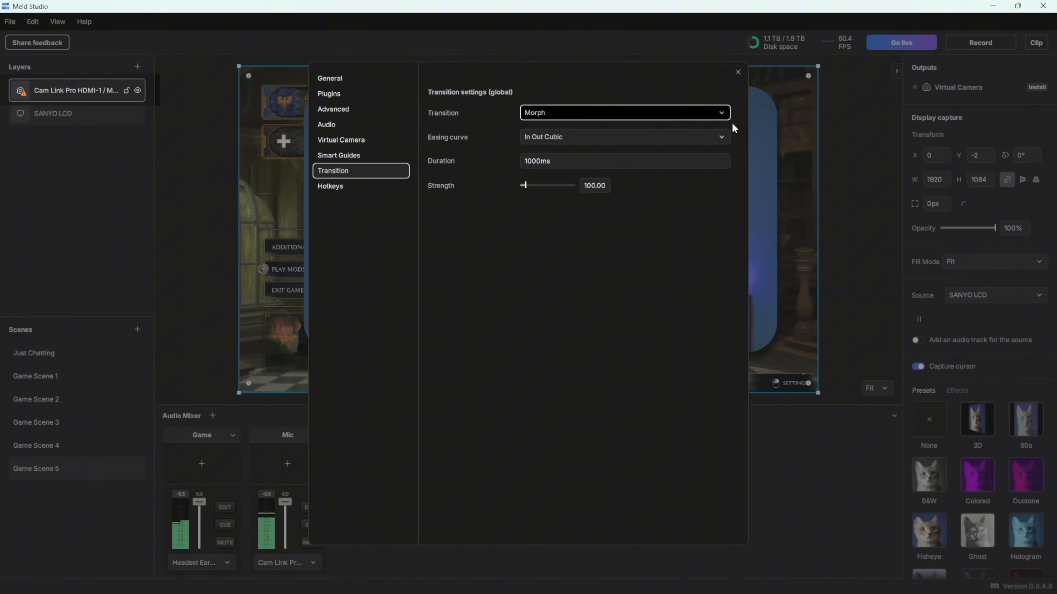
left_click(623, 137)
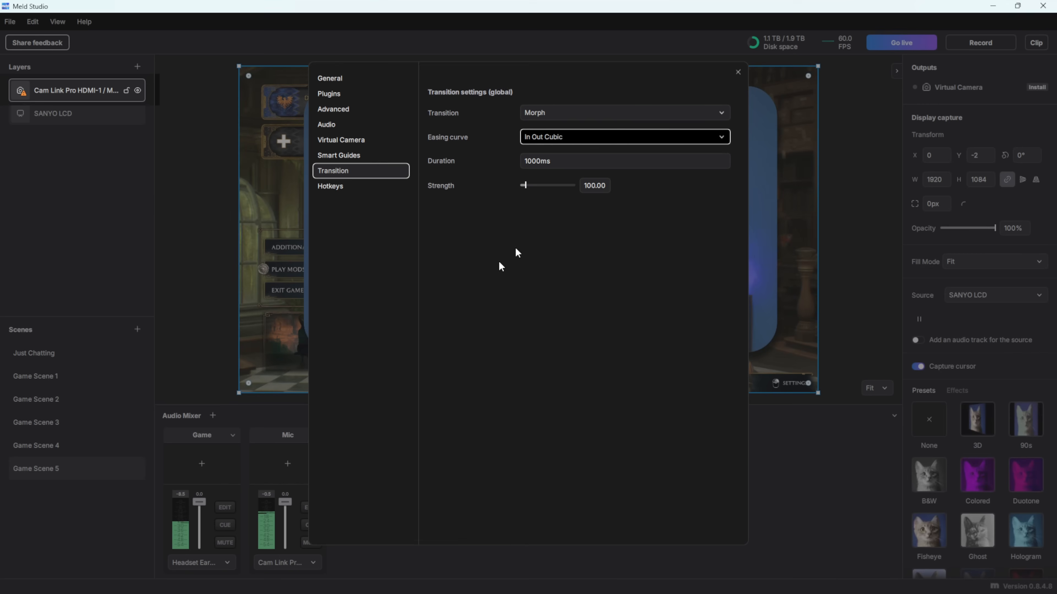
left_click(621, 112)
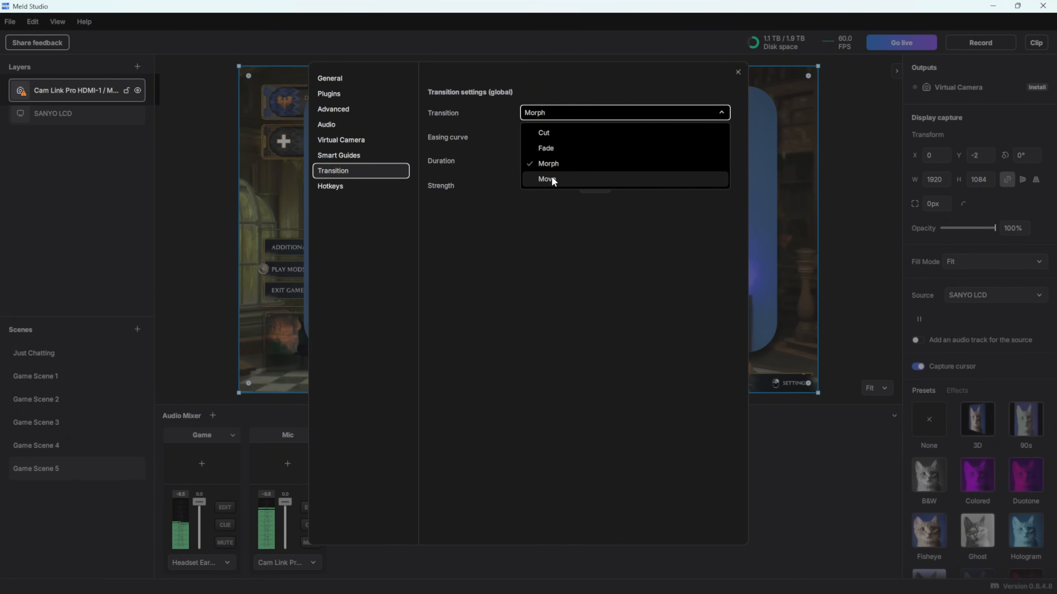
left_click(546, 178)
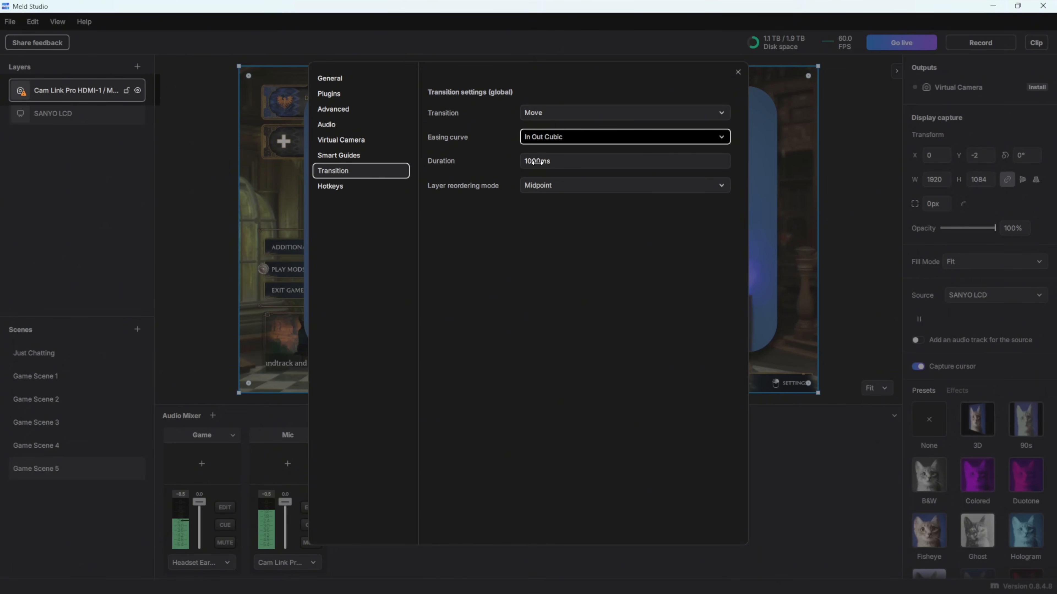
Shorten the Move transition duration from 1000ms to 488ms and check the layer reordering mode.
left_click_drag(540, 160, 525, 160)
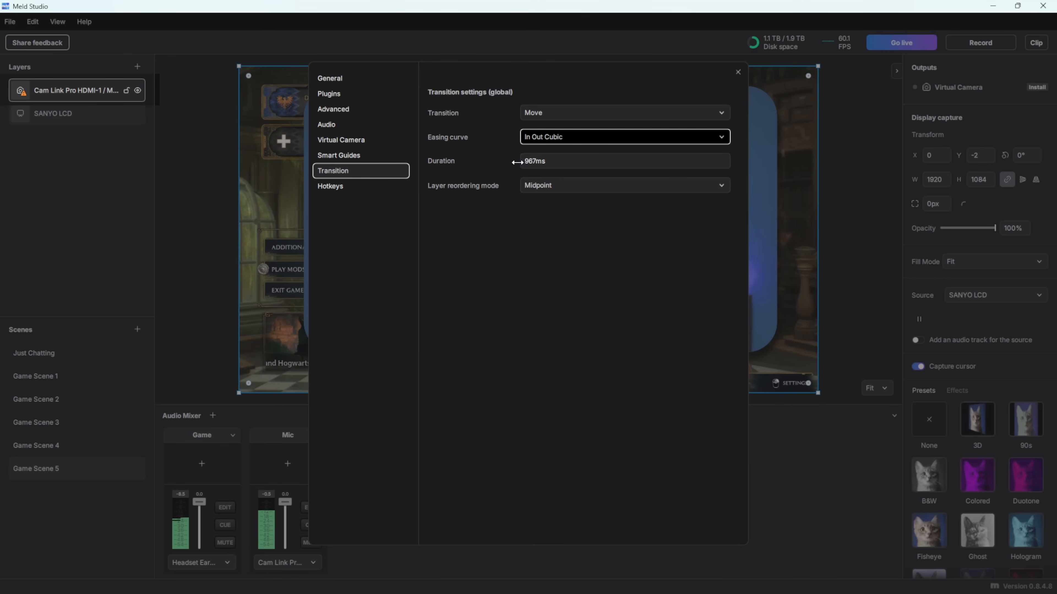
left_click_drag(523, 161, 504, 161)
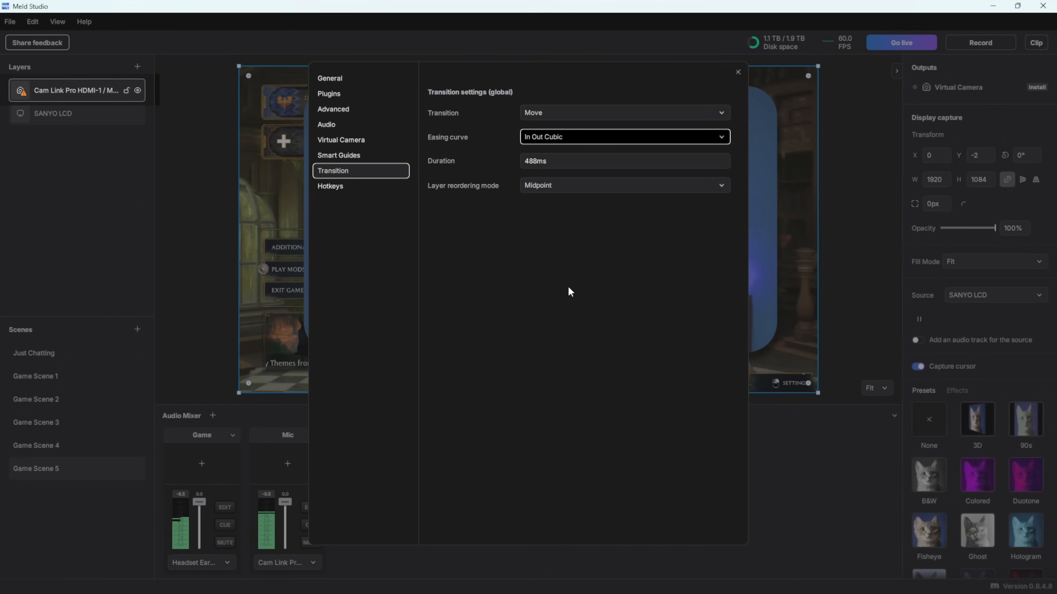
mouse_move(468, 191)
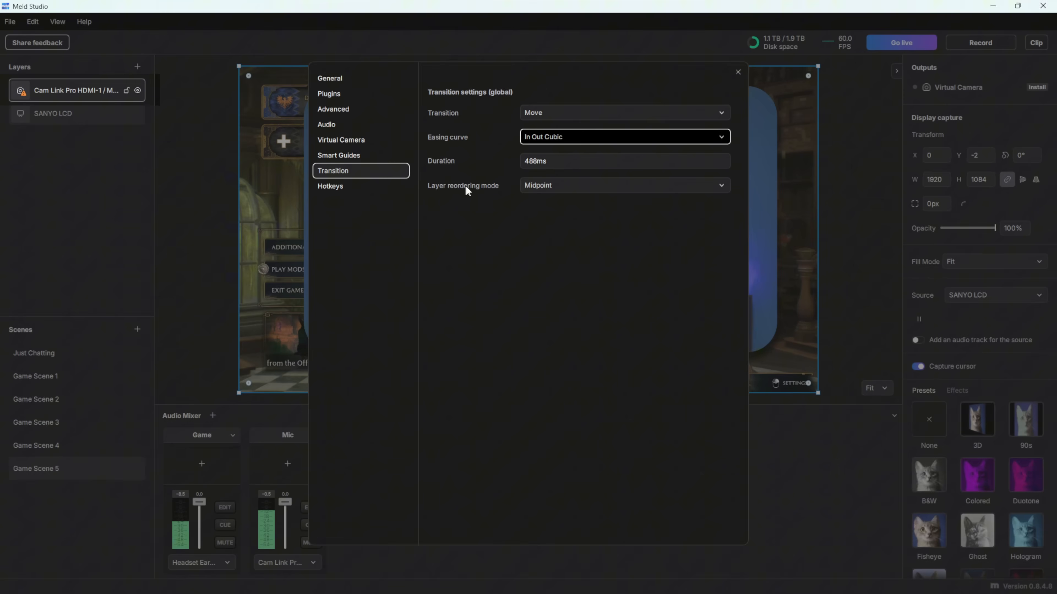
left_click(622, 185)
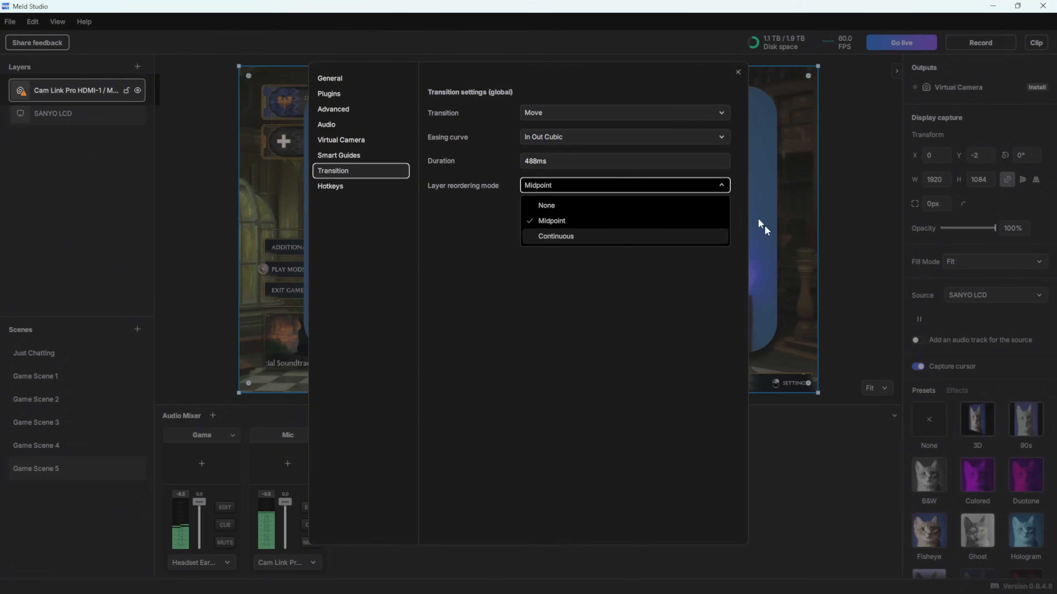
mouse_move(539, 249)
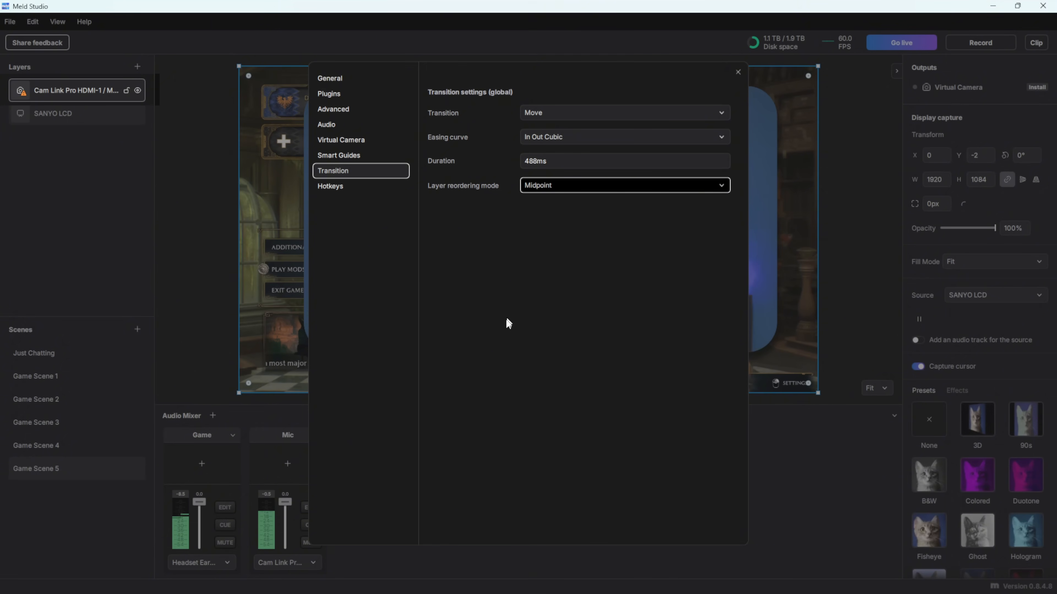
left_click(331, 186)
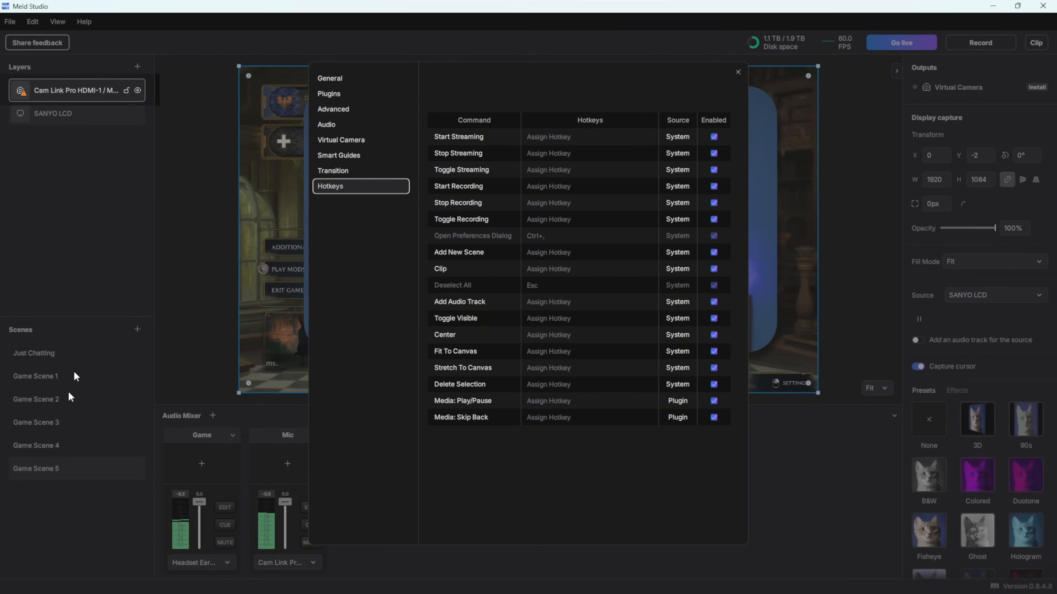
mouse_move(512, 502)
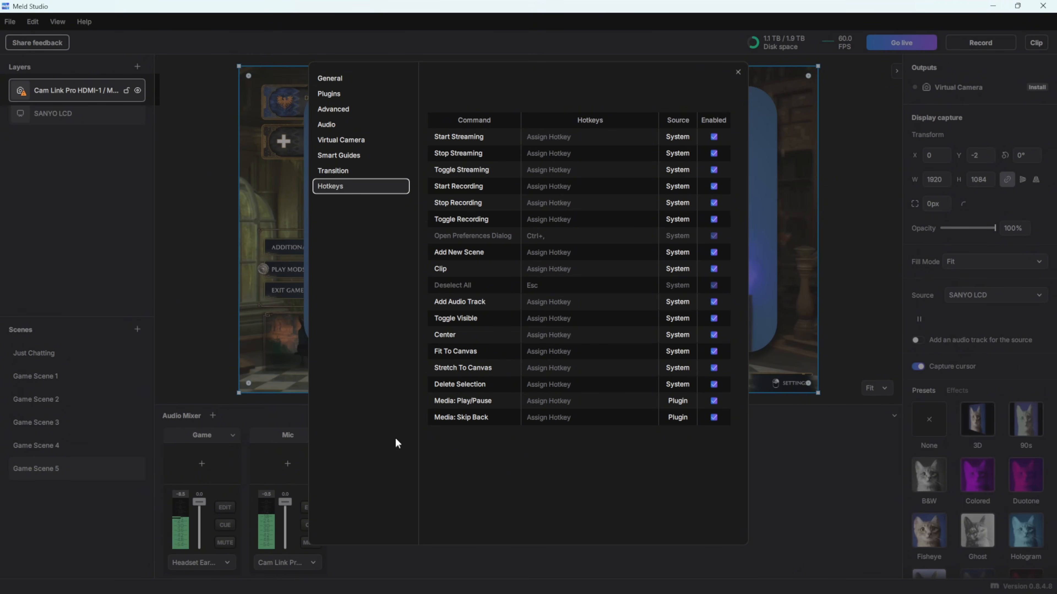
Close the Preferences window after reviewing the hotkey assignments.
left_click(738, 72)
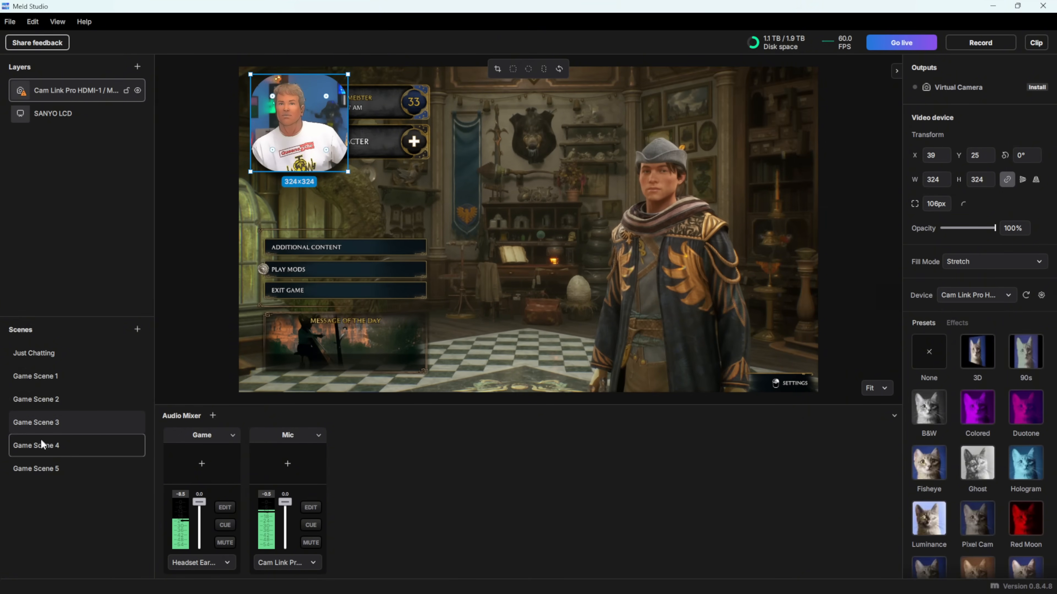
Switch to Just Chatting, then Game Scene 1, and bring up the File menu commands.
left_click(35, 376)
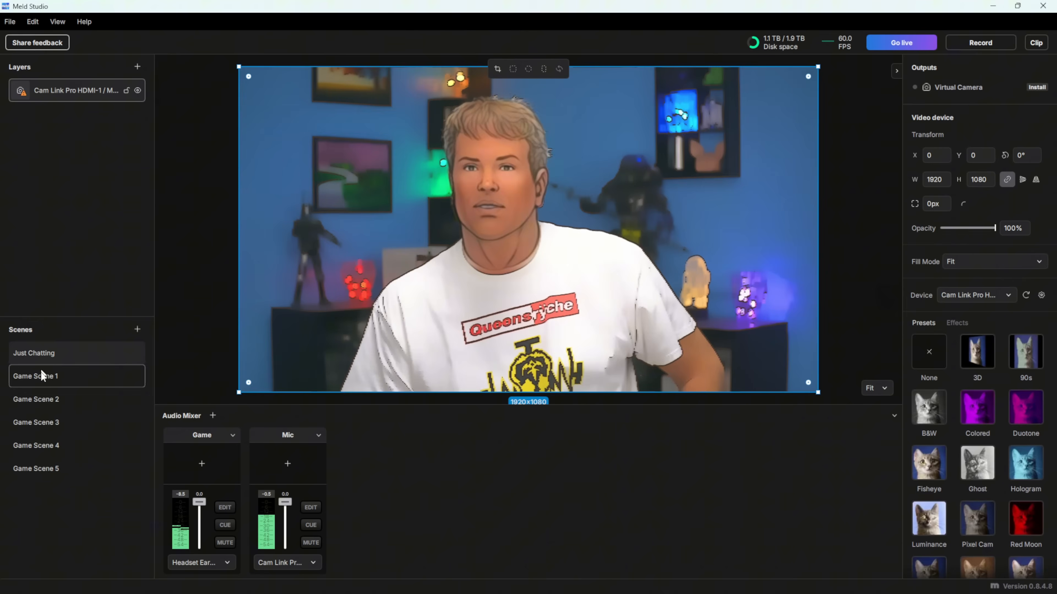
left_click(35, 376)
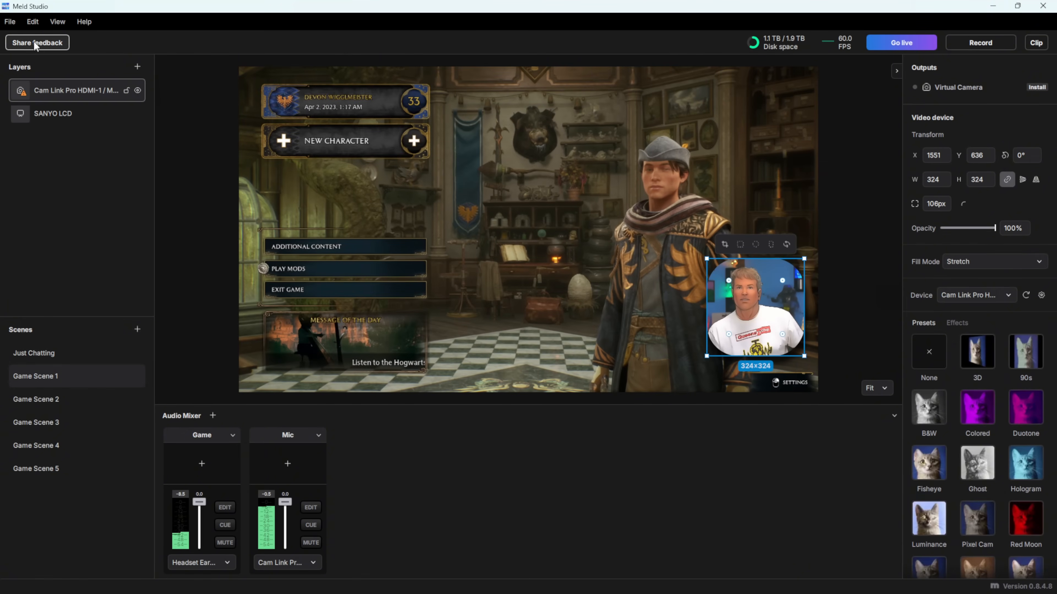
left_click(9, 21)
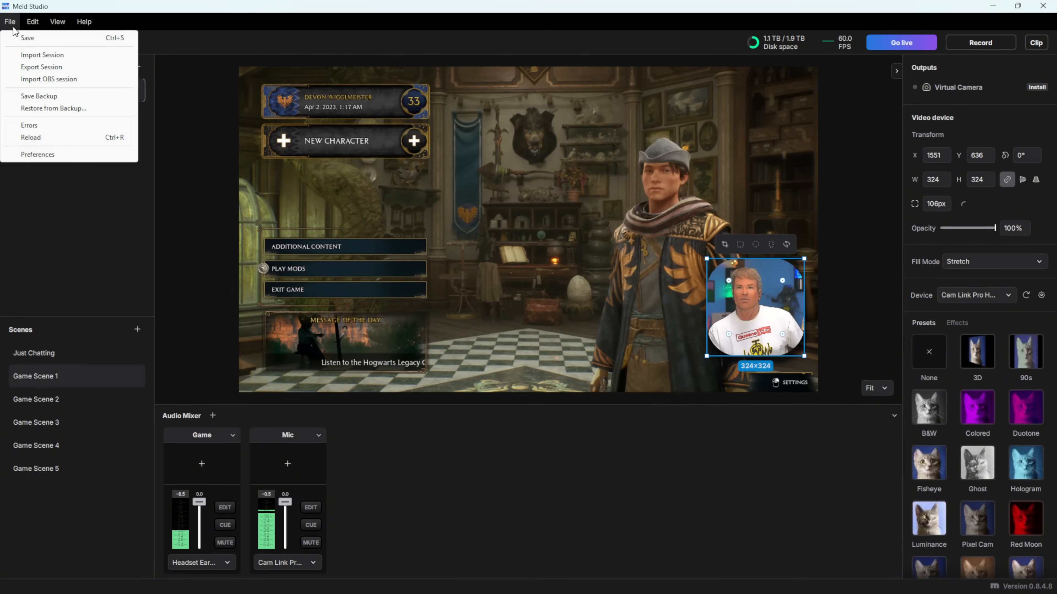
In Preferences add a YouTube stream output and start the YouTube login from the Stream Key area.
left_click(38, 155)
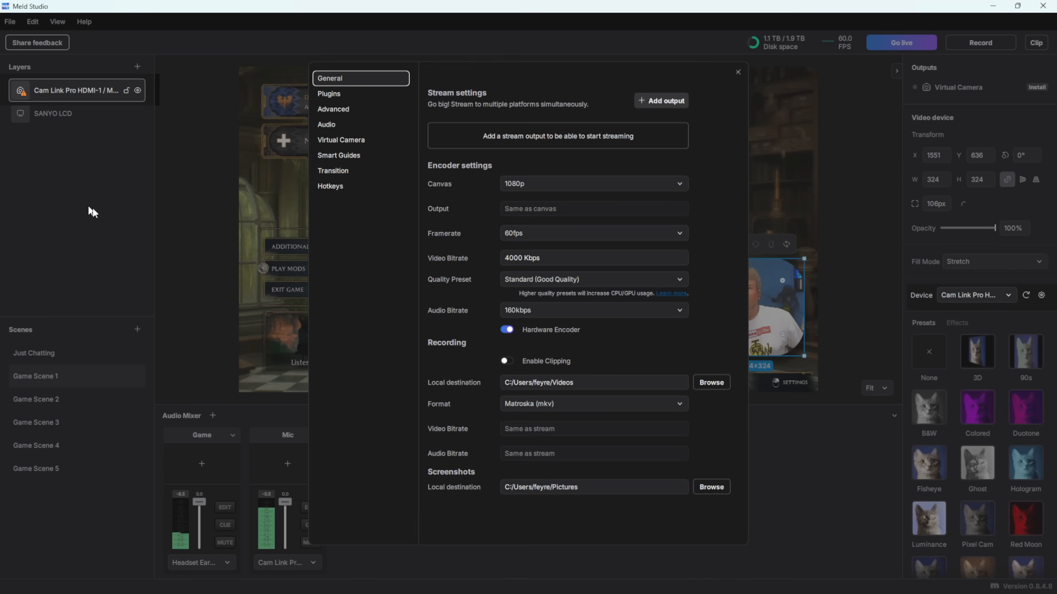
mouse_move(539, 147)
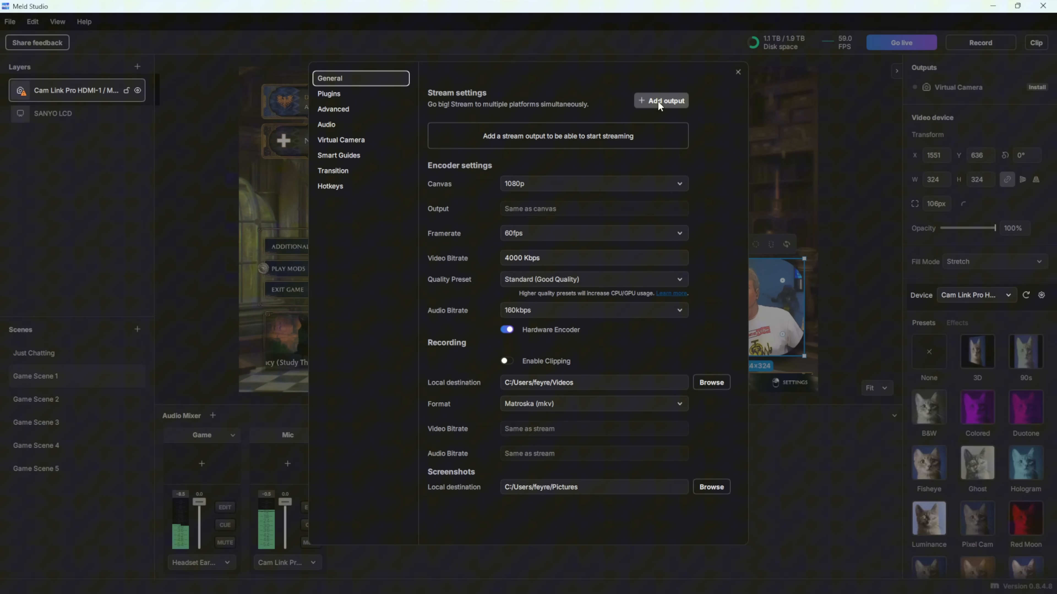
left_click(664, 100)
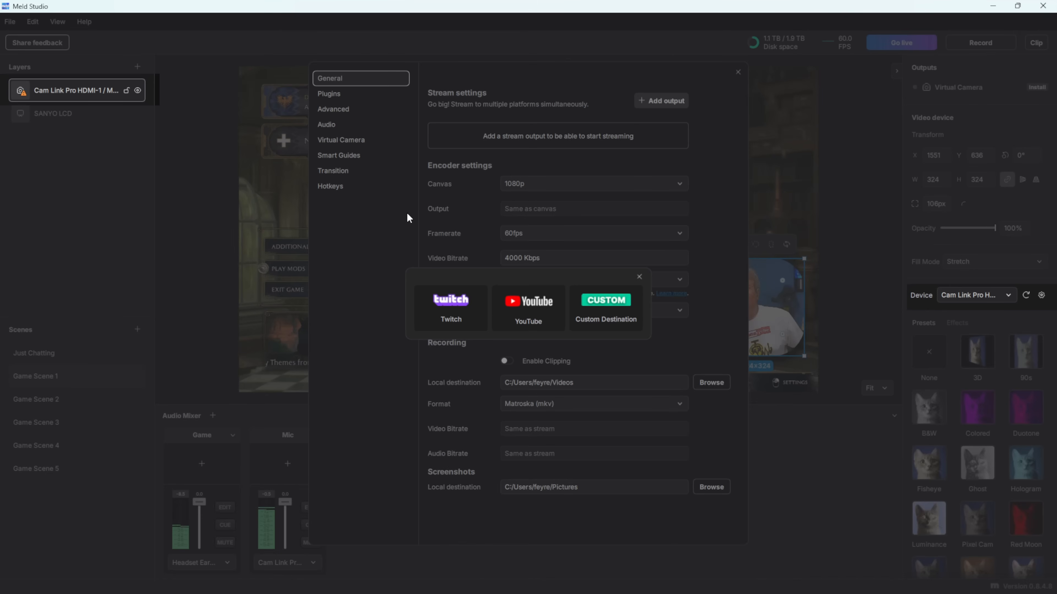
left_click(528, 308)
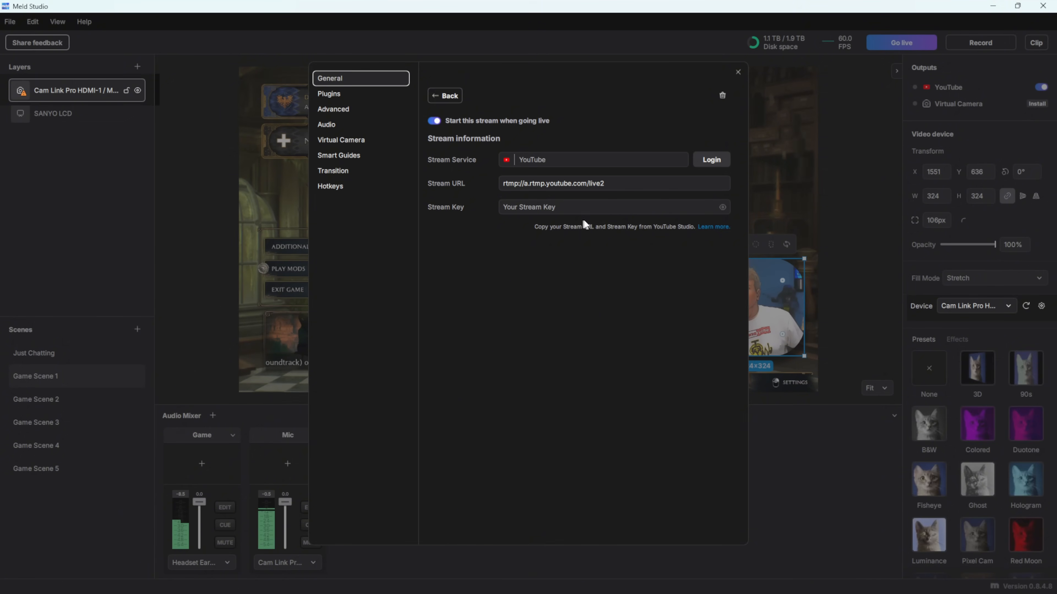
left_click(606, 207)
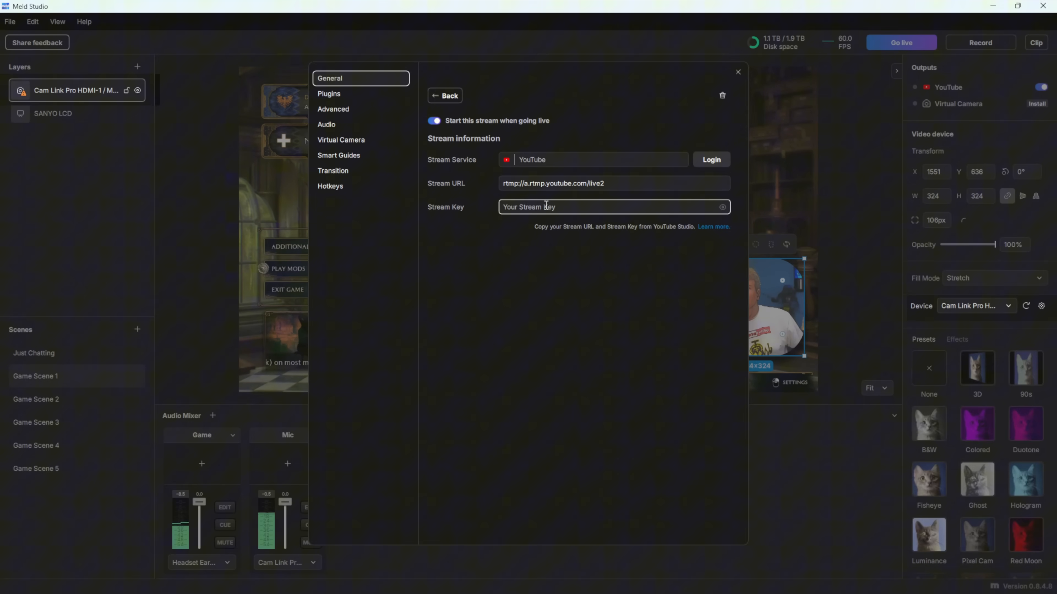
left_click(711, 160)
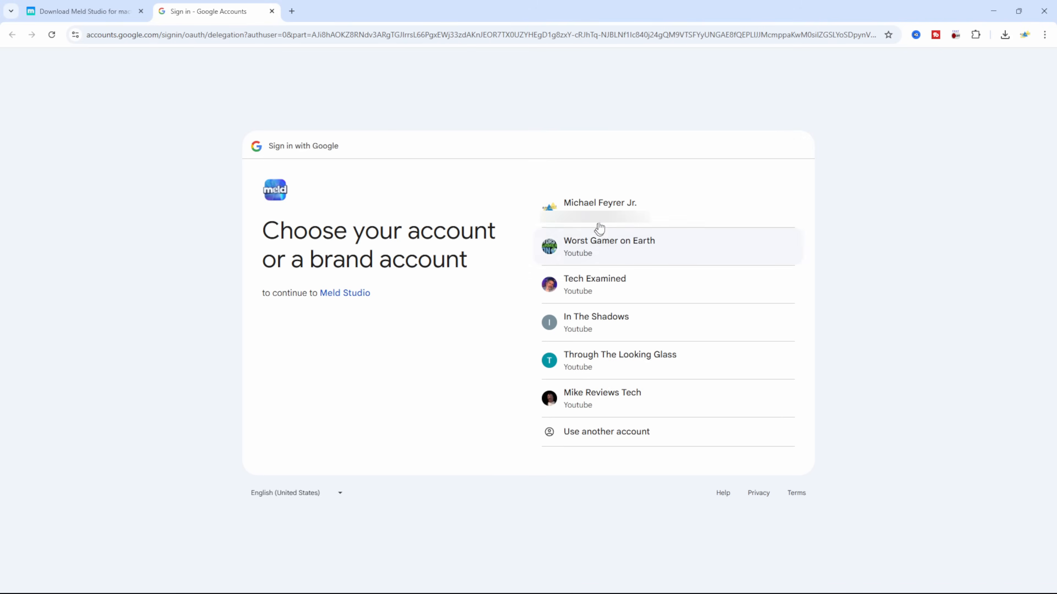
Pick the YouTube channel account, grant all requested permissions and dismiss the open-app prompt.
left_click(608, 246)
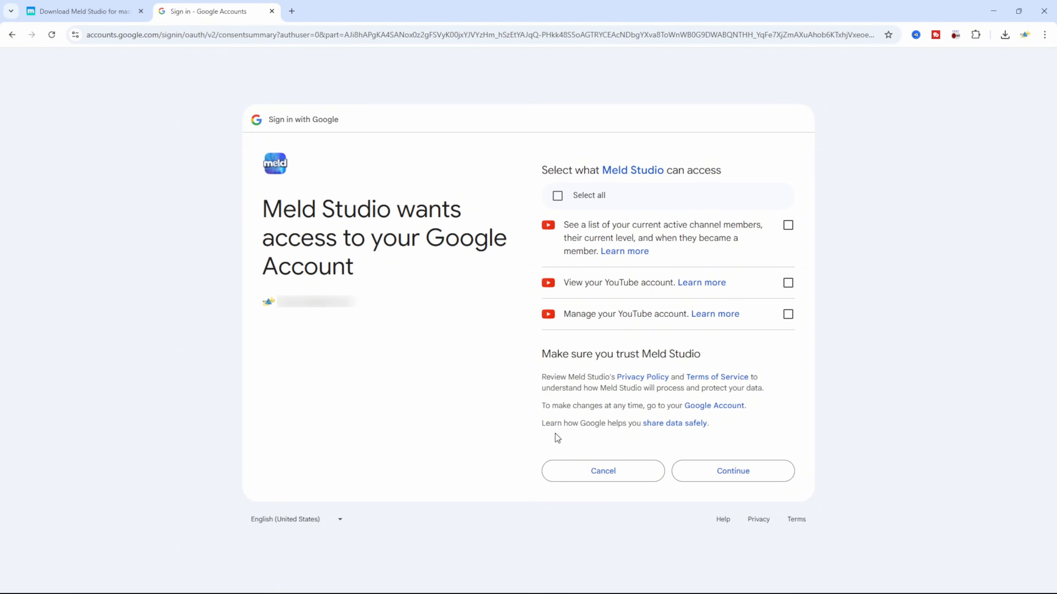
left_click(556, 195)
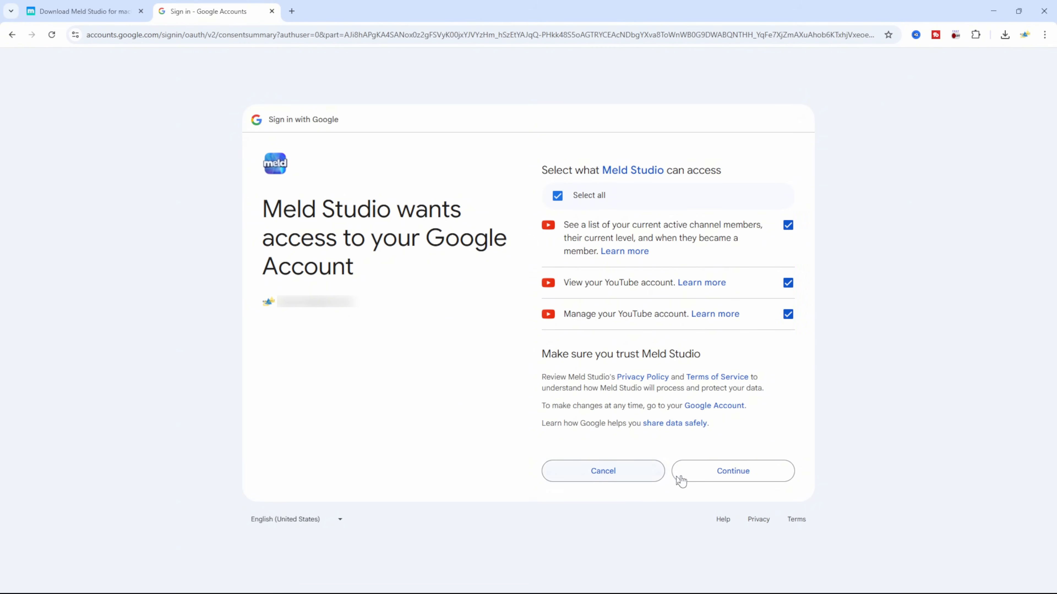
left_click(733, 471)
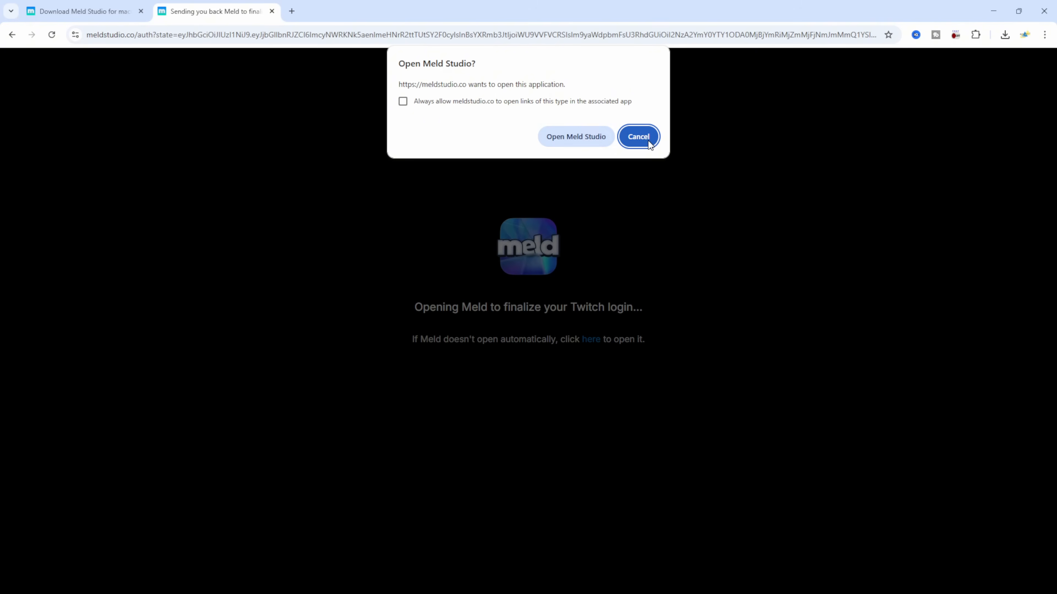
left_click(575, 136)
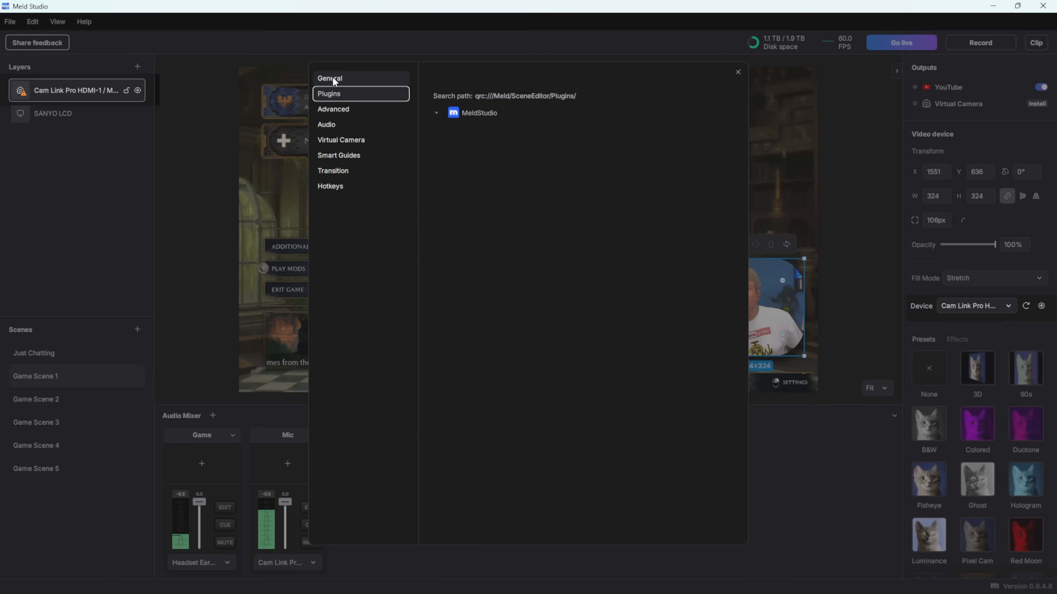
Back in General settings, start signing in to Twitch for the new Twitch output.
left_click(331, 78)
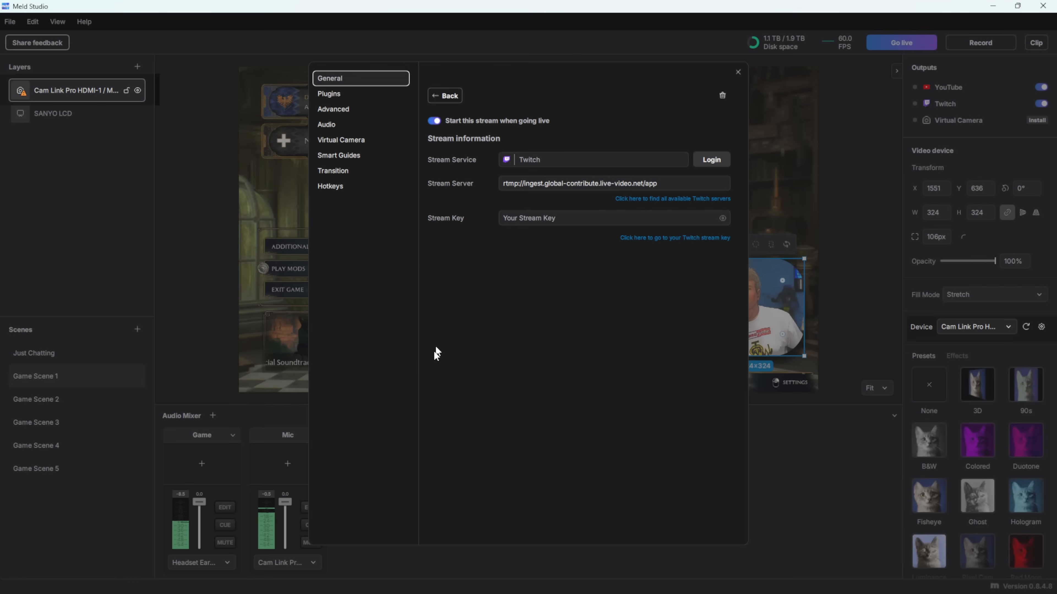
left_click(711, 159)
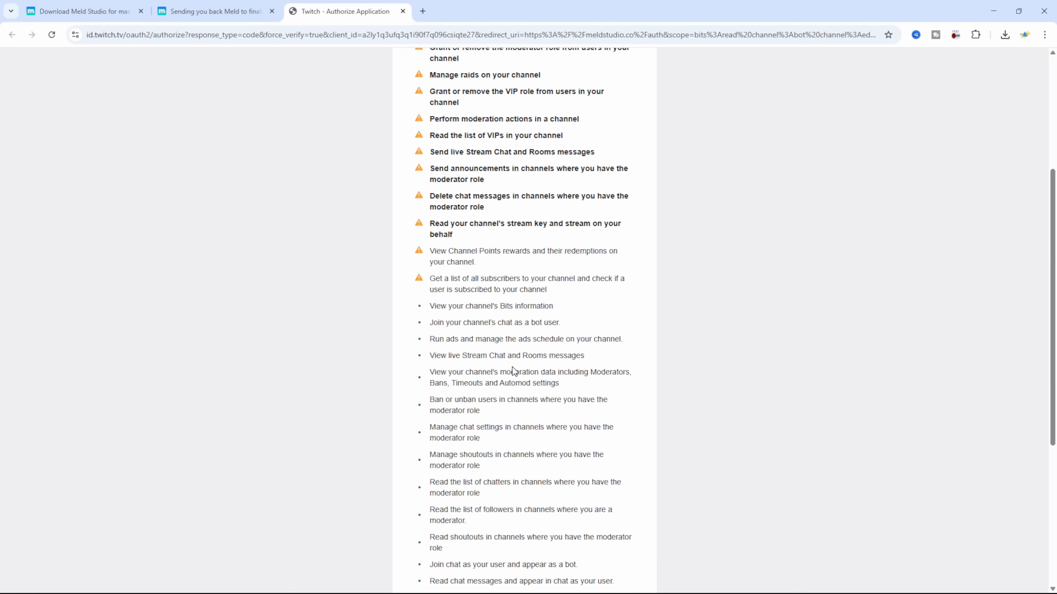
Authorize Meld Studio on the Twitch consent page and dismiss the open-app prompt.
scroll("down", 3)
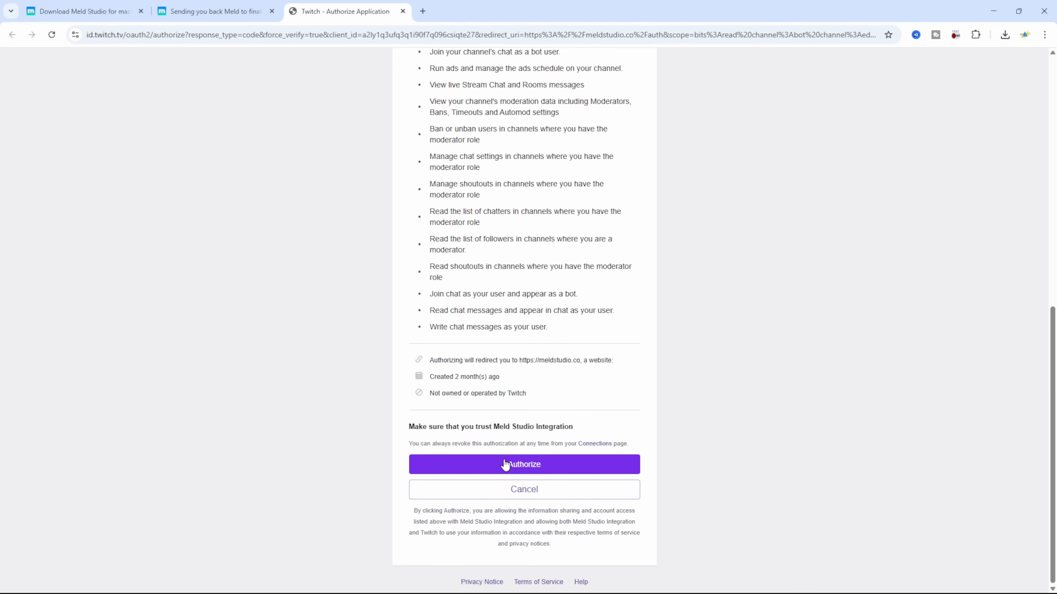
left_click(523, 465)
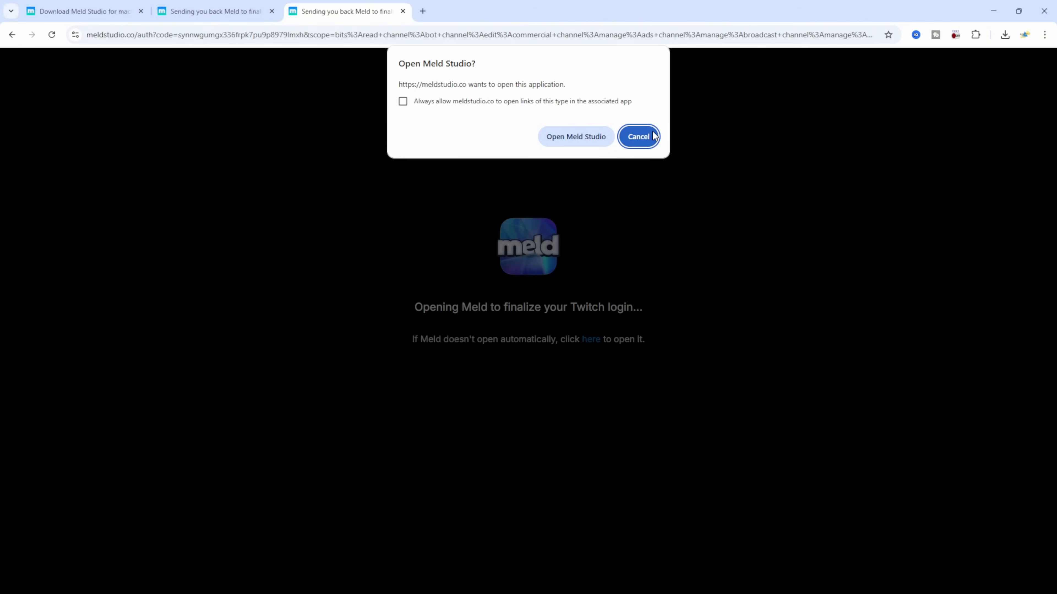
left_click(637, 136)
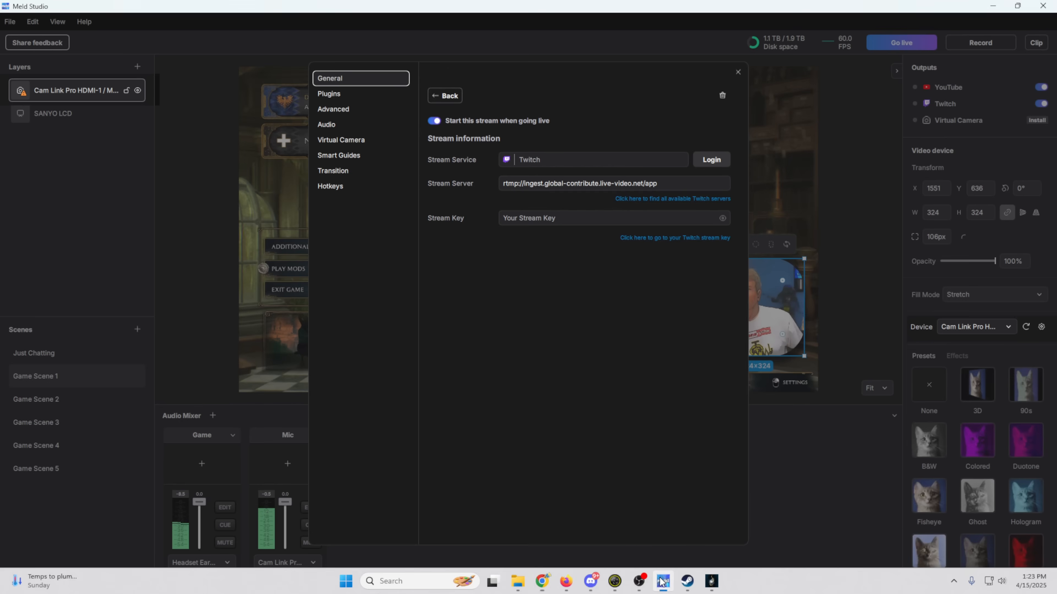
Check Plugins, return to General to see YouTube and Twitch outputs, and close settings.
left_click(330, 93)
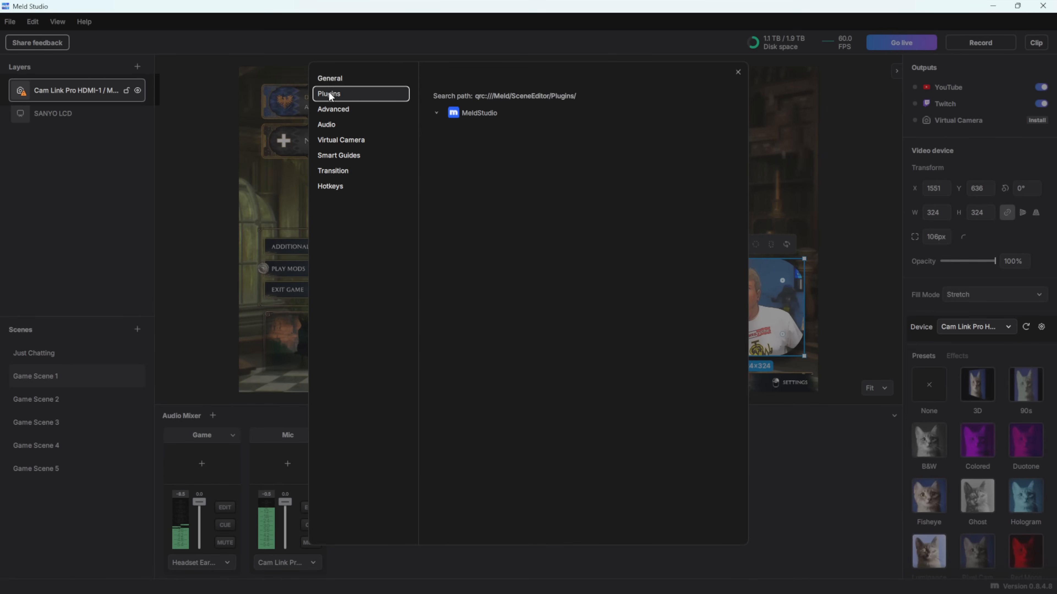
left_click(331, 78)
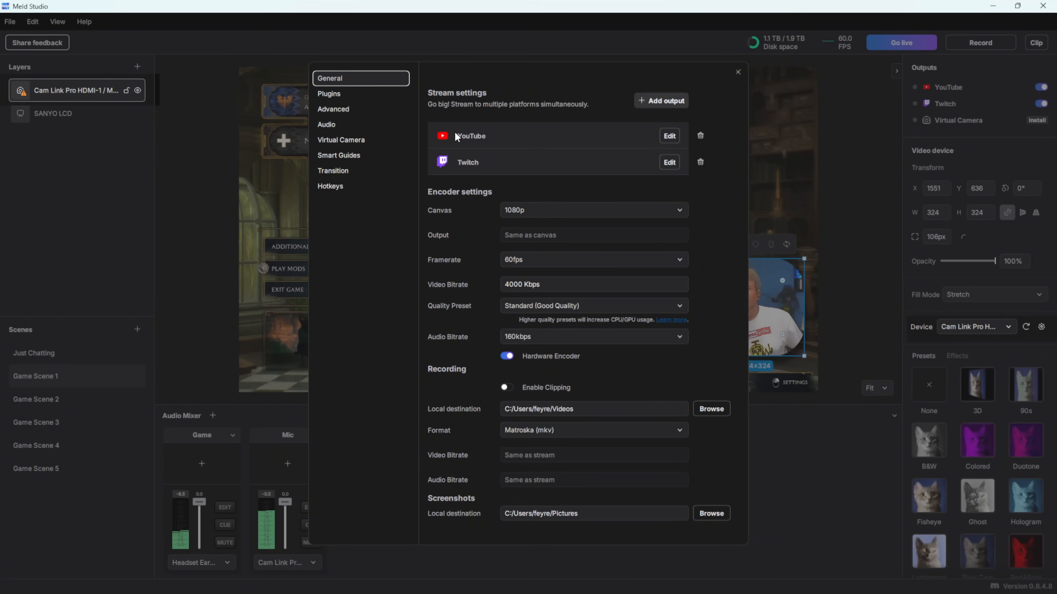
mouse_move(736, 79)
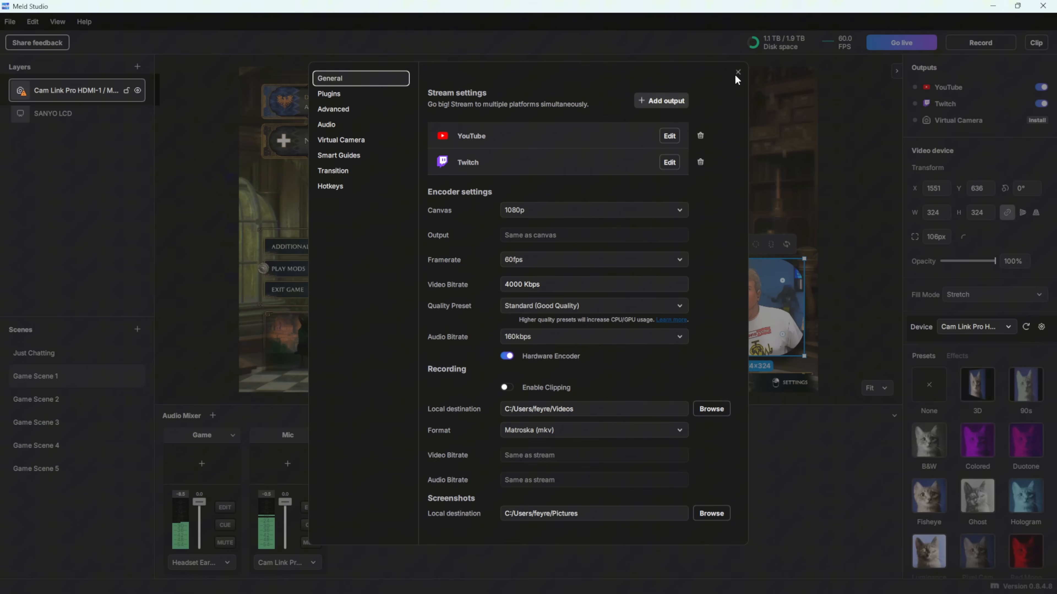
left_click(738, 72)
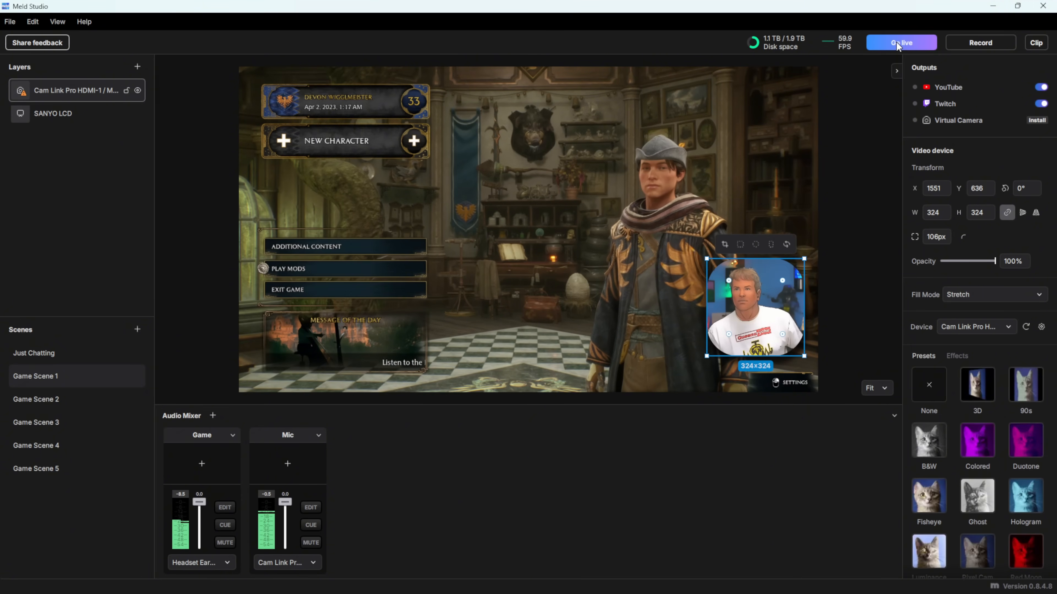
Go live briefly, go back offline, and re-enable the YouTube and Twitch output switches.
left_click(901, 43)
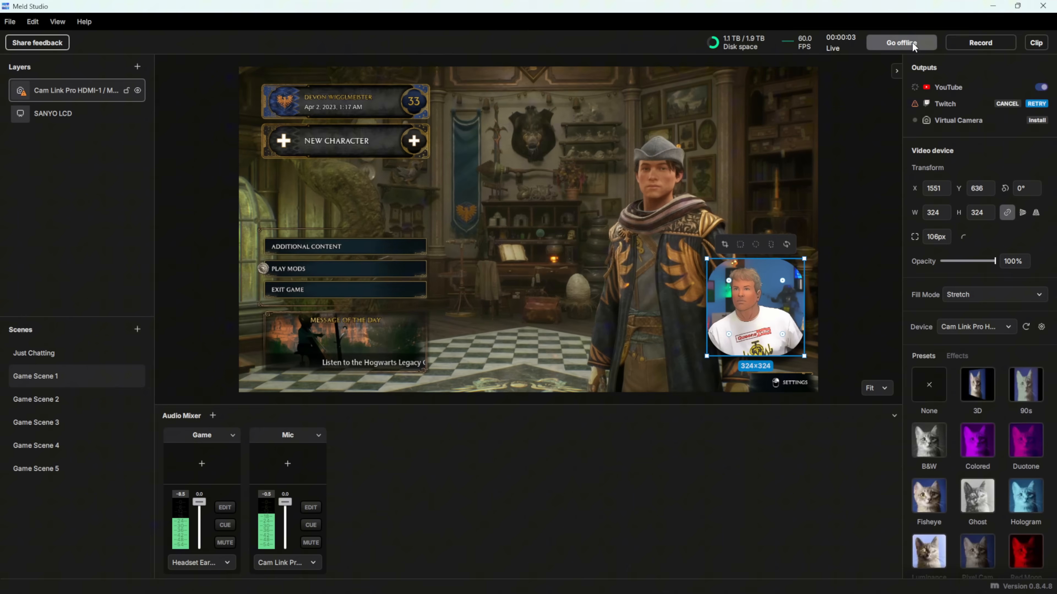
left_click(1044, 104)
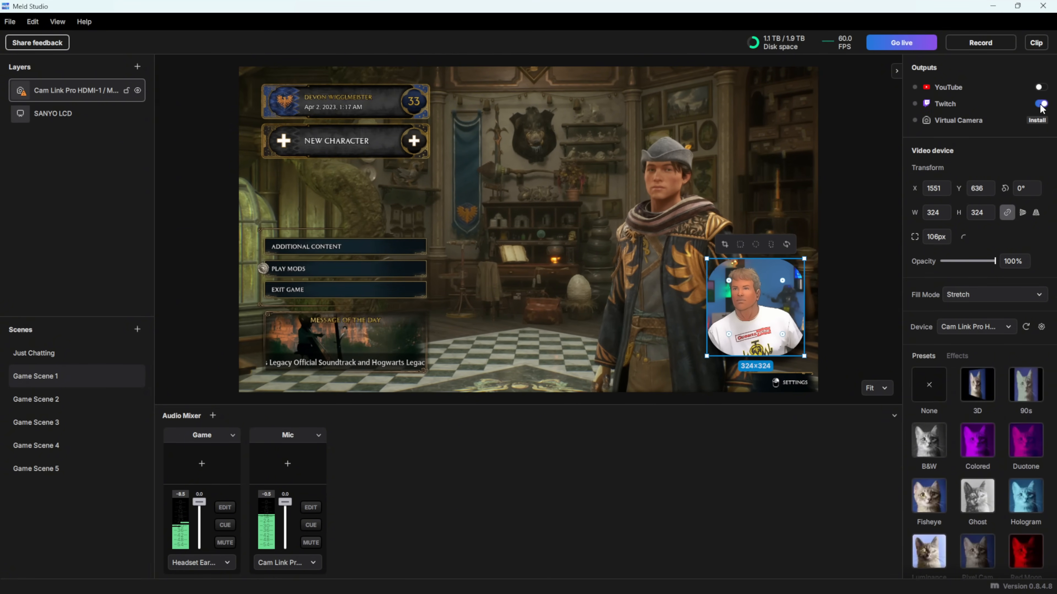
left_click(1041, 87)
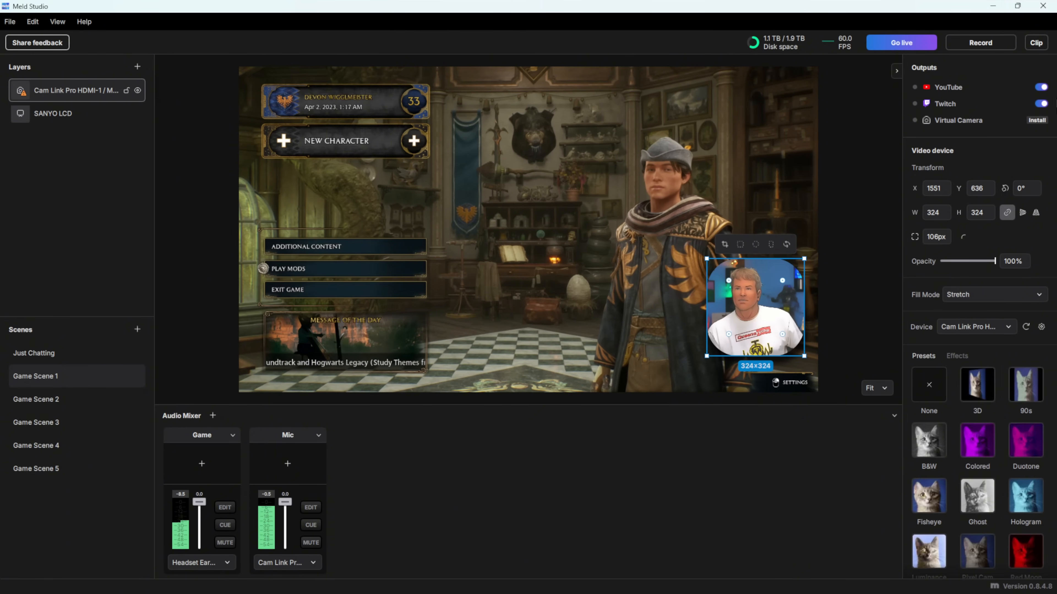
mouse_move(1036, 43)
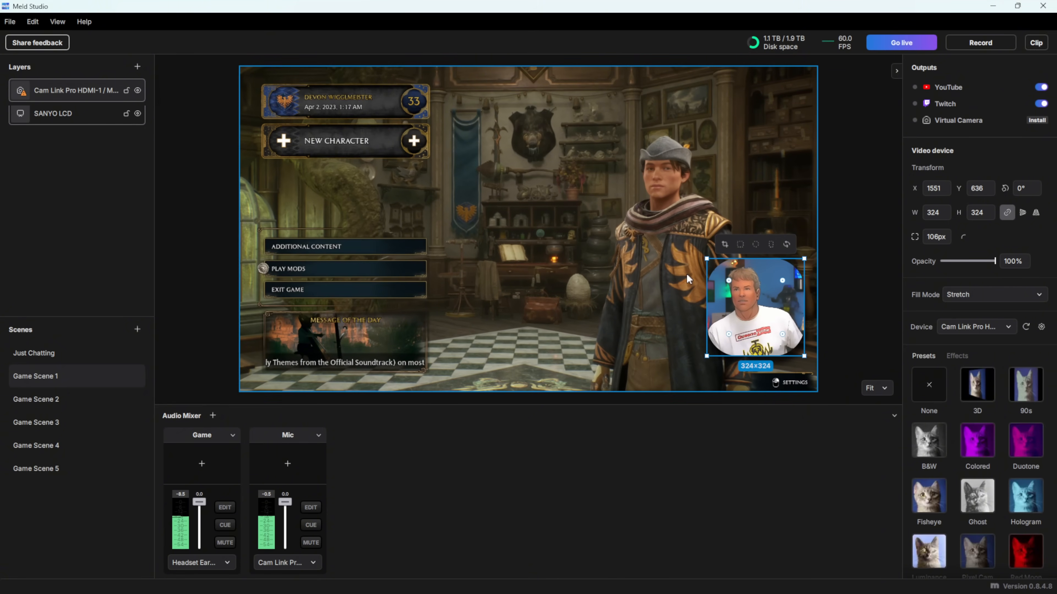
Reopen Preferences from the File menu to review the stream outputs.
left_click(9, 21)
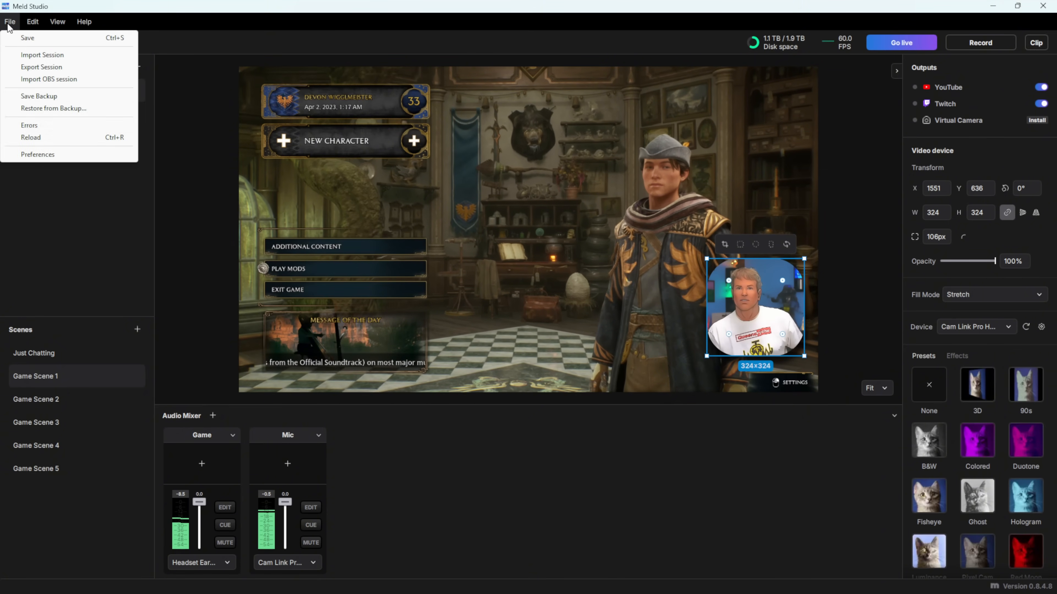
left_click(38, 154)
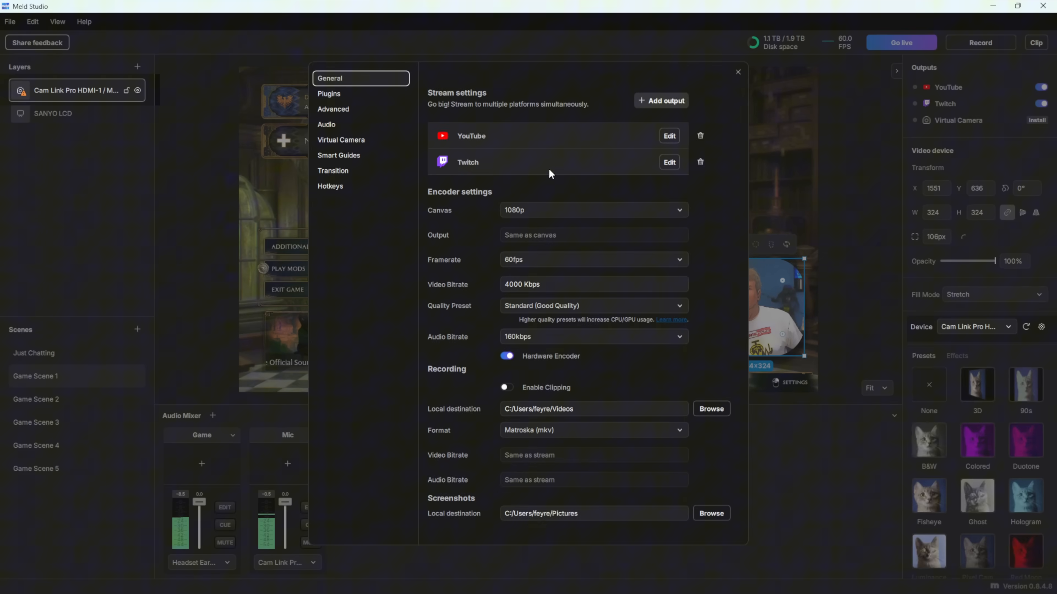